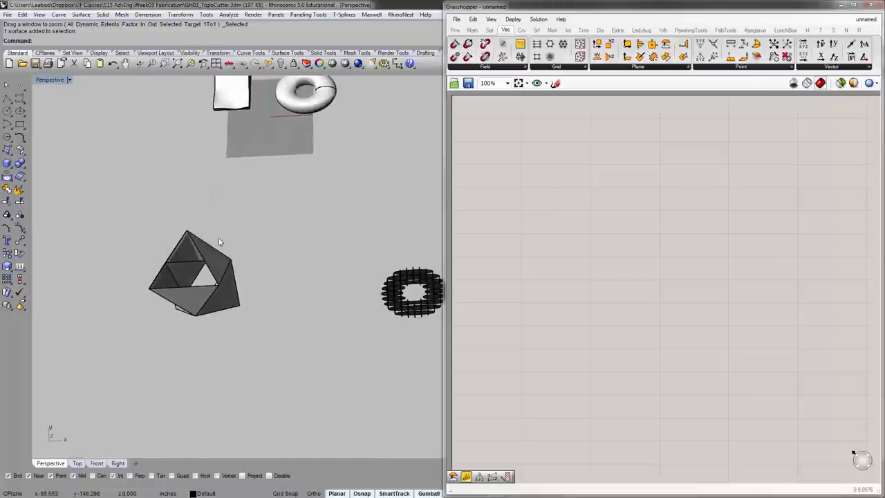
Test-unroll the polyhedron into a flat net in Rhino, then delete the net and undo.
left_click_drag(130, 220, 333, 408)
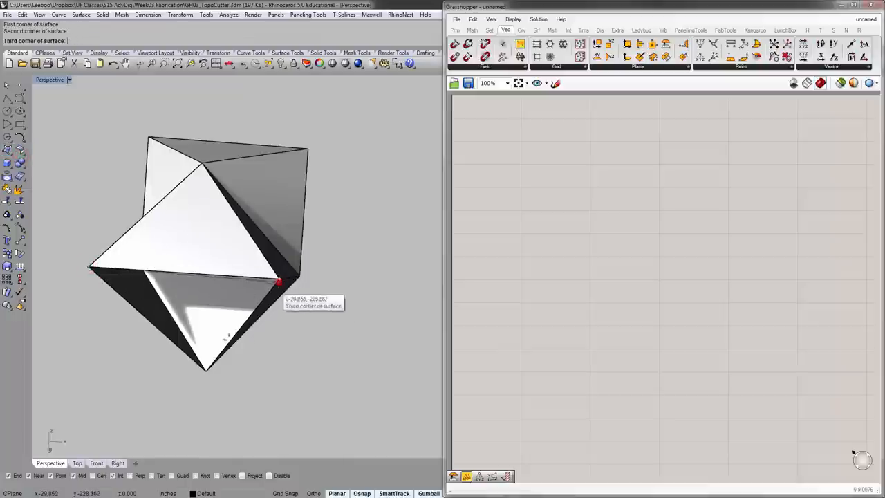
left_click(280, 282)
type("Unrol")
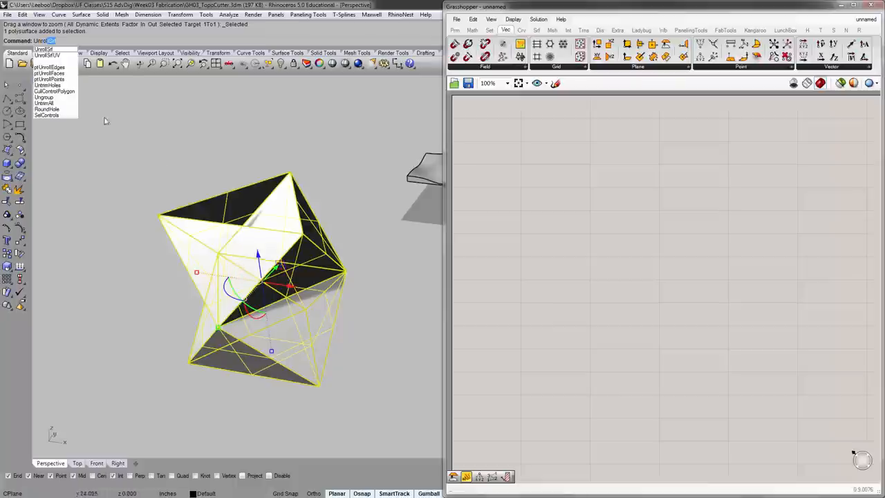
mouse_move(48, 49)
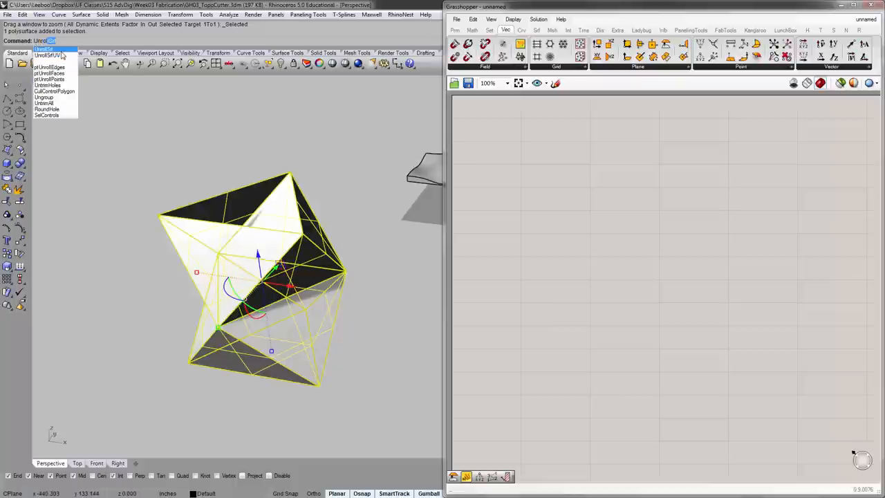
left_click(49, 61)
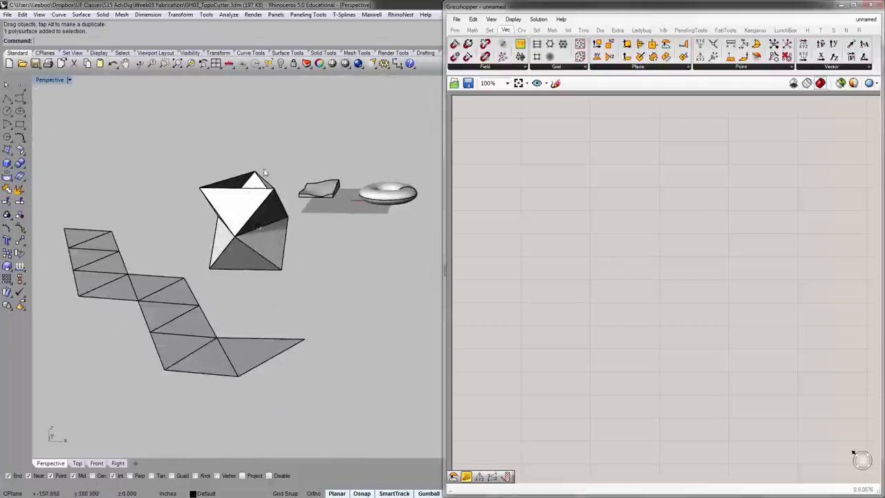
left_click(138, 311)
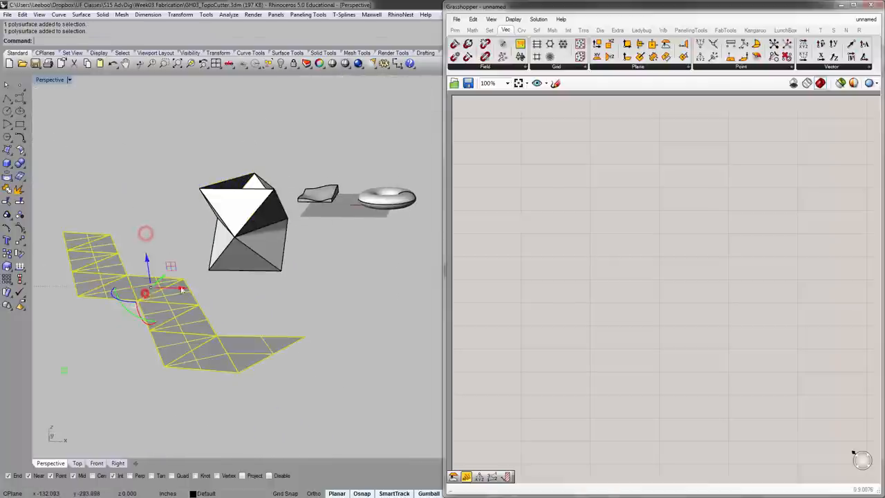
key("Delete")
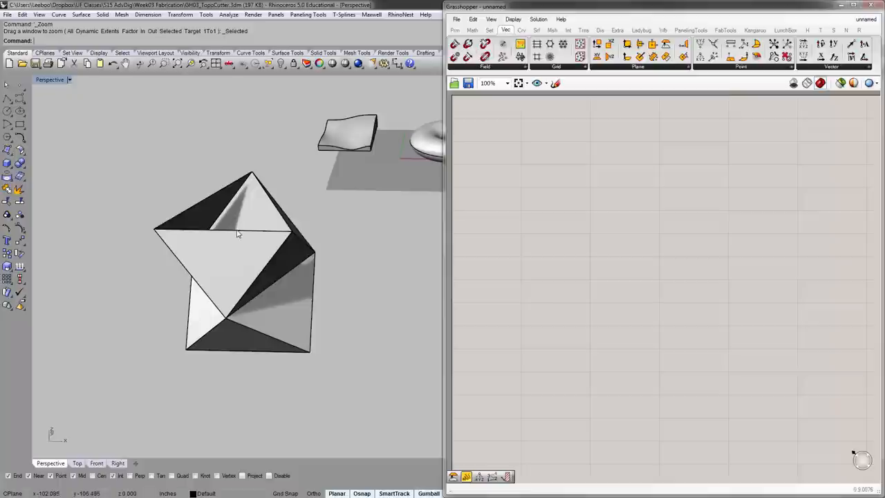
key("ctrl+z")
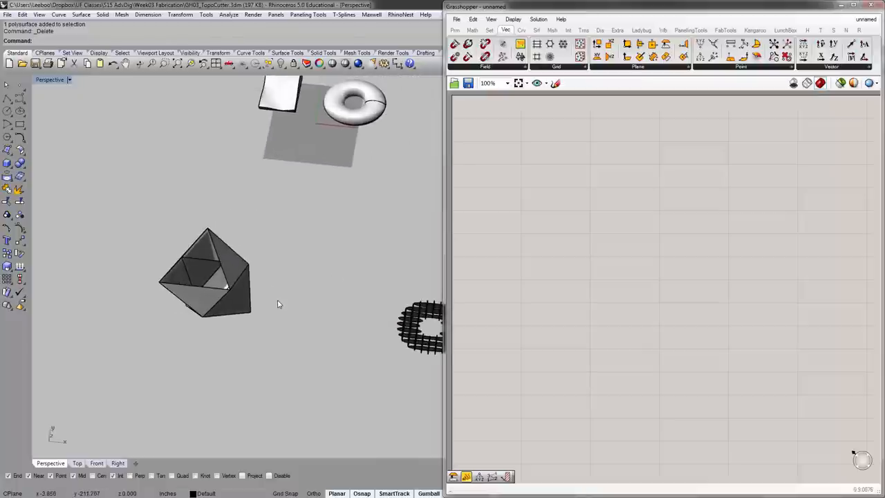
mouse_move(260, 287)
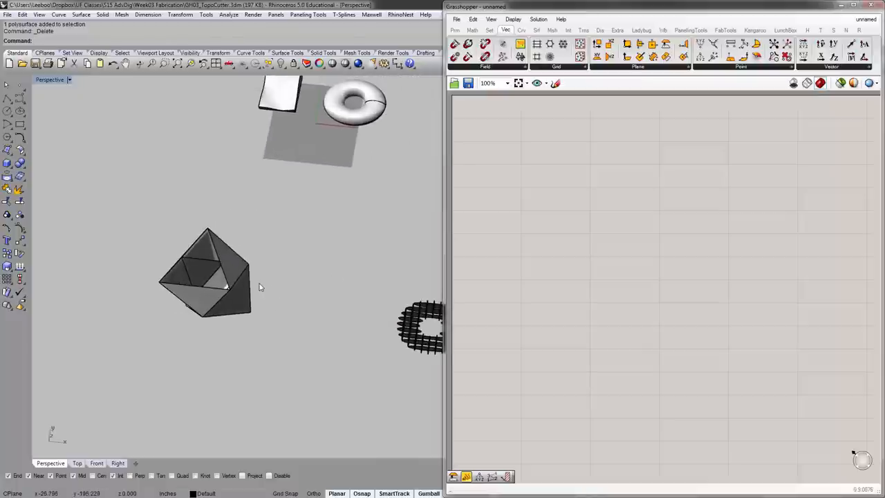
mouse_move(358, 163)
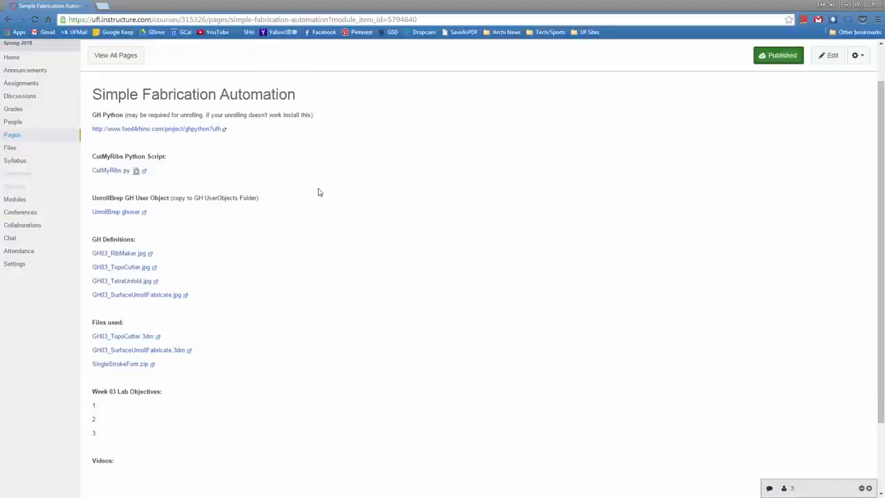
Reach the Grasshopper User Object Folder via File > Special Folders.
scroll("down", 3)
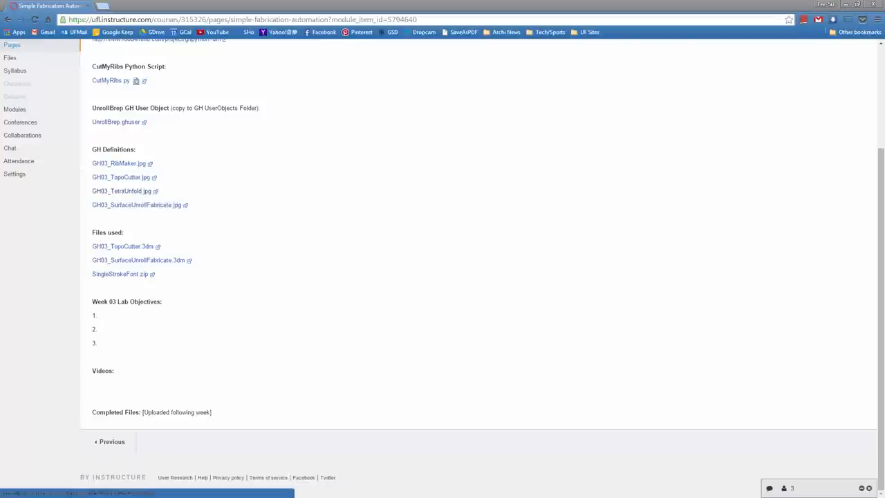
left_click(122, 191)
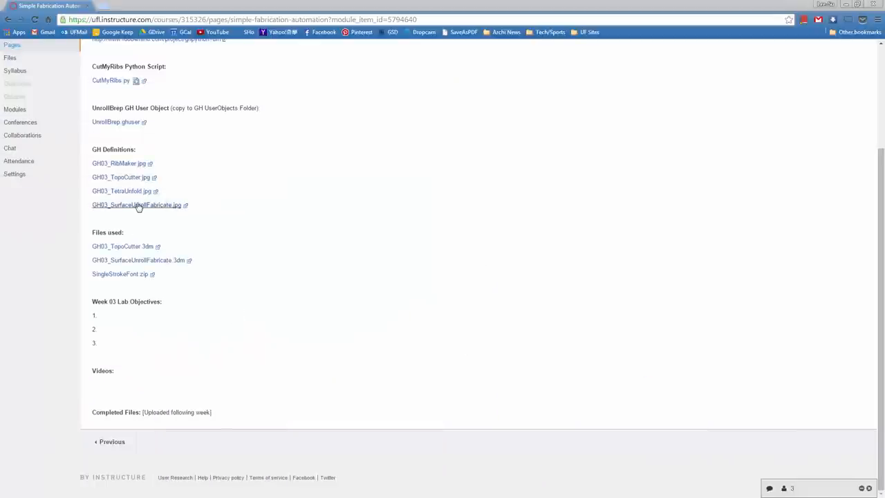
mouse_move(238, 251)
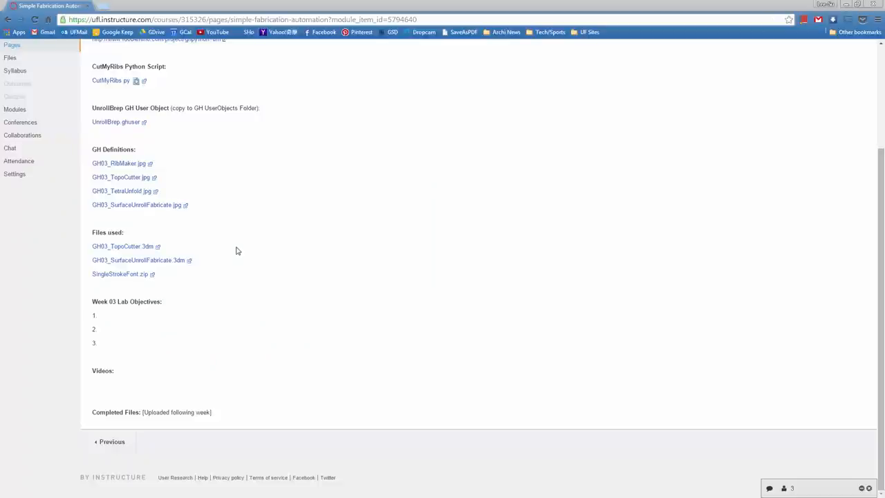
scroll("up", 3)
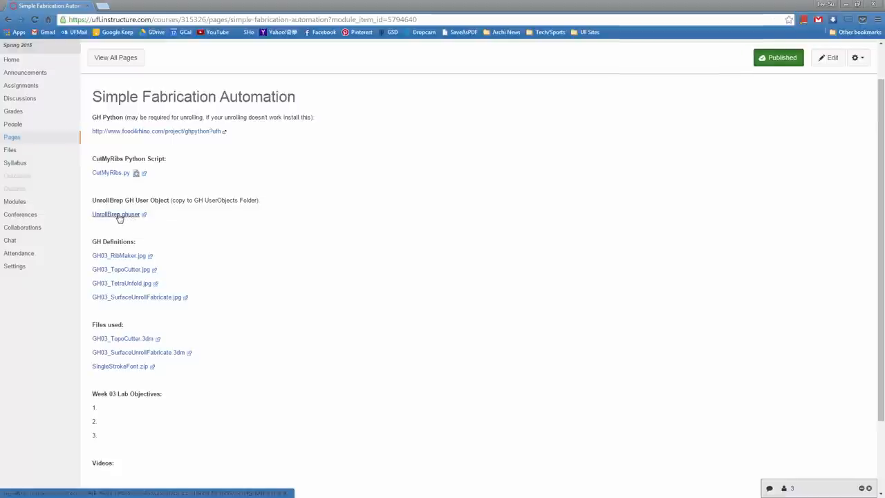
mouse_move(146, 192)
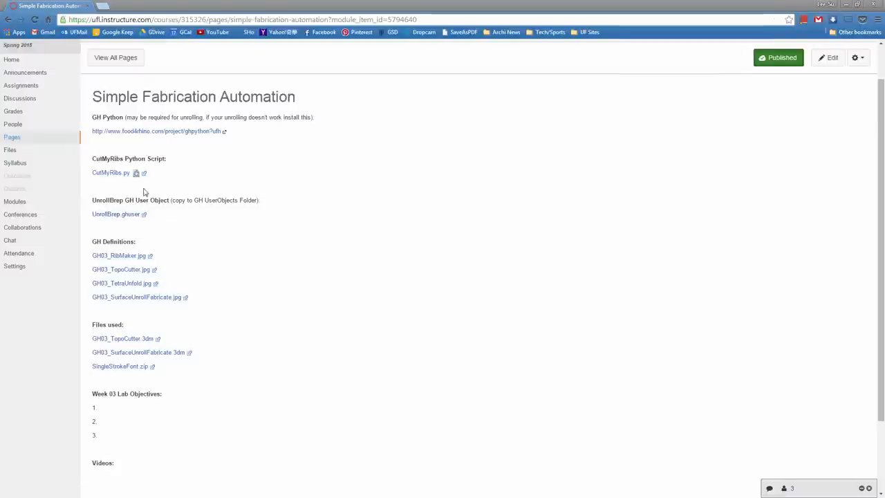
double_click(146, 199)
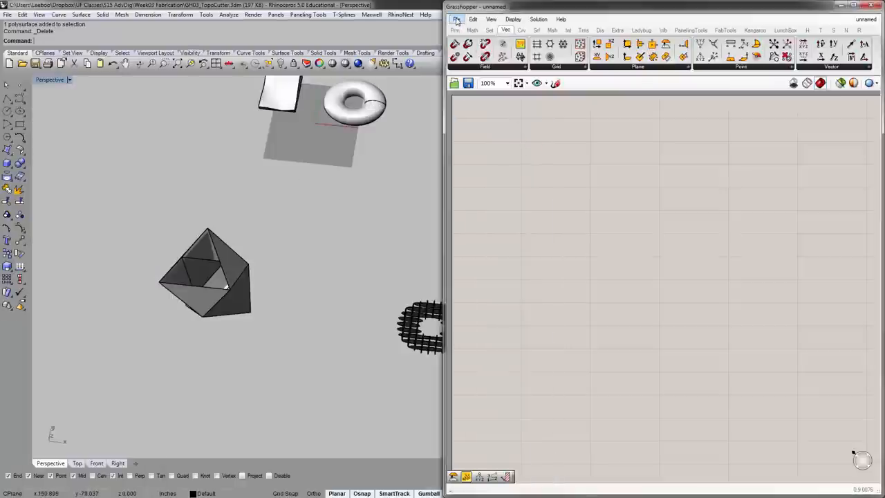
left_click(456, 20)
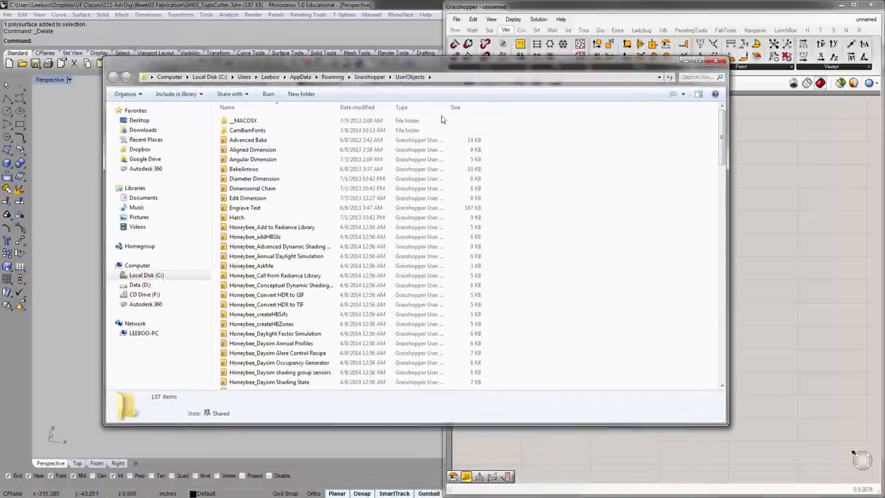
Browse the UserObjects folder in Explorer and pick the UnrollBrep user object file.
scroll("down", 3)
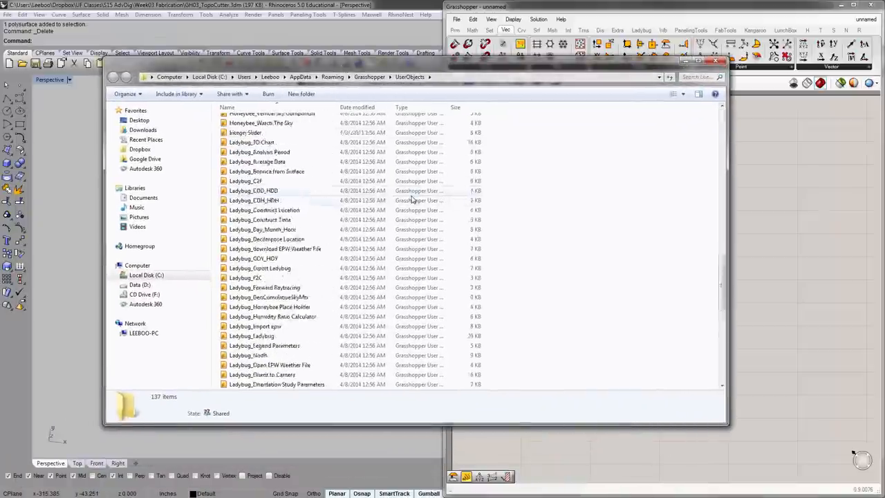
scroll("down", 3)
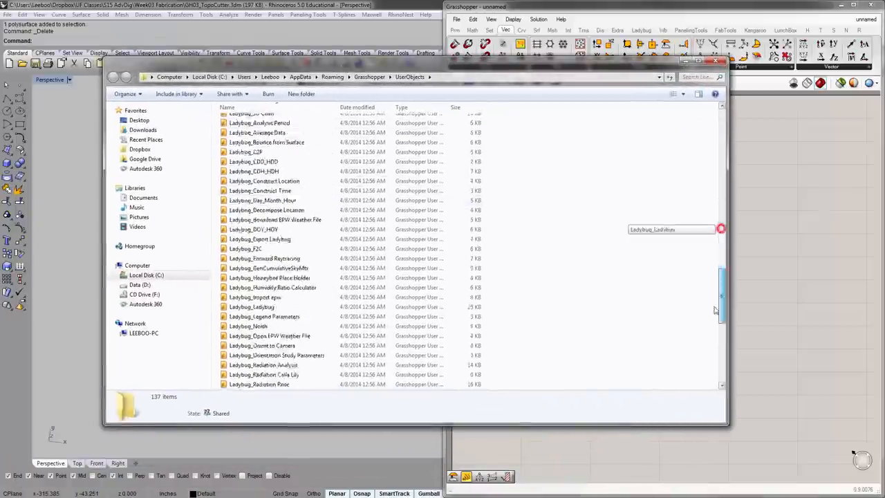
scroll("down", 3)
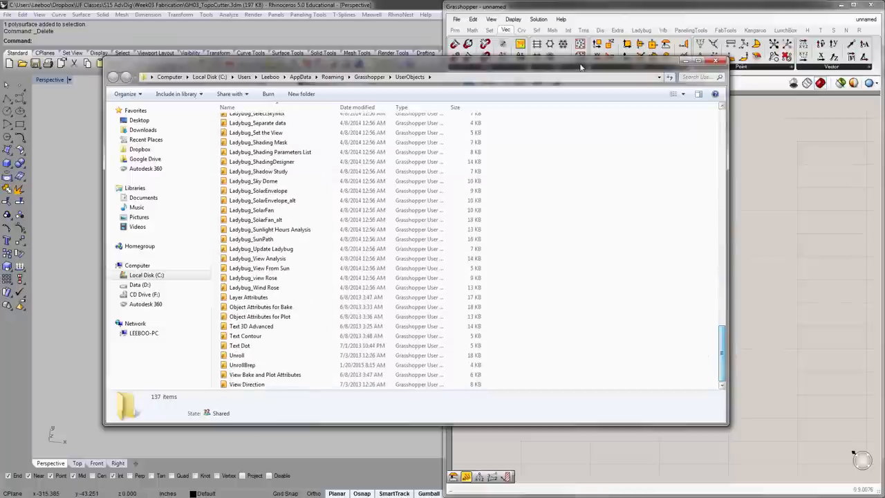
mouse_move(593, 141)
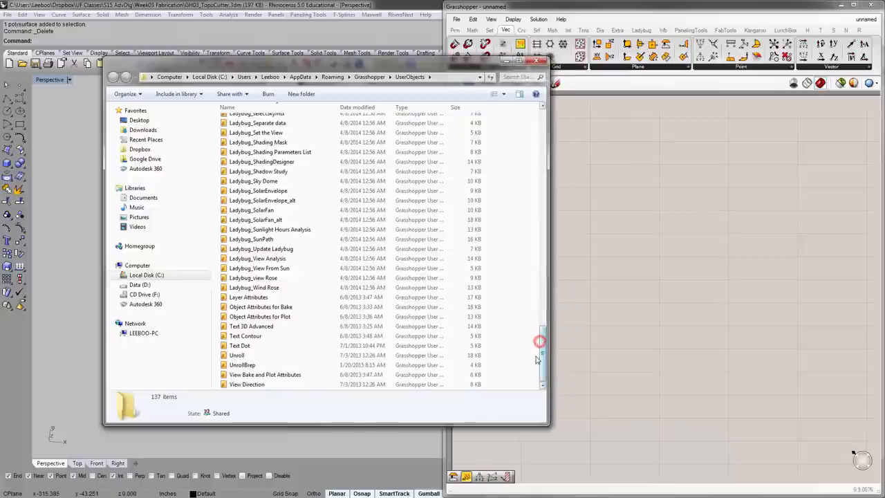
mouse_move(643, 103)
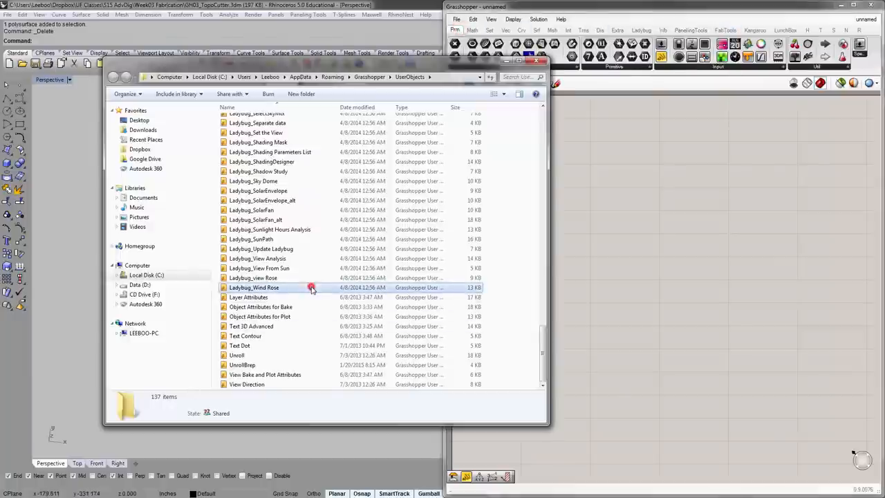
left_click(254, 286)
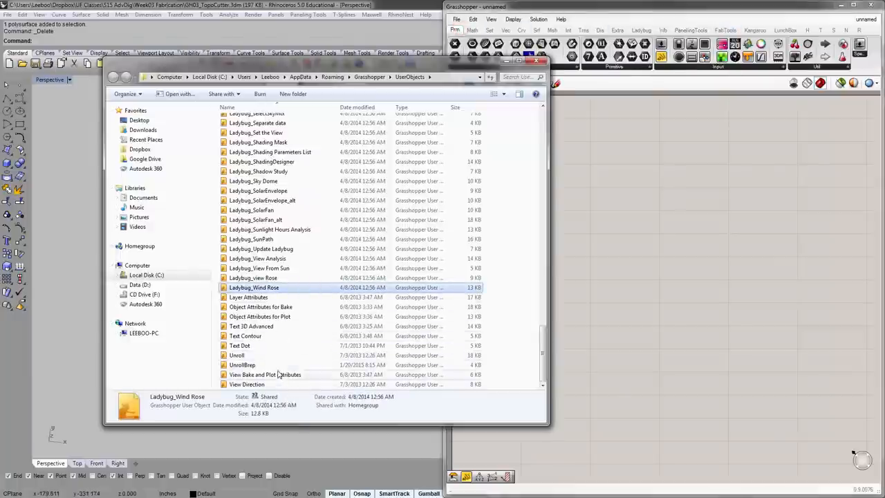
left_click(242, 365)
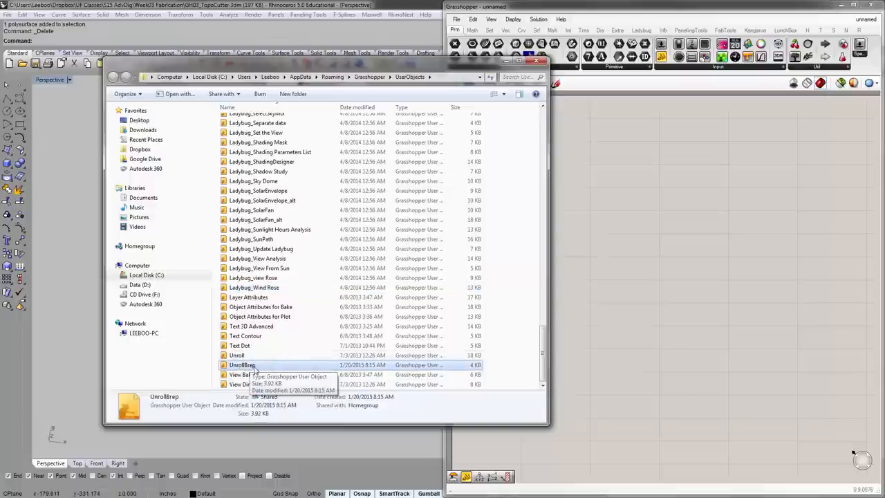
mouse_move(250, 366)
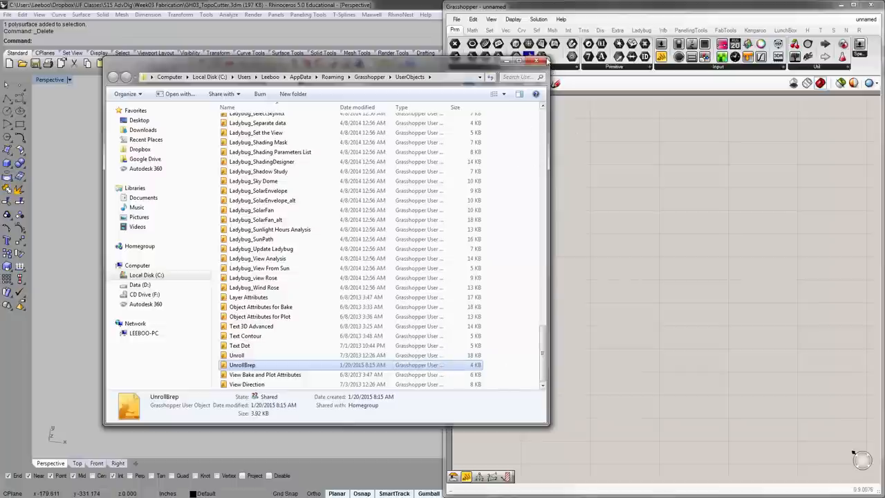
mouse_move(241, 279)
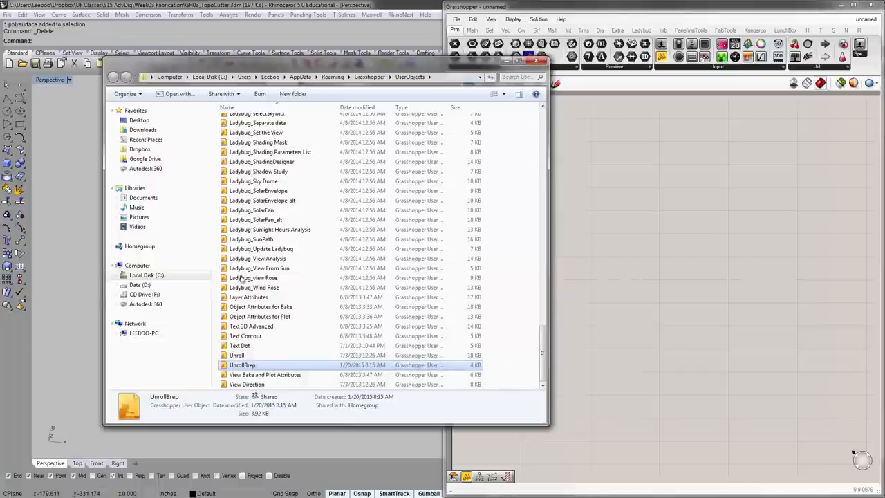
mouse_move(669, 145)
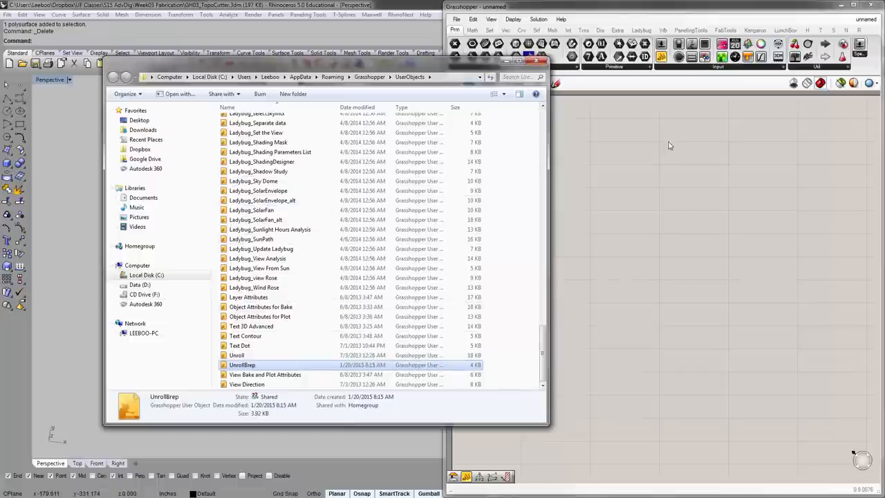
Show the Extra component tab where the UnrollBrep user object sits.
left_click(617, 30)
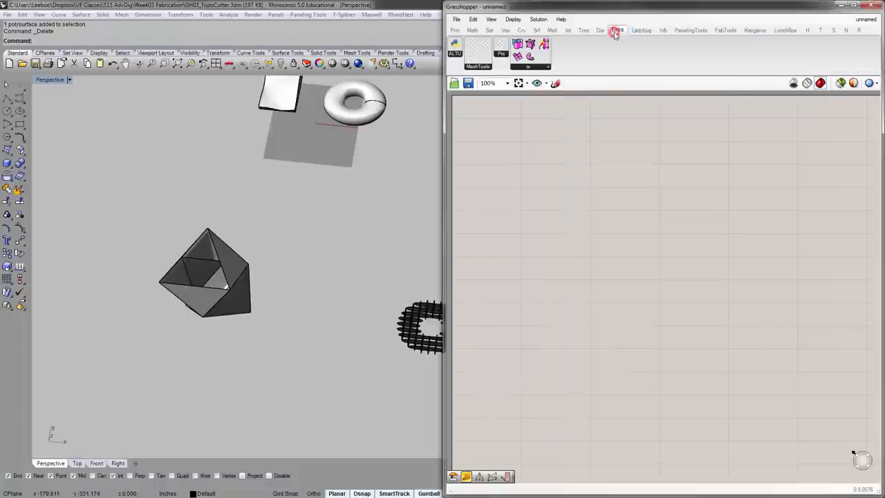
left_click(617, 31)
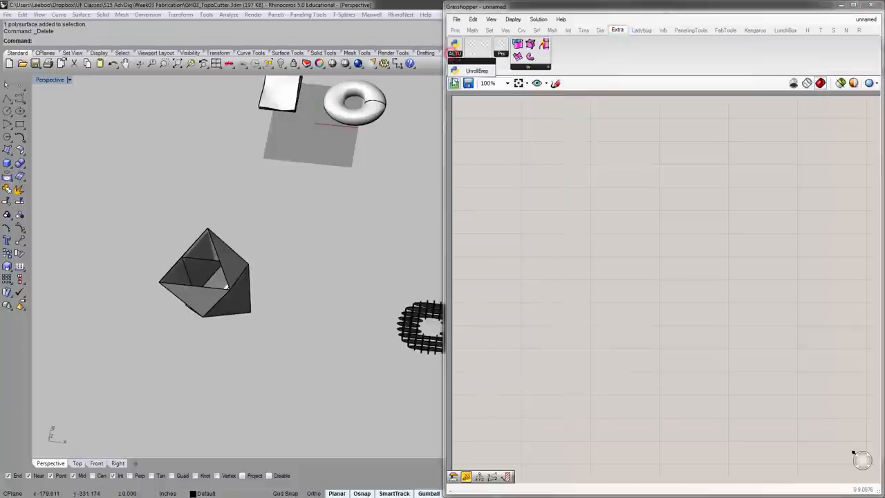
mouse_move(455, 71)
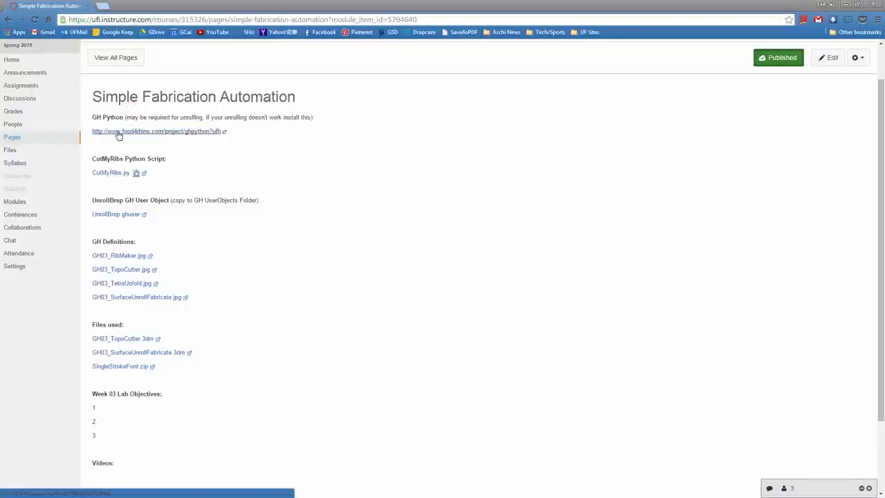
left_click(156, 132)
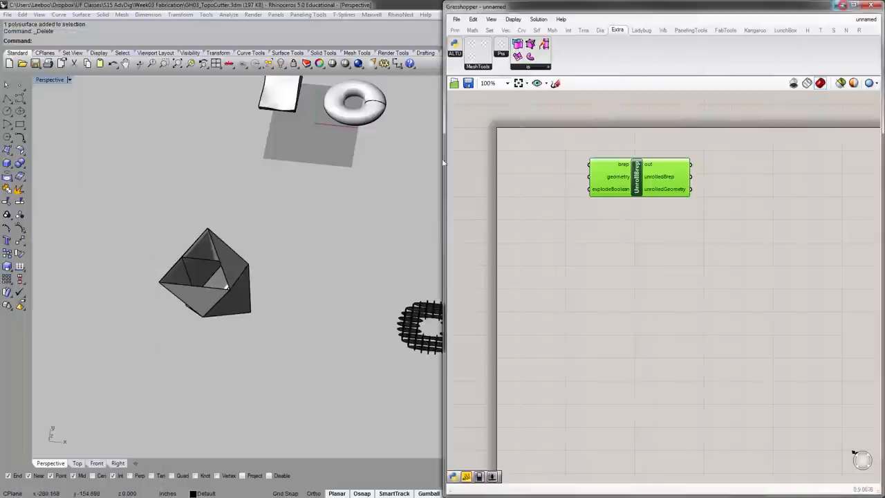
mouse_move(637, 177)
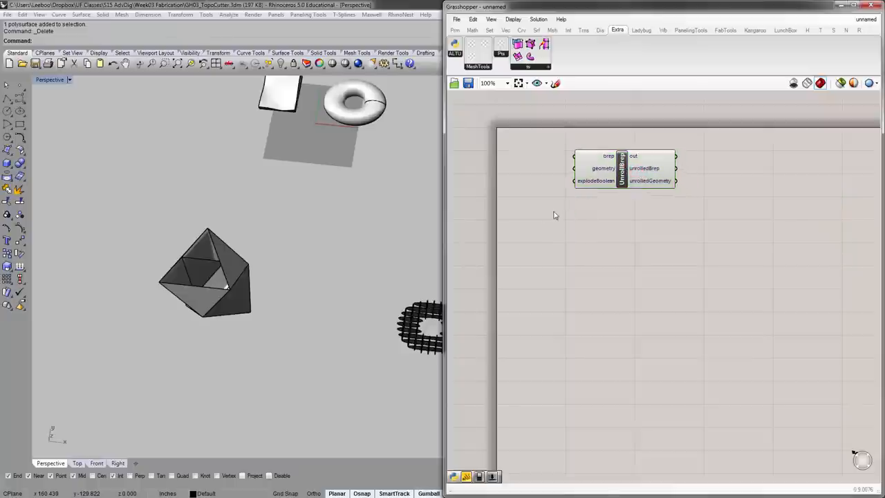
Switch to the tab holding the Brep parameter for referencing the octahedron.
left_click(455, 30)
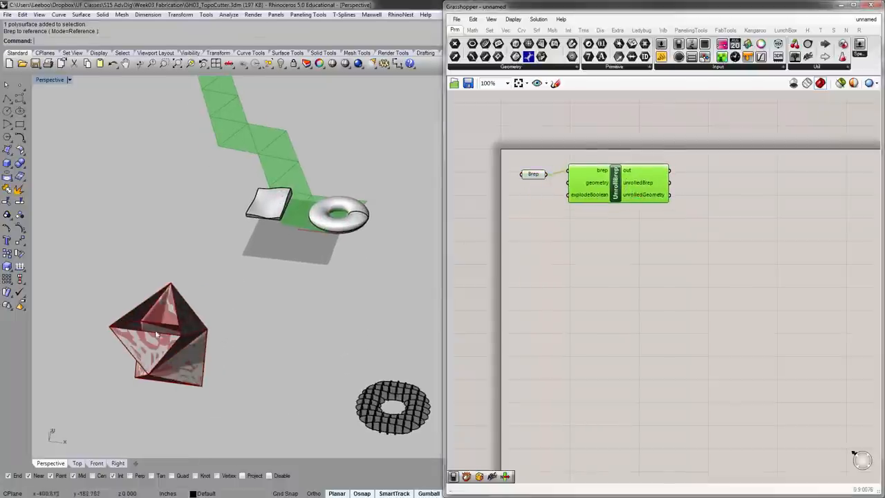
mouse_move(206, 311)
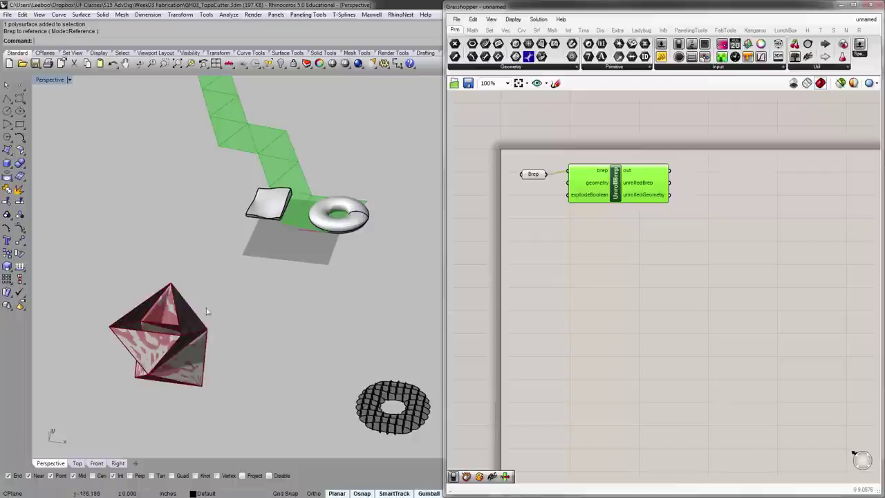
mouse_move(187, 357)
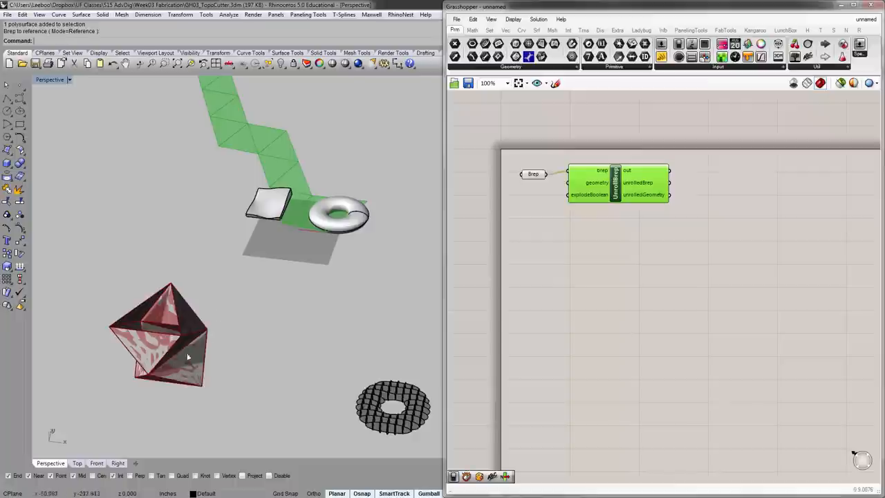
mouse_move(553, 196)
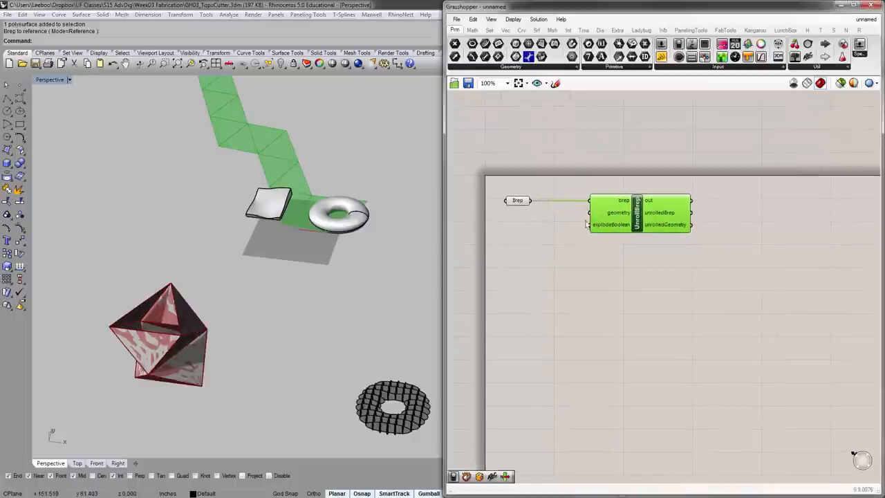
Search 'bool' and place a Boolean Toggle on the canvas.
left_click(531, 199)
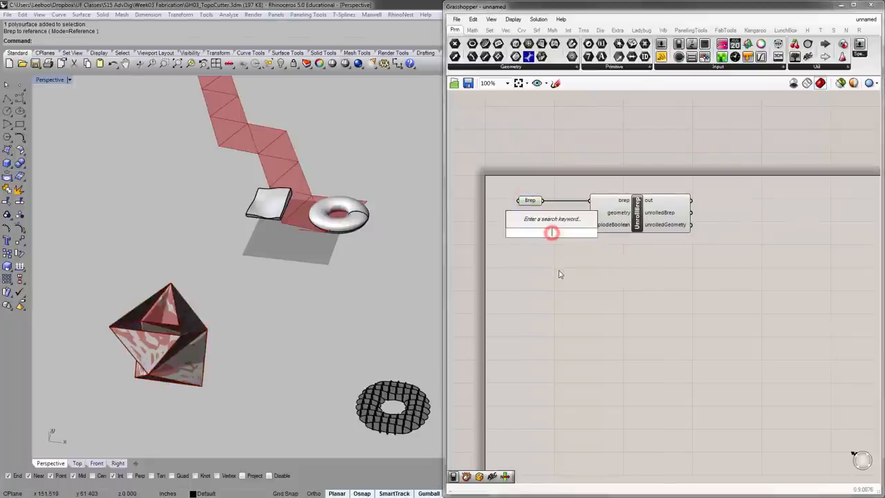
type("bool")
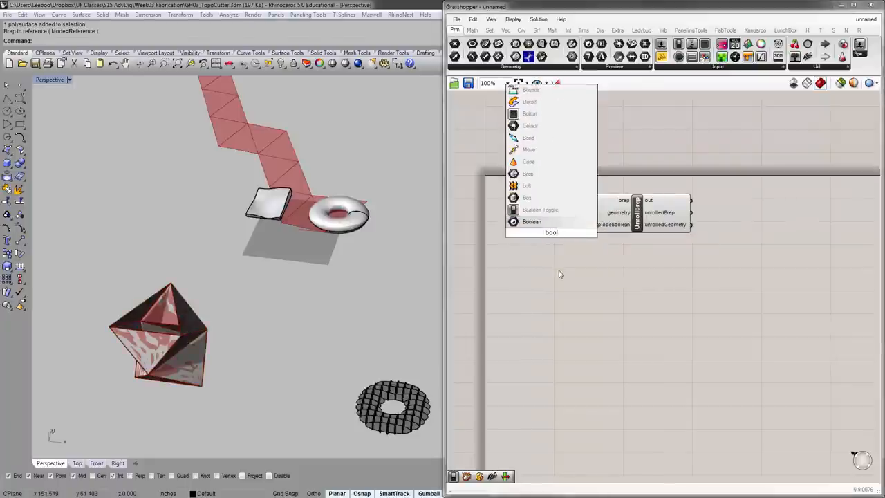
left_click(539, 210)
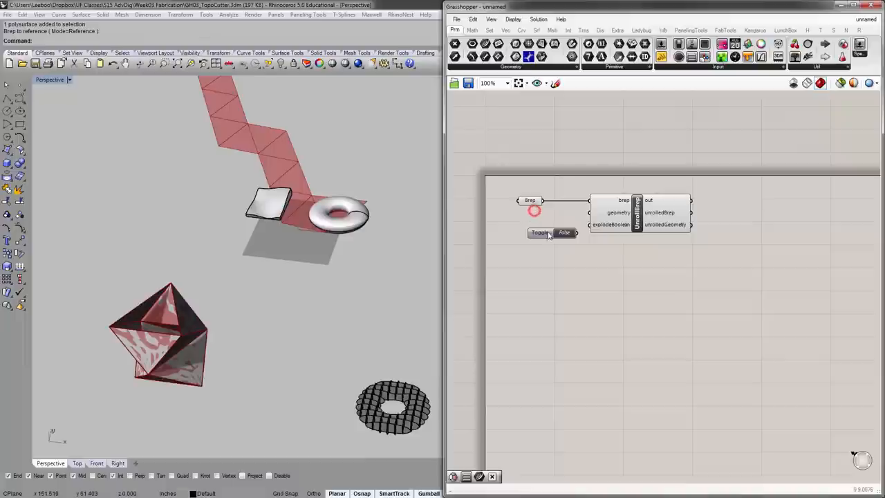
left_click(540, 233)
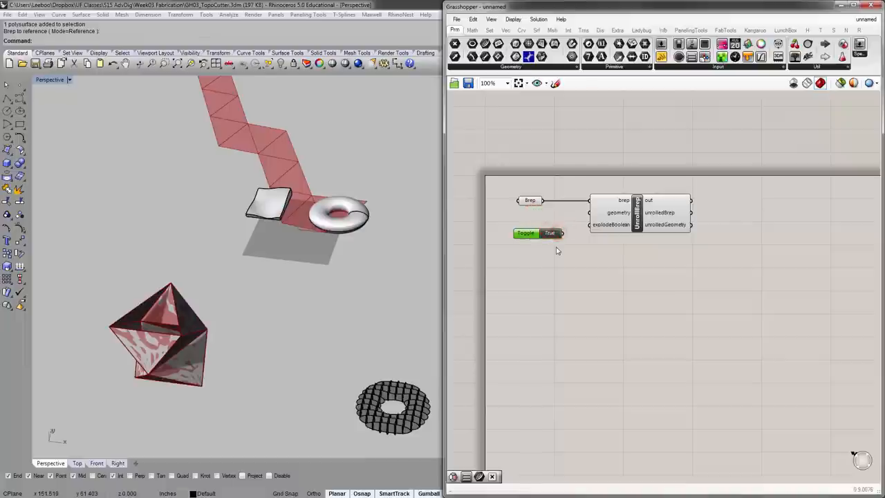
Set the toggle to False and wire it into UnrollBrep's explodeBooleans input.
left_click(551, 233)
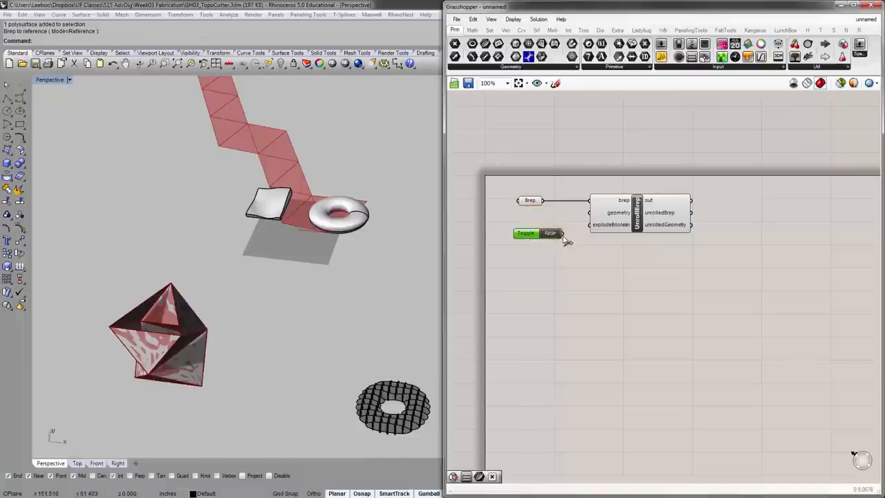
left_click(526, 232)
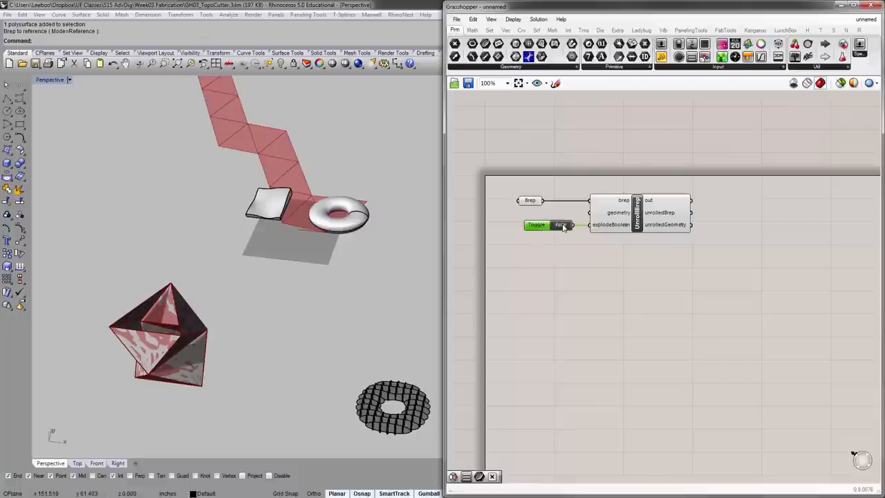
left_click(560, 224)
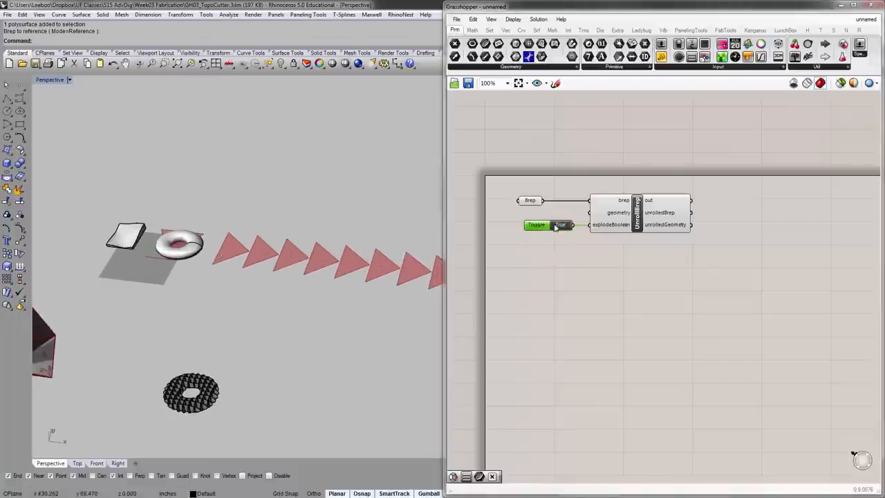
left_click(537, 224)
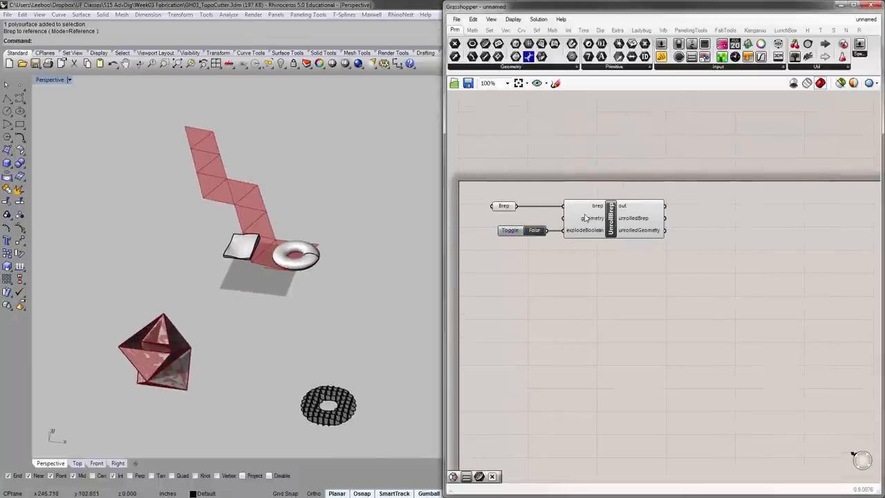
mouse_move(587, 218)
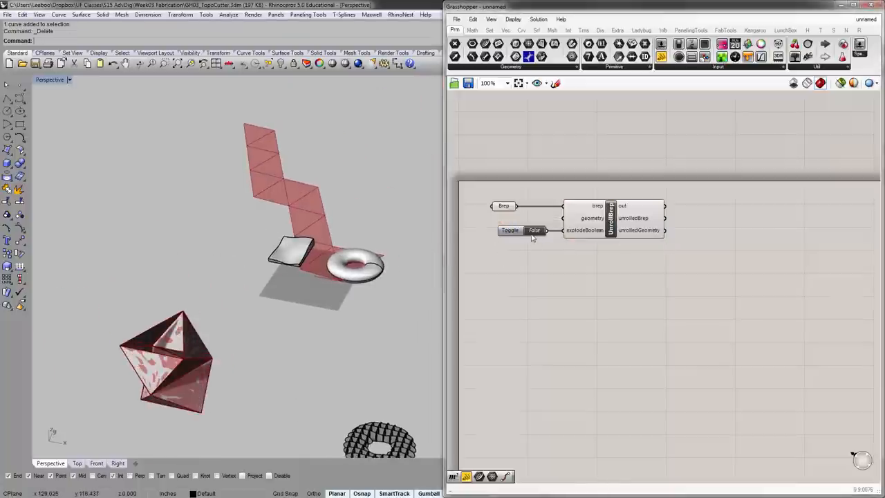
left_click(509, 230)
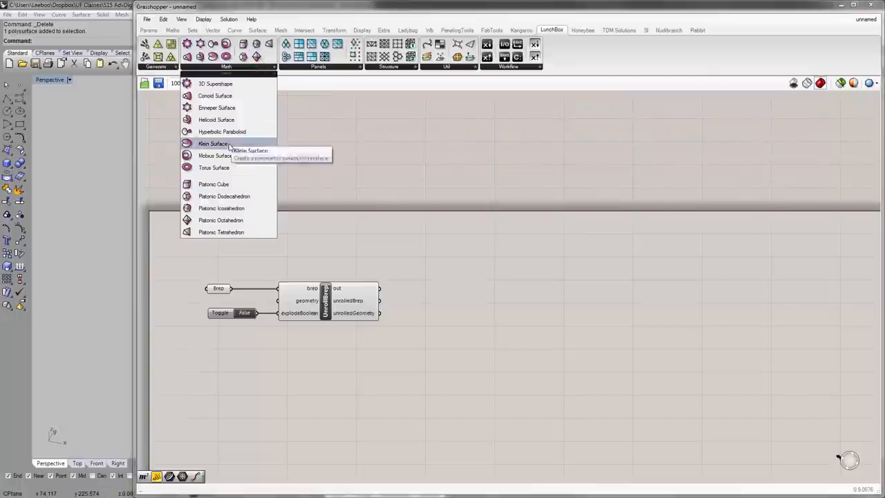
mouse_move(215, 84)
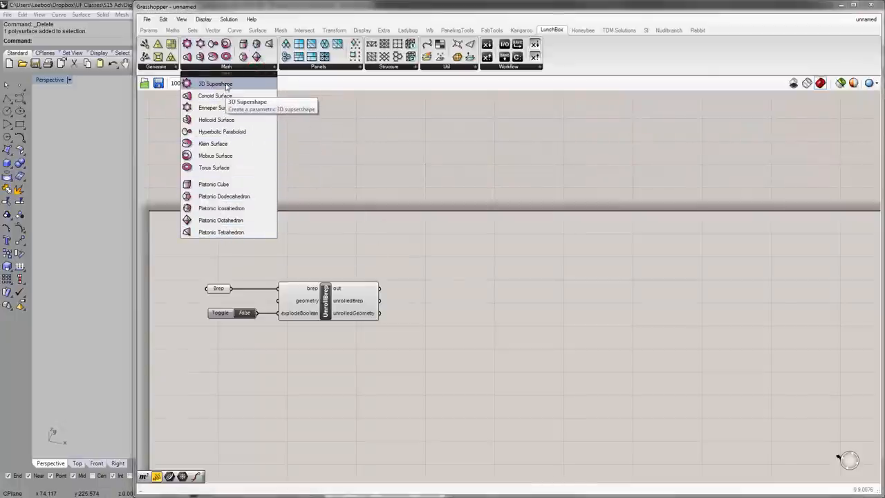
mouse_move(216, 119)
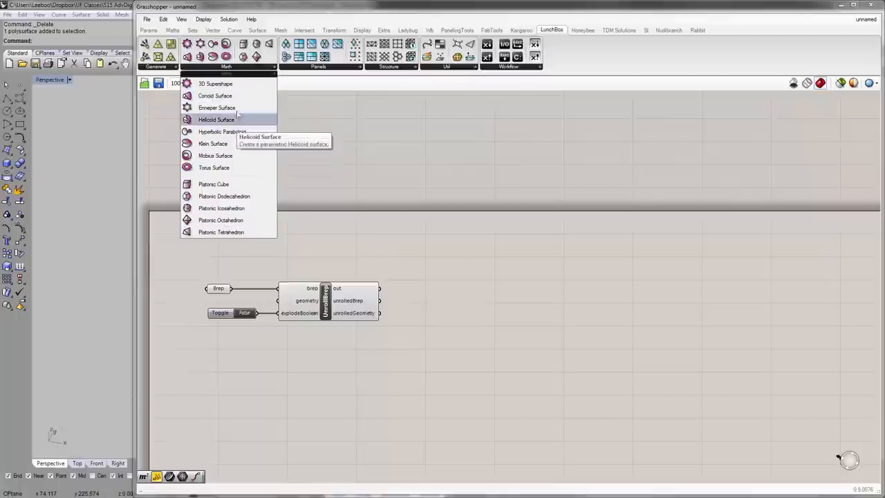
mouse_move(299, 228)
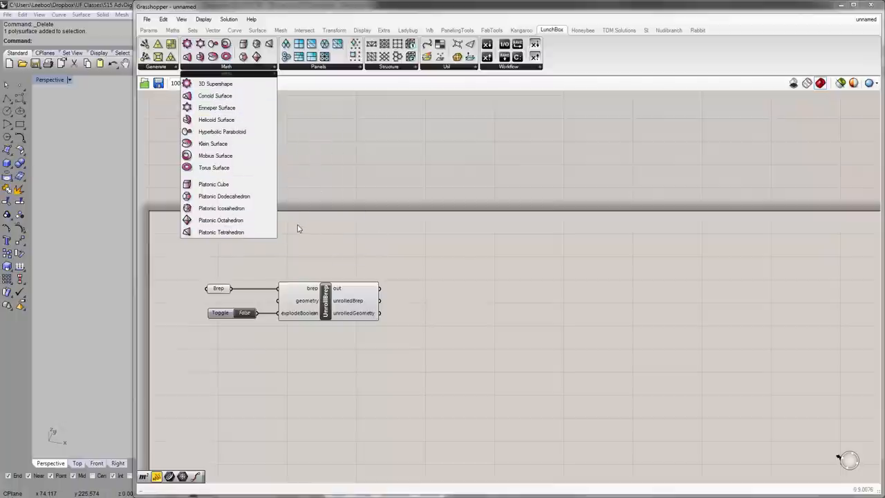
mouse_move(273, 224)
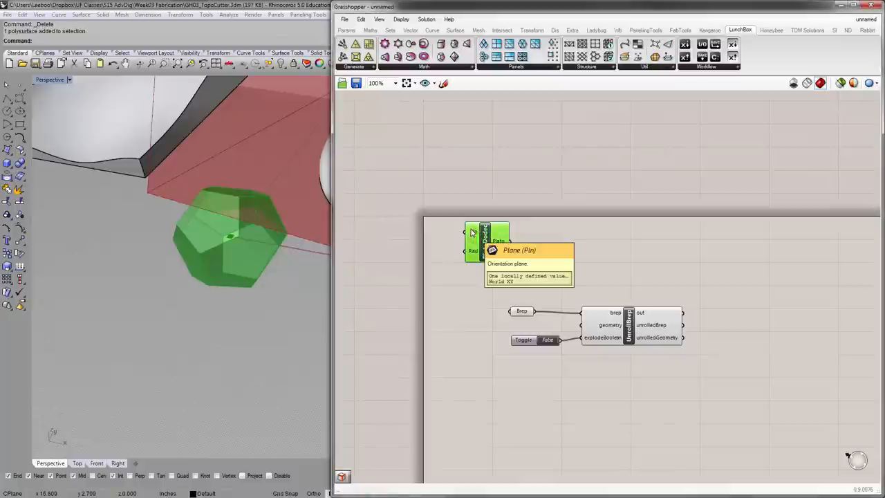
mouse_move(473, 252)
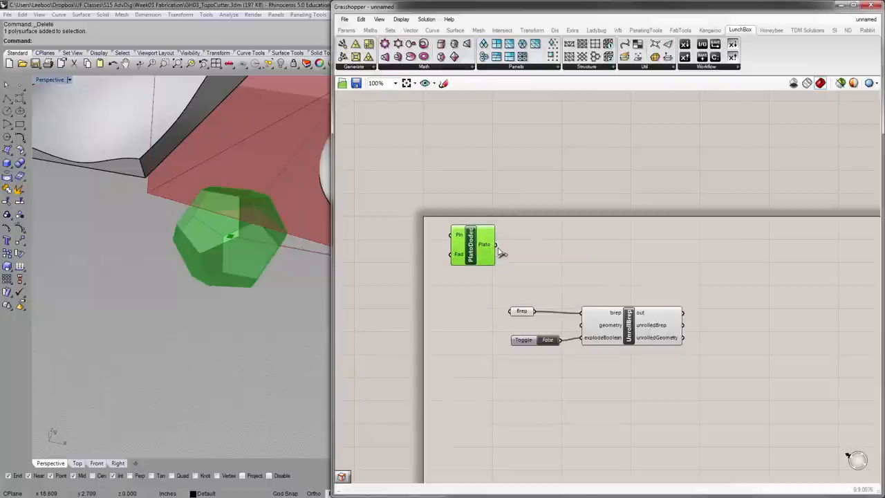
Wire the Platonic Dodecahedron output into UnrollBrep's brep input and move the spare Brep parameter aside.
left_click_drag(495, 244, 581, 313)
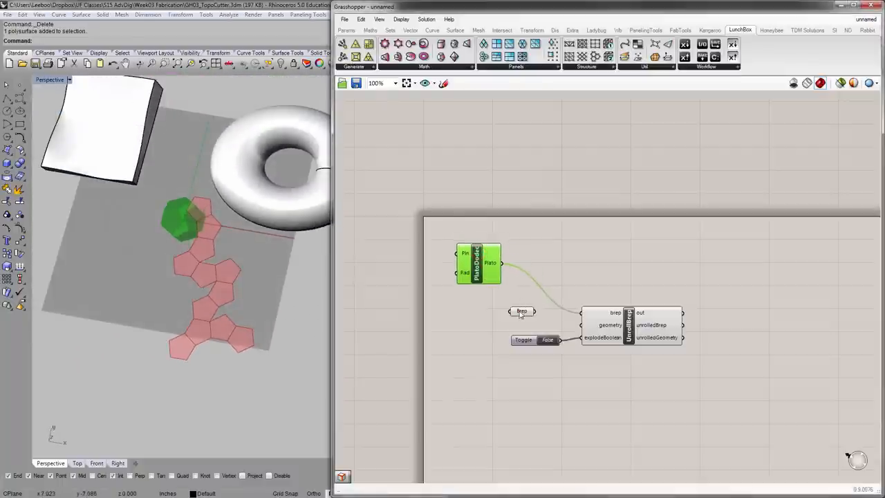
left_click_drag(522, 311, 484, 227)
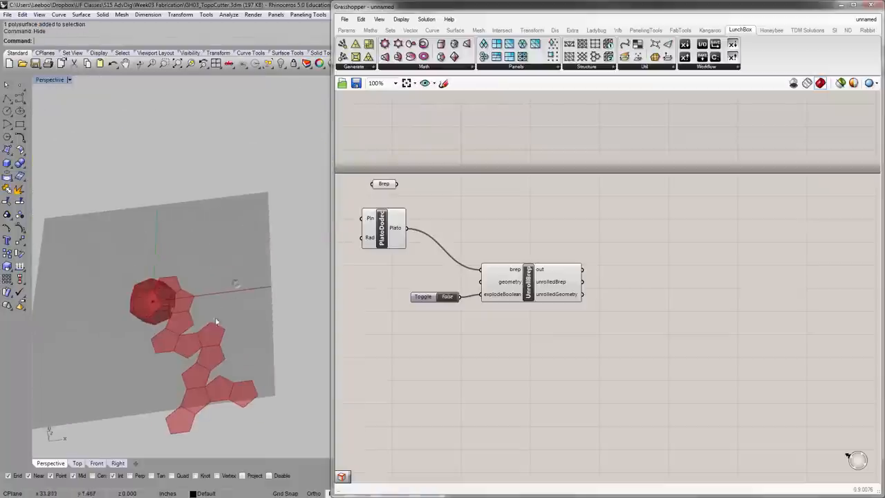
left_click_drag(214, 318, 197, 266)
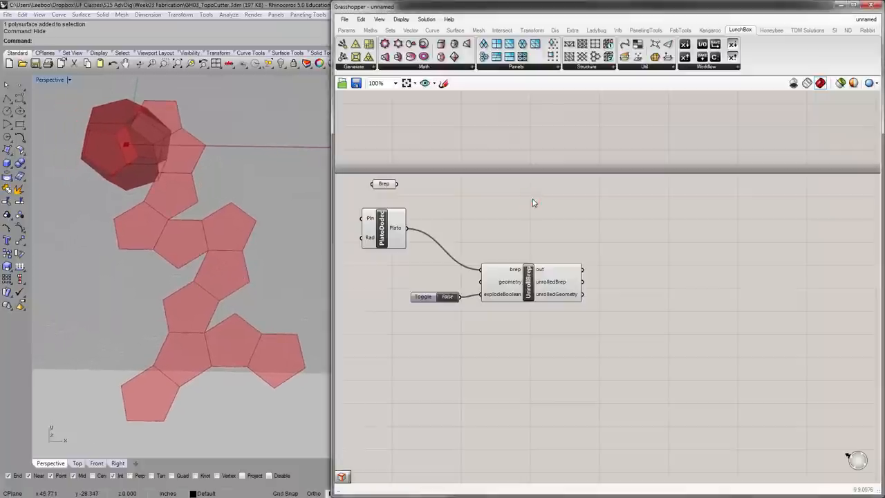
mouse_move(542, 279)
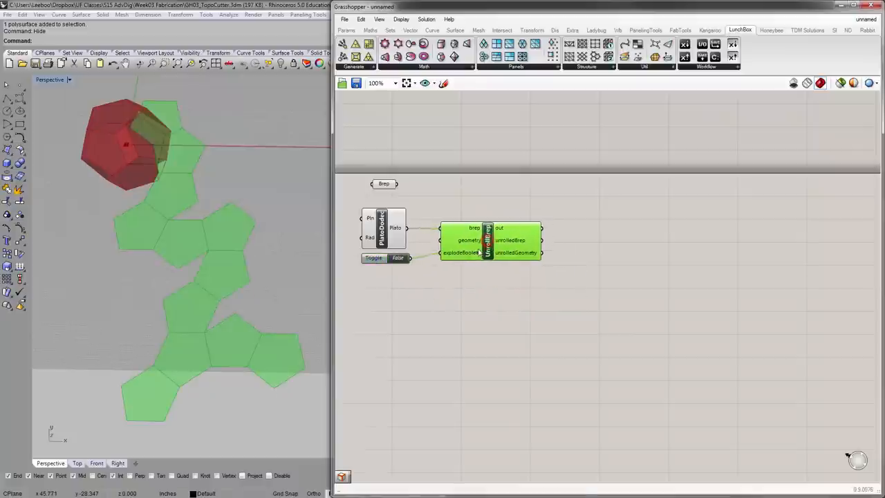
mouse_move(501, 228)
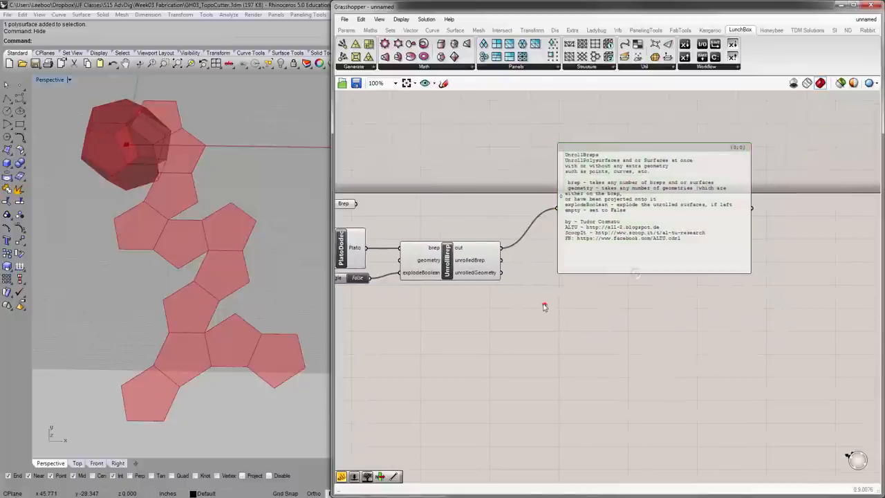
Inspect the Panel listing the trimmed surfaces and the pentagon net in the viewport.
scroll("up", 3)
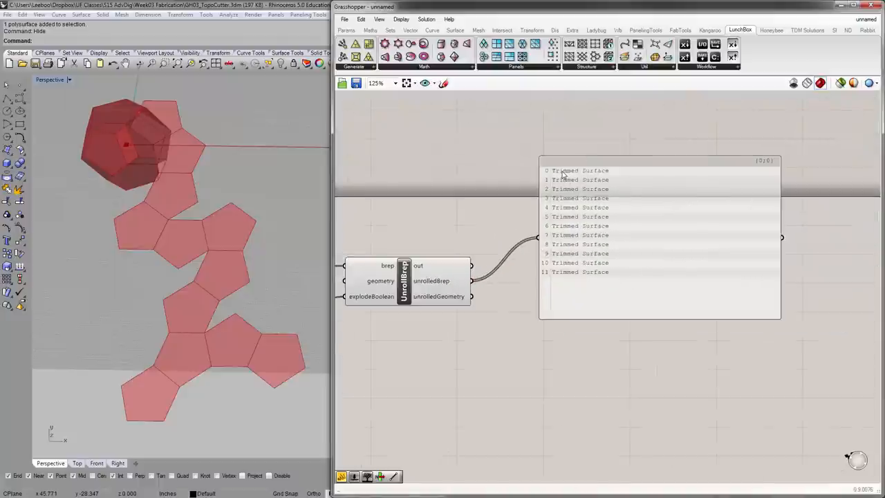
mouse_move(218, 279)
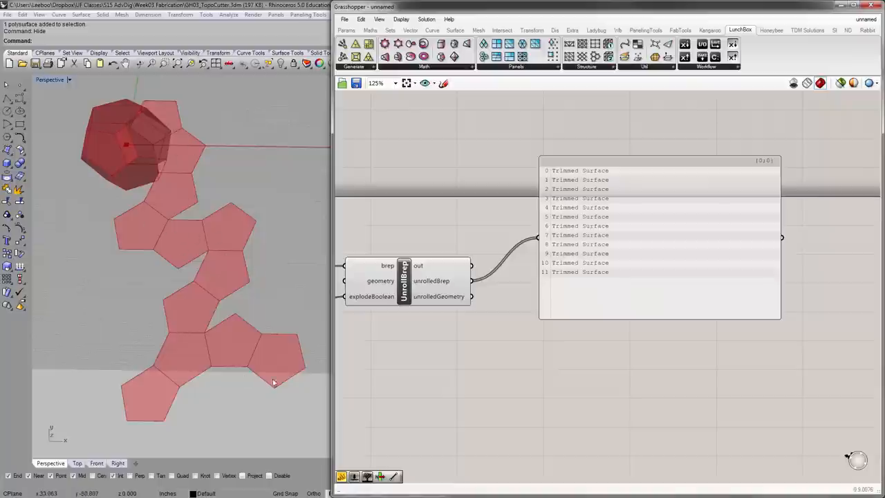
mouse_move(572, 276)
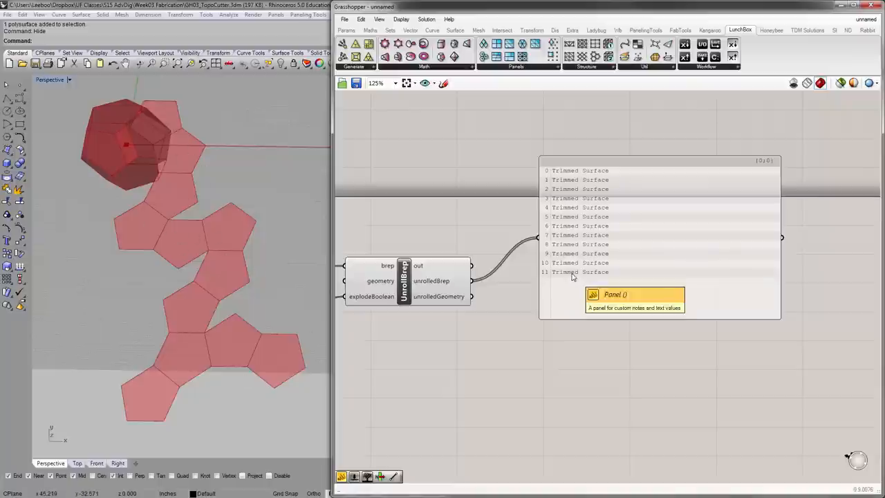
mouse_move(462, 299)
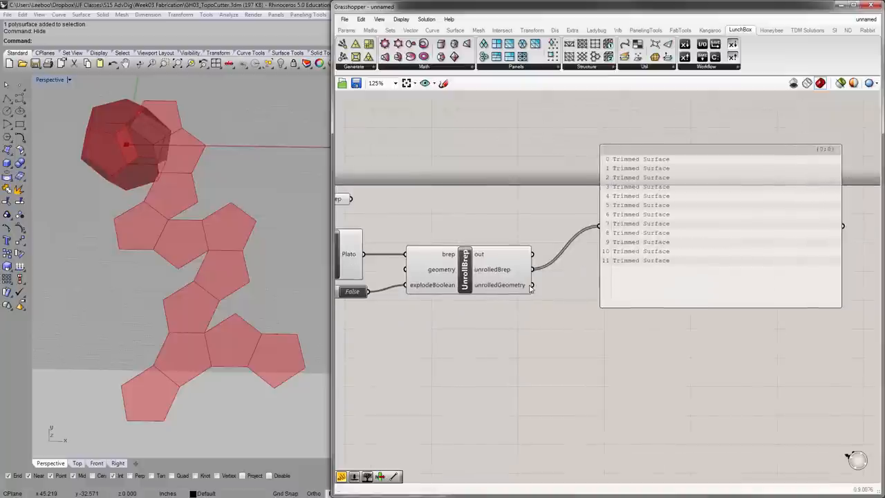
scroll("down", 3)
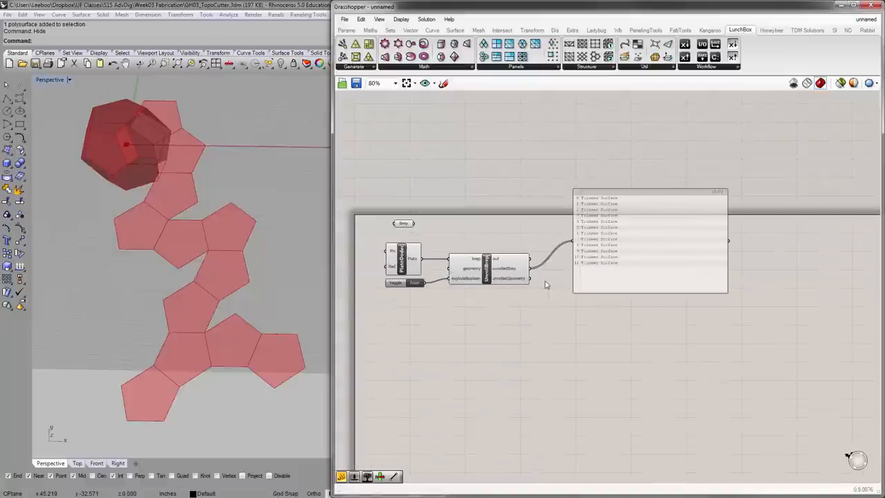
scroll("up", 3)
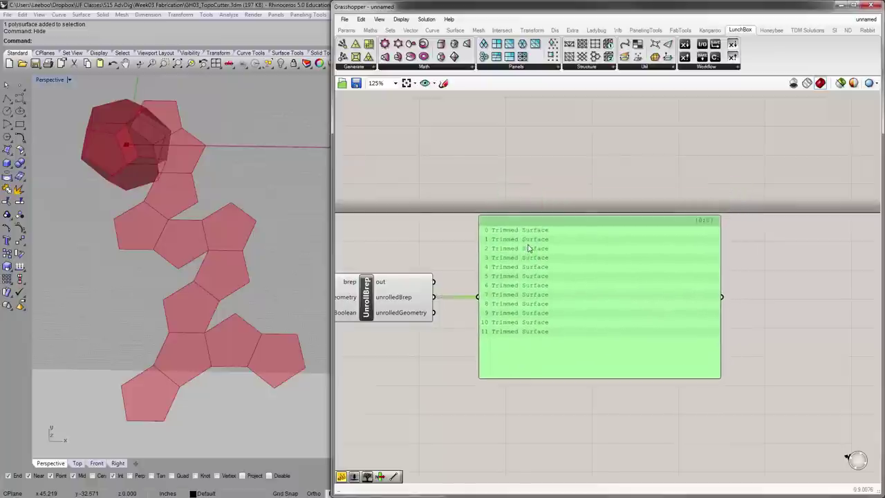
mouse_move(473, 256)
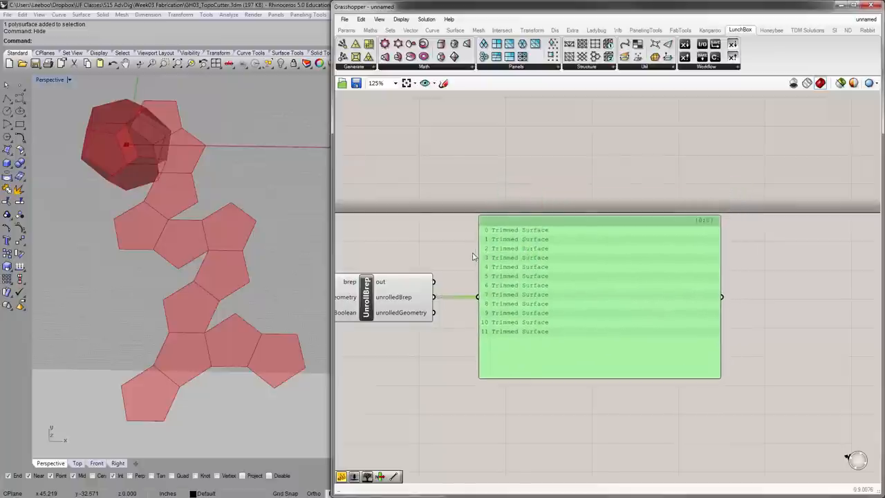
mouse_move(539, 264)
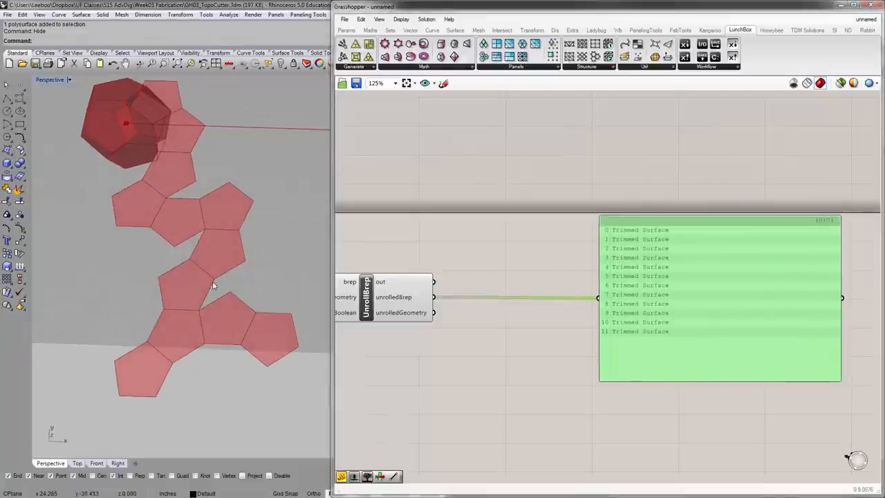
mouse_move(260, 315)
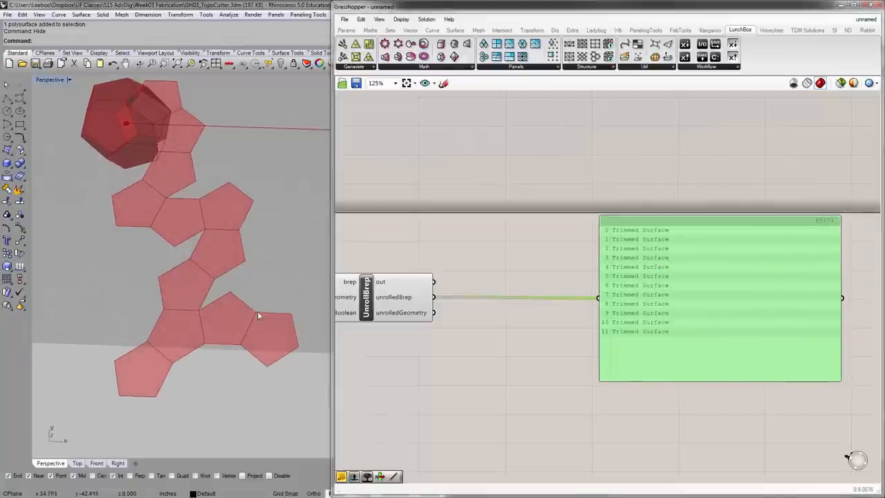
mouse_move(251, 368)
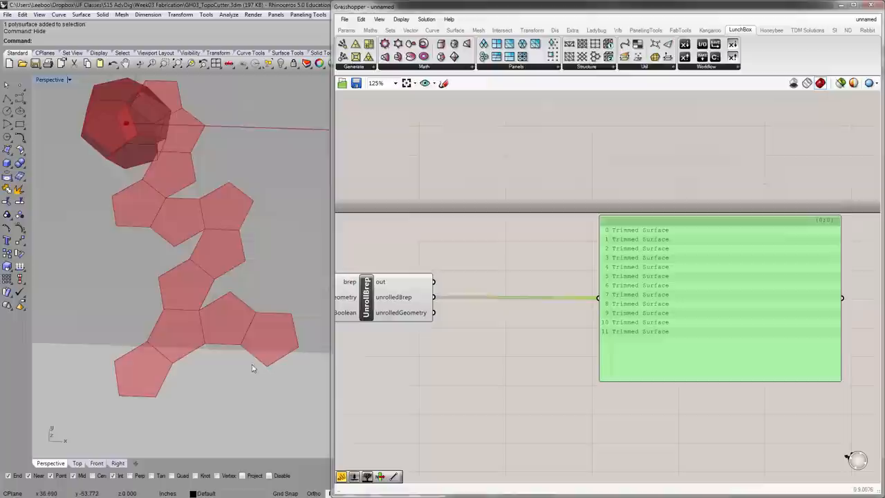
mouse_move(238, 357)
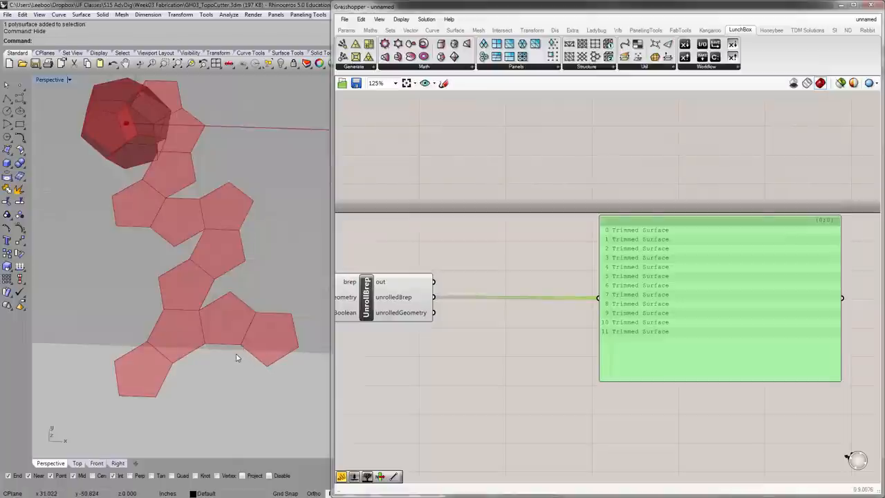
mouse_move(249, 354)
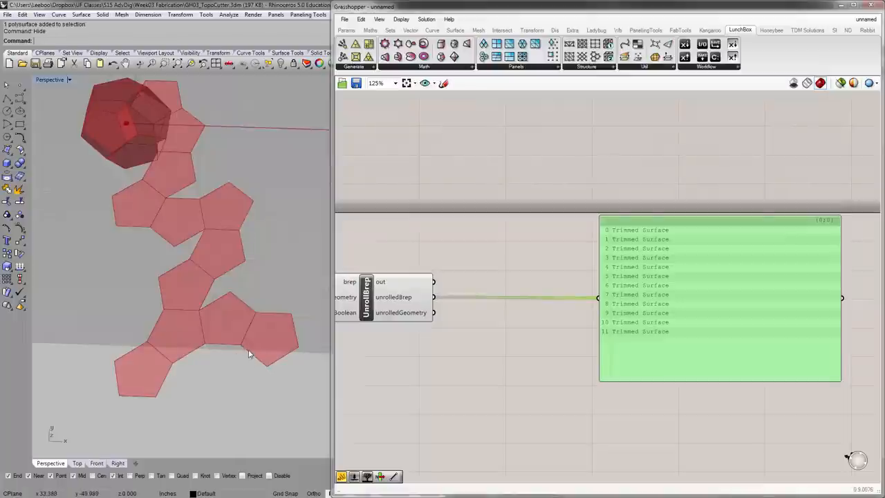
mouse_move(244, 364)
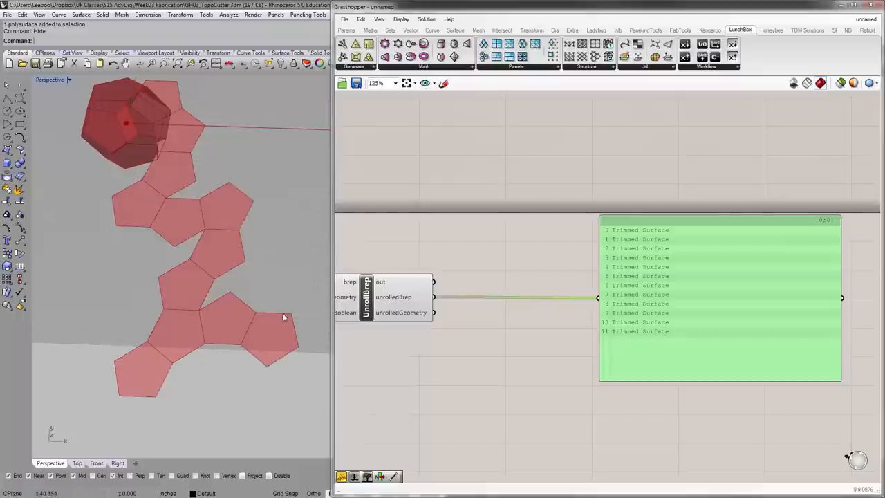
mouse_move(486, 290)
type("offs")
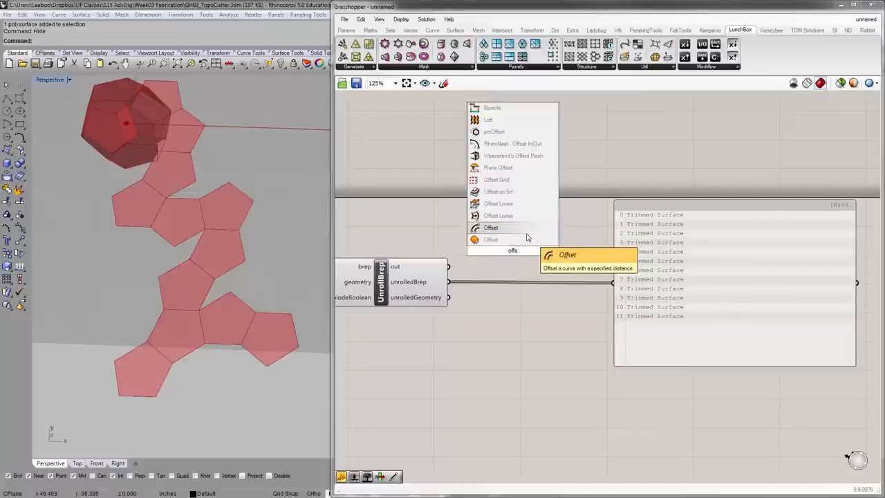
mouse_move(527, 234)
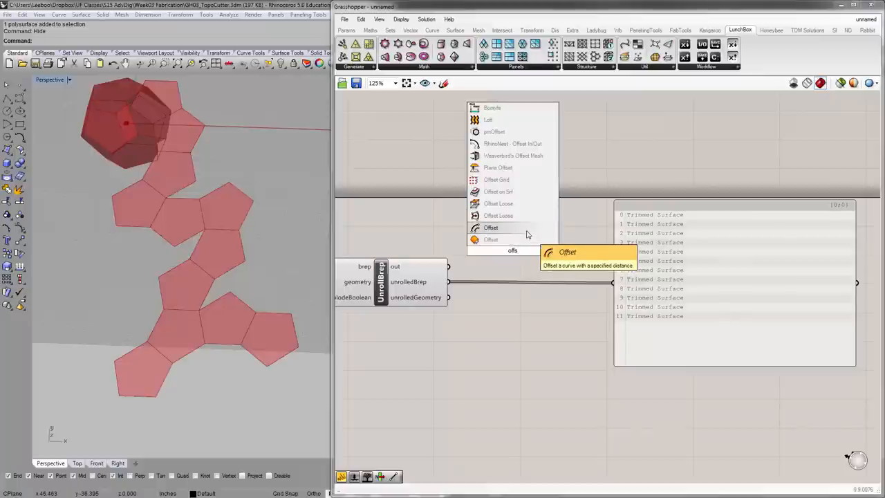
Place a Curve Offset component beside UnrollBrep, unwired.
left_click(491, 227)
type("off")
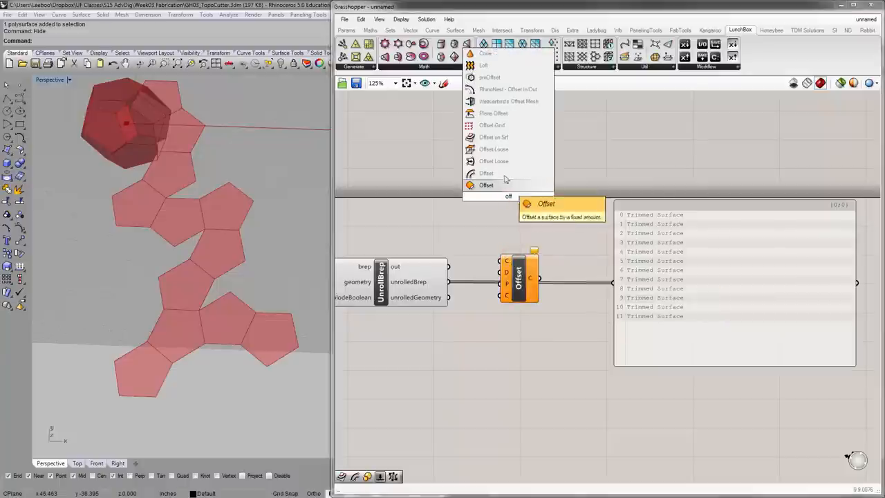
mouse_move(503, 113)
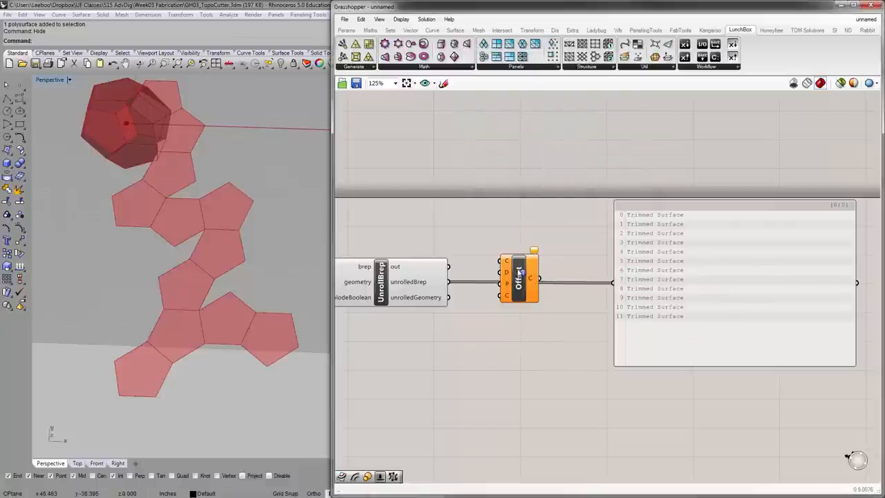
left_click(431, 31)
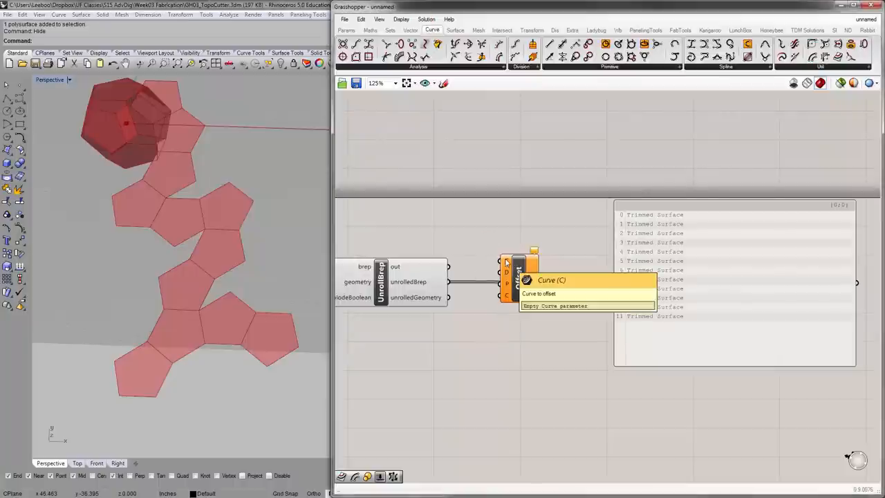
mouse_move(507, 295)
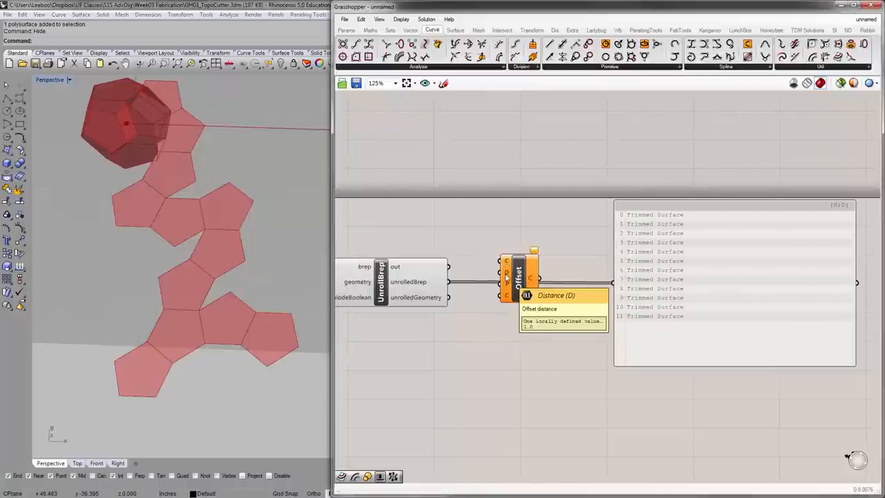
mouse_move(506, 285)
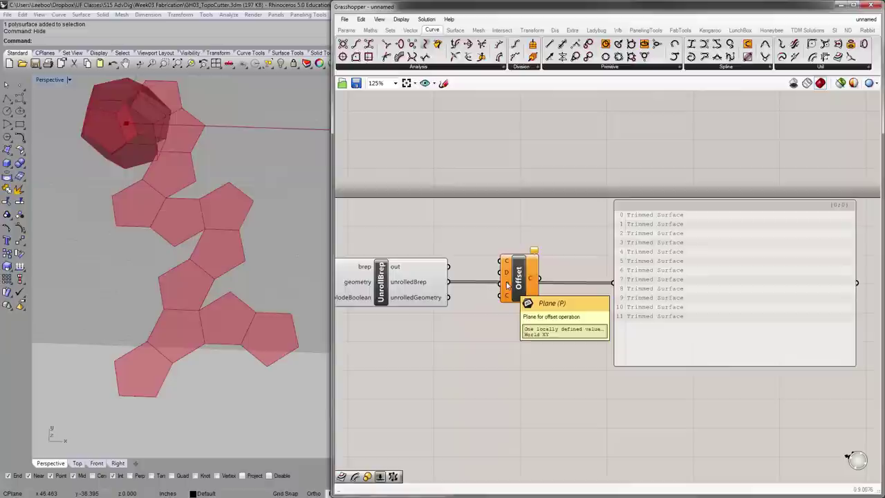
mouse_move(237, 295)
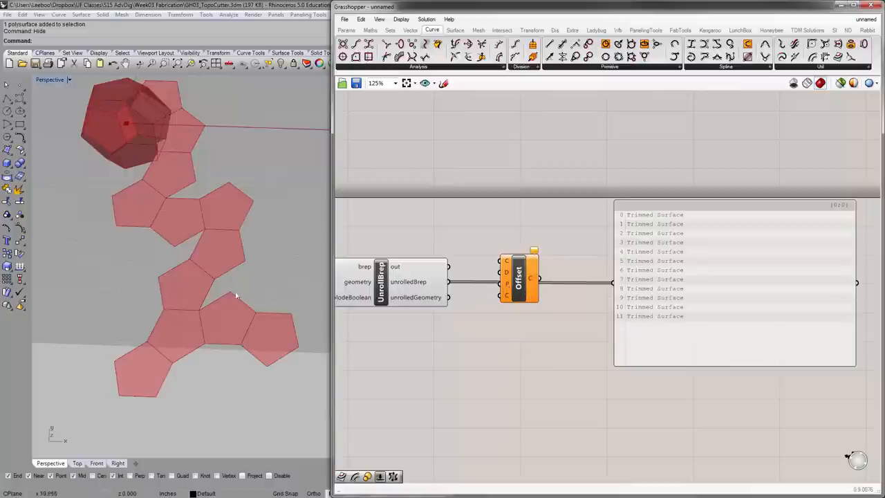
mouse_move(506, 297)
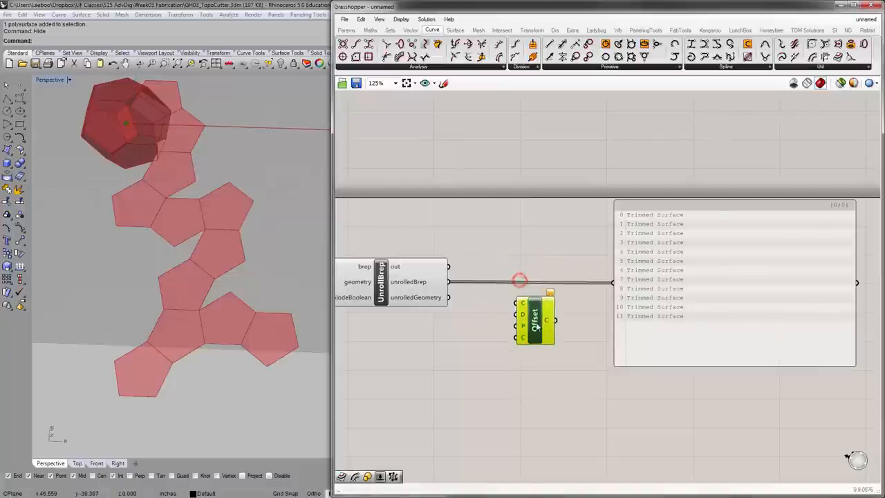
mouse_move(432, 282)
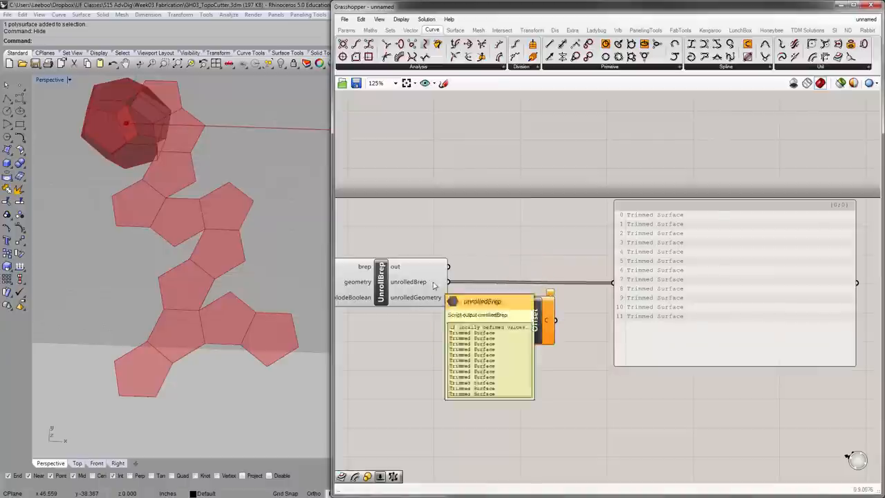
mouse_move(451, 289)
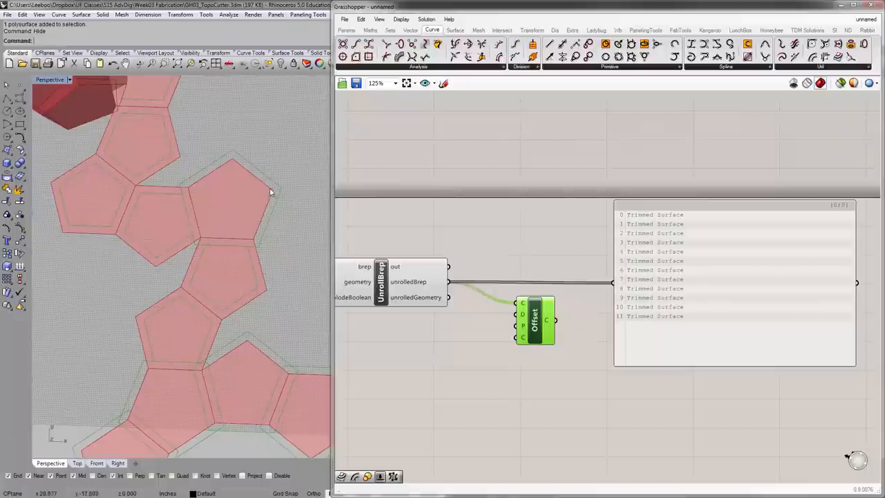
mouse_move(252, 293)
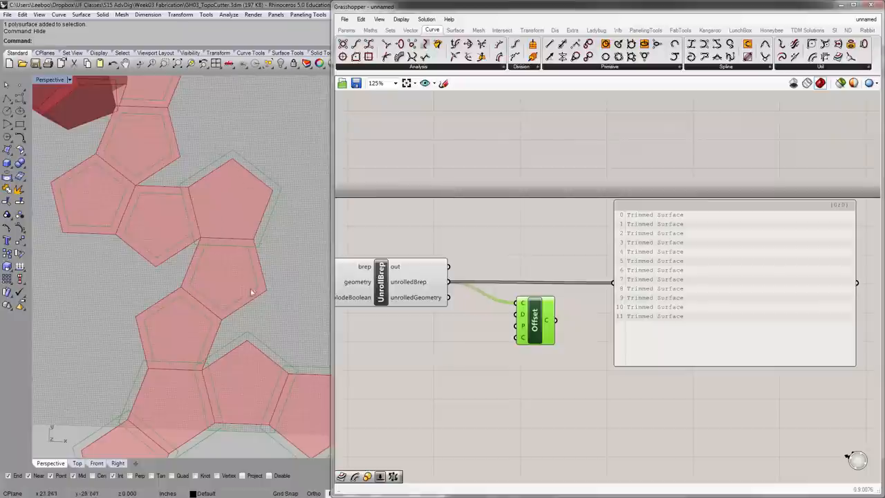
mouse_move(285, 304)
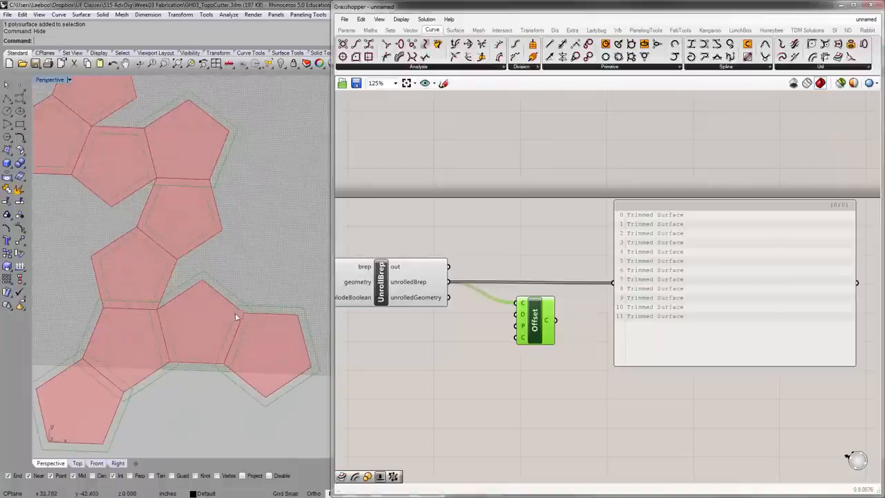
mouse_move(255, 336)
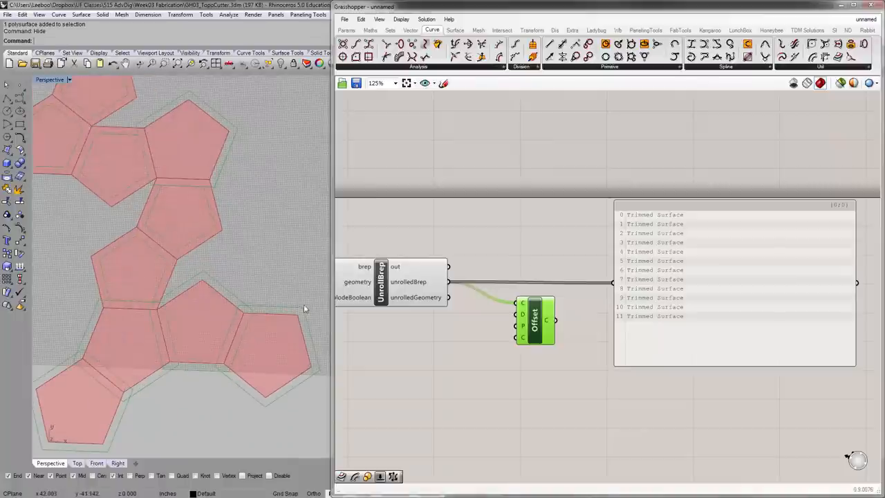
mouse_move(224, 368)
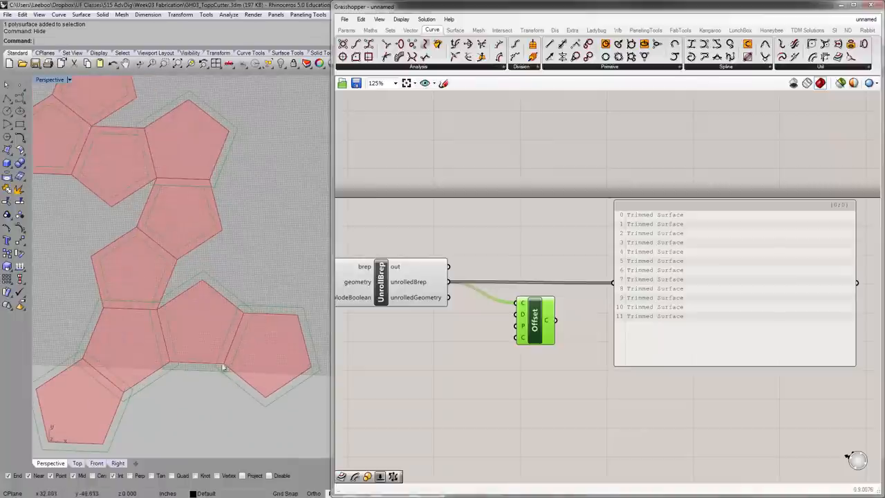
mouse_move(275, 354)
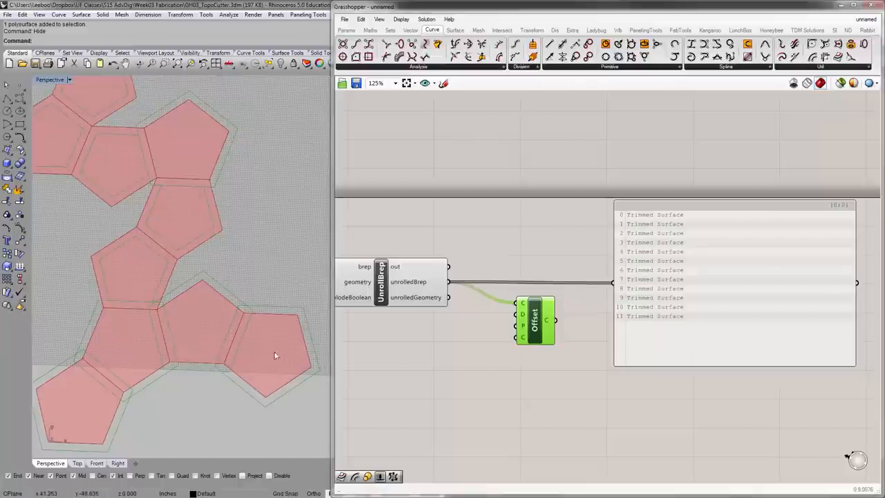
mouse_move(229, 360)
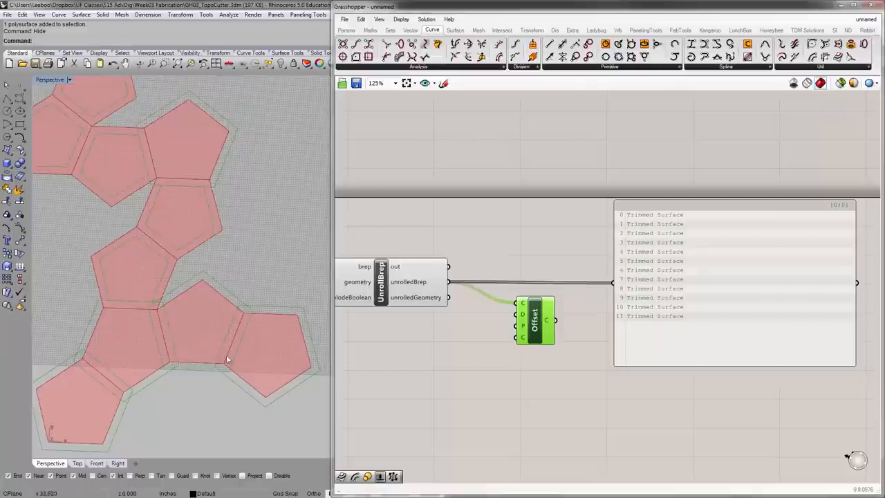
mouse_move(256, 346)
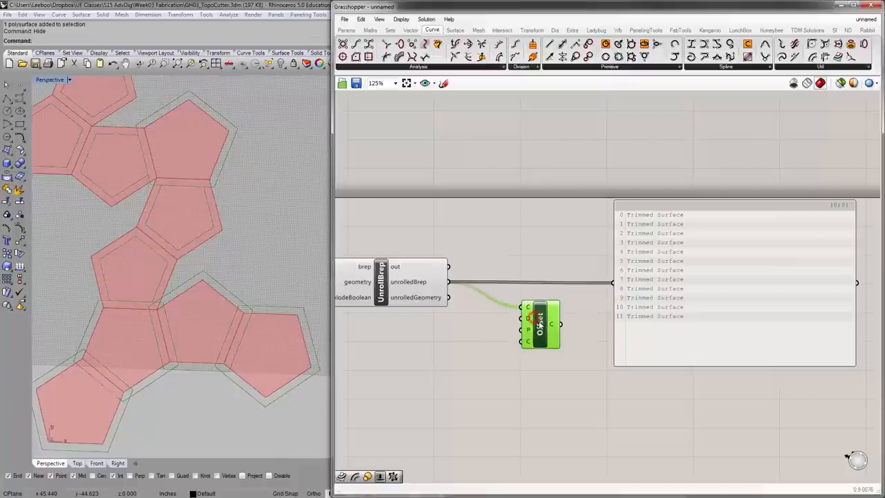
mouse_move(541, 325)
type("joi")
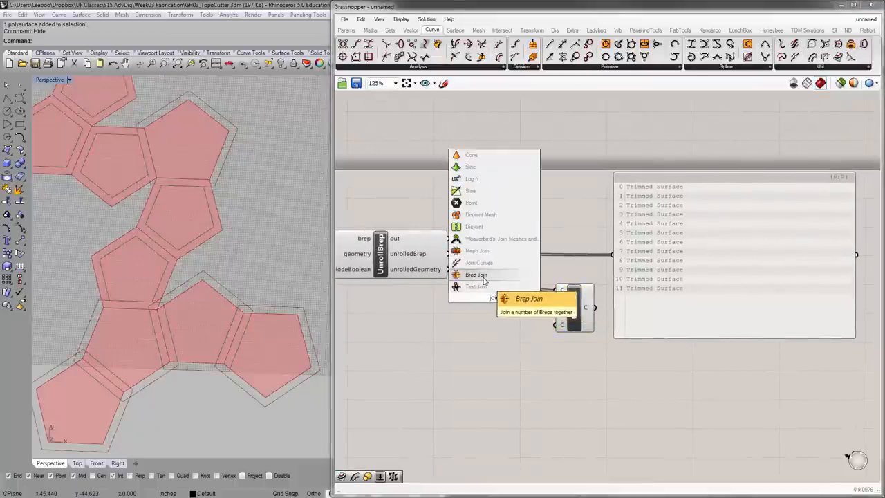
Add a Brep Join on the unrolled surfaces feeding Offset, previewing offset outlines around every pentagon.
left_click(475, 274)
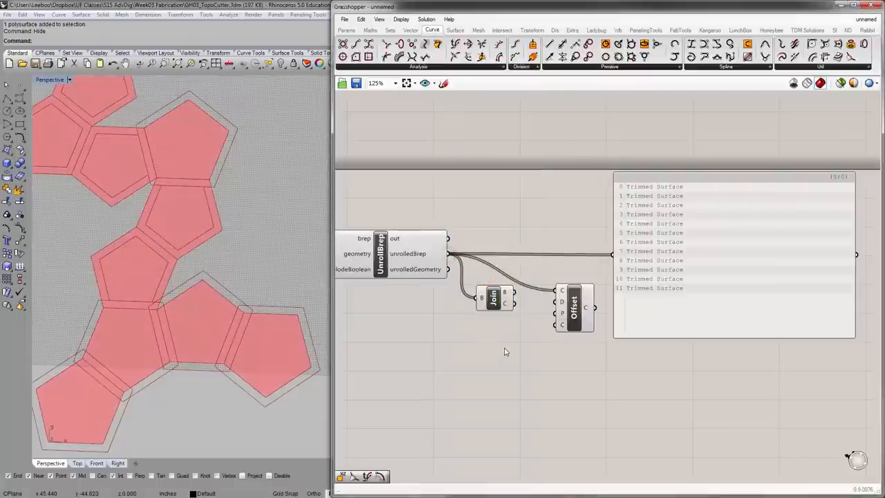
left_click(492, 298)
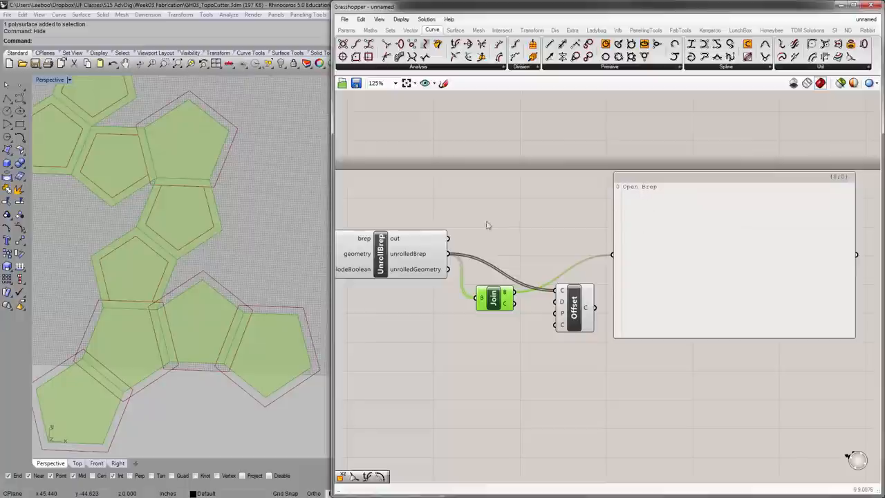
left_click(492, 298)
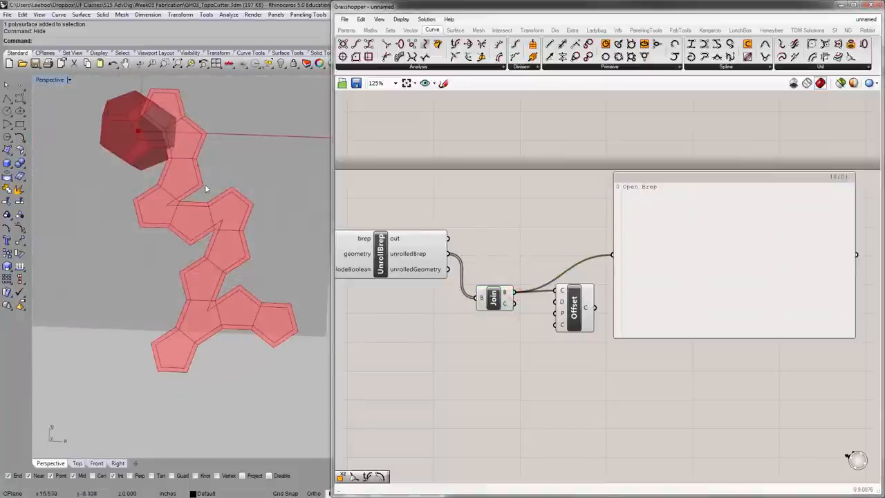
left_click(574, 307)
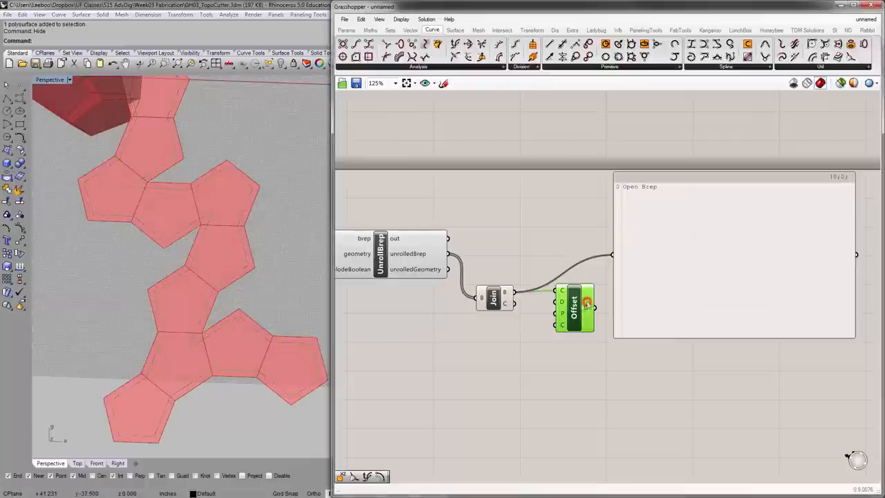
mouse_move(584, 307)
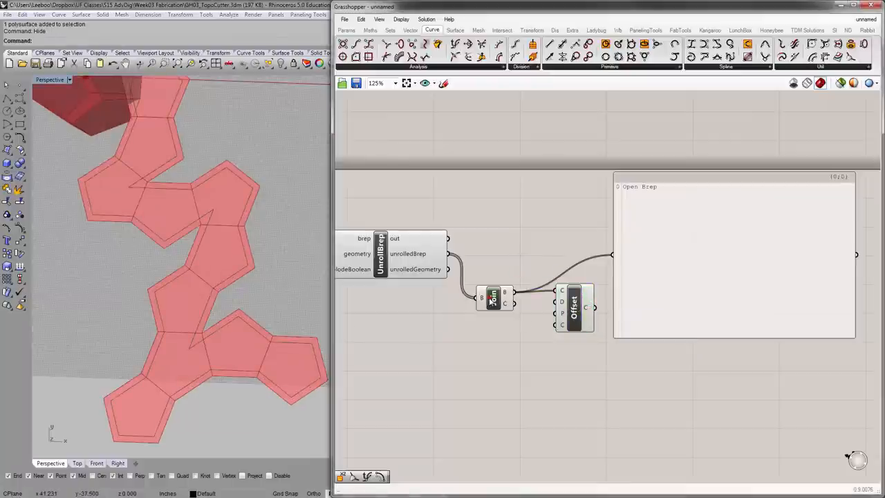
left_click(495, 298)
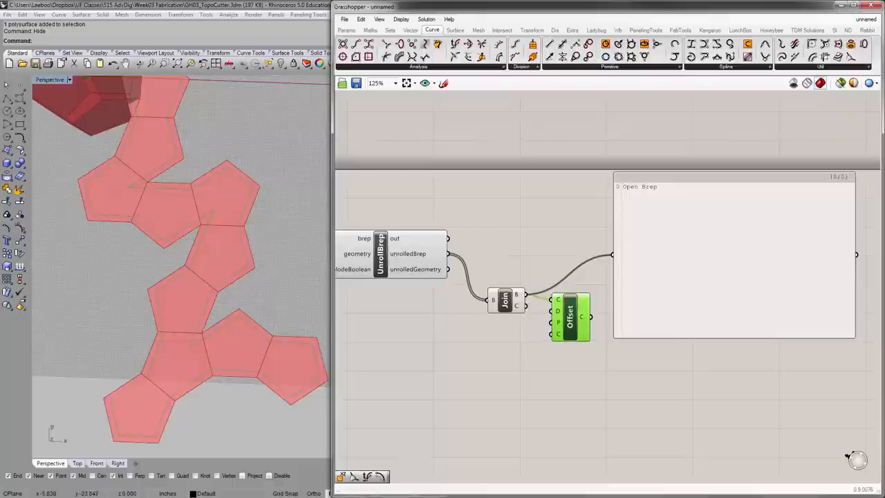
mouse_move(630, 286)
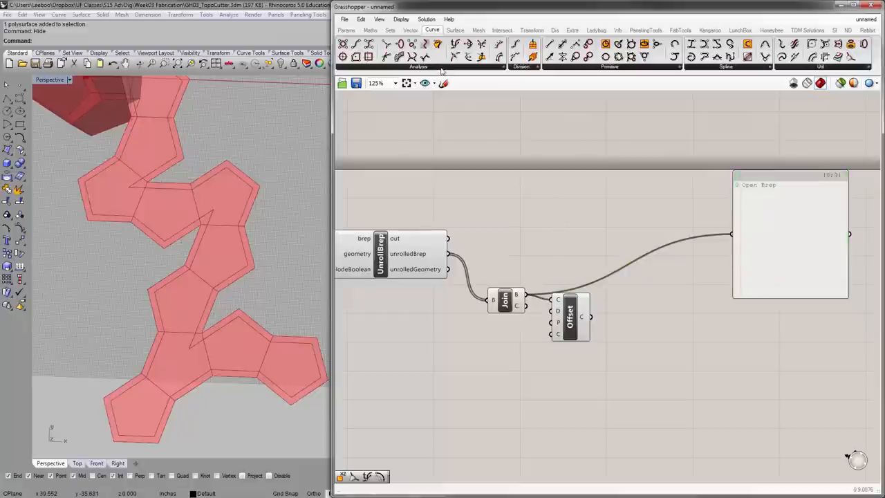
mouse_move(88, 88)
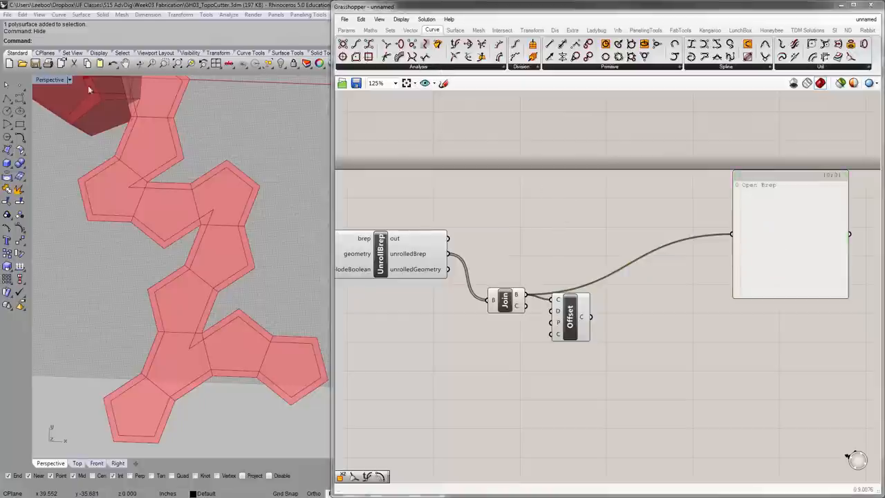
Browse the Surface tab's Analysis list to pick the Brep Edges component.
left_click(455, 30)
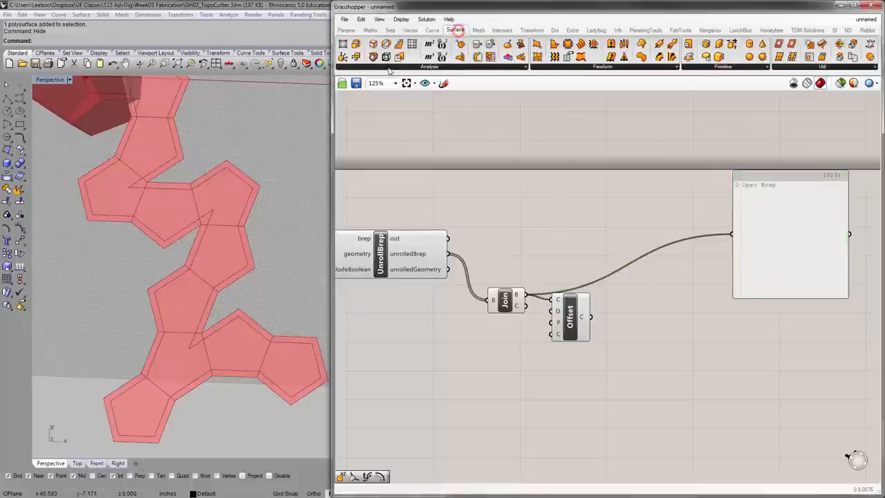
left_click(455, 31)
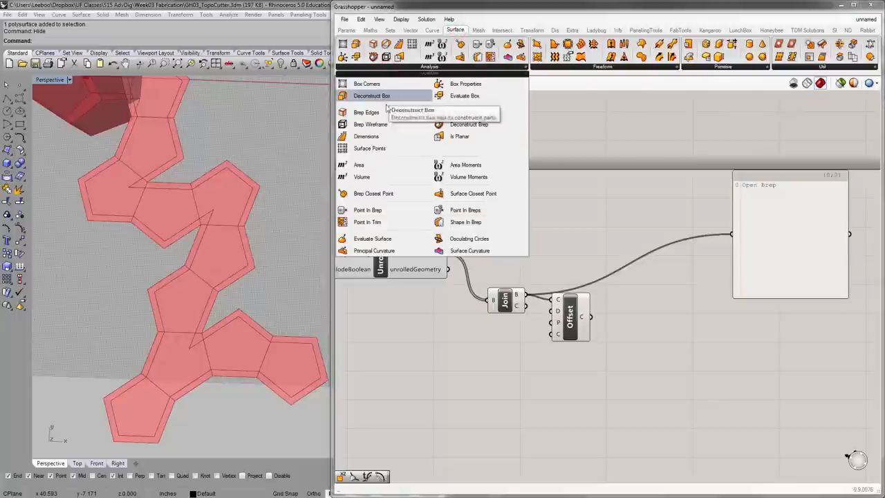
mouse_move(455, 31)
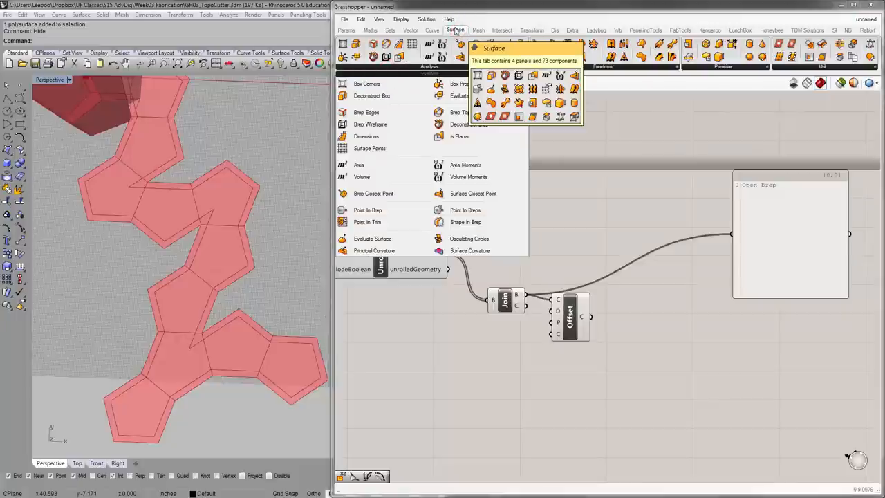
mouse_move(399, 69)
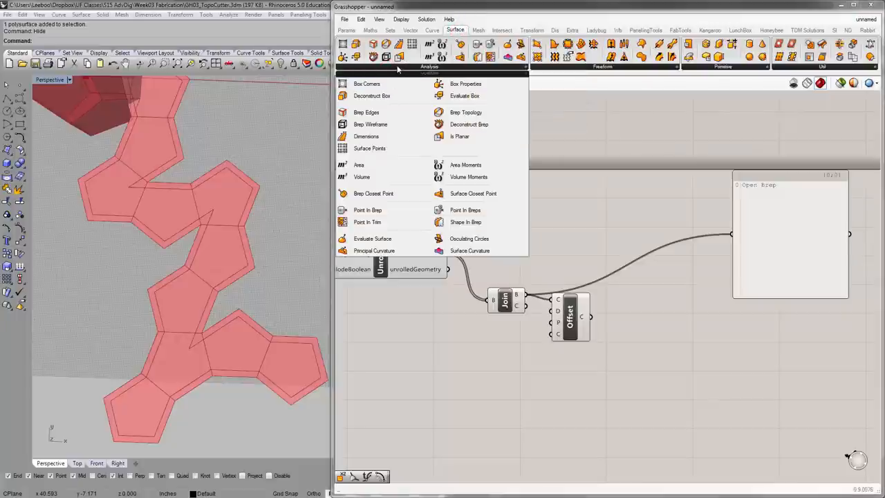
mouse_move(366, 112)
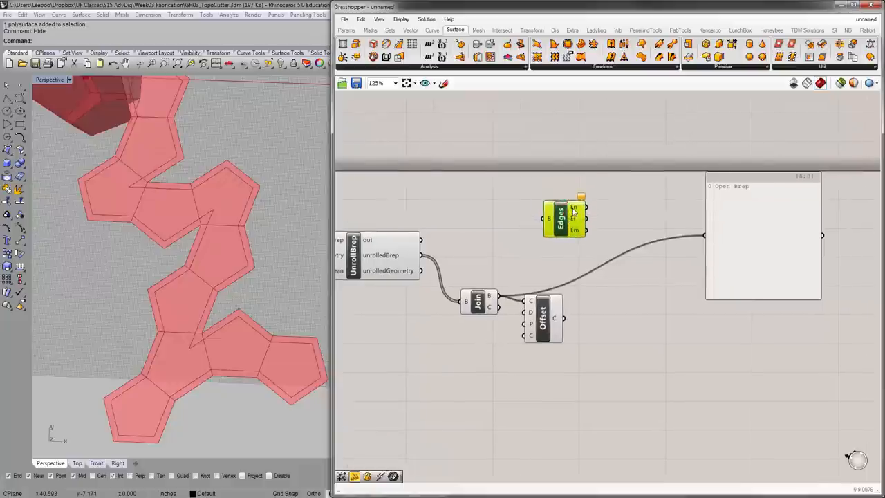
mouse_move(580, 209)
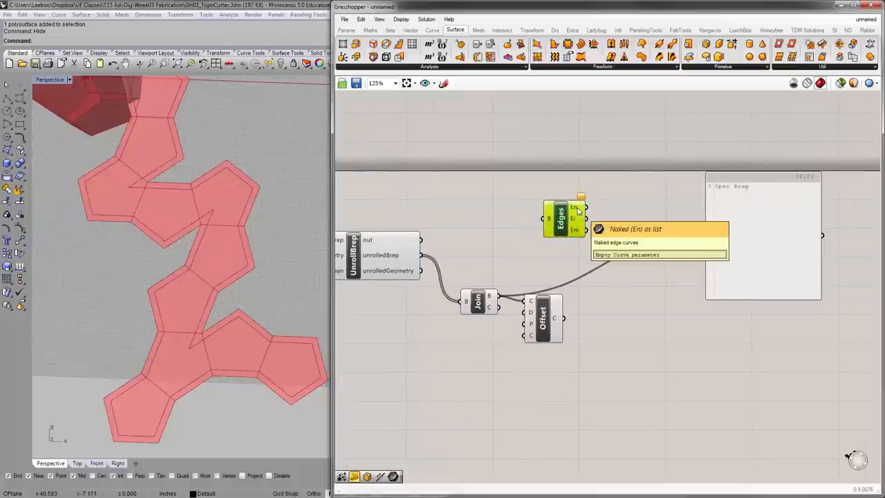
mouse_move(579, 219)
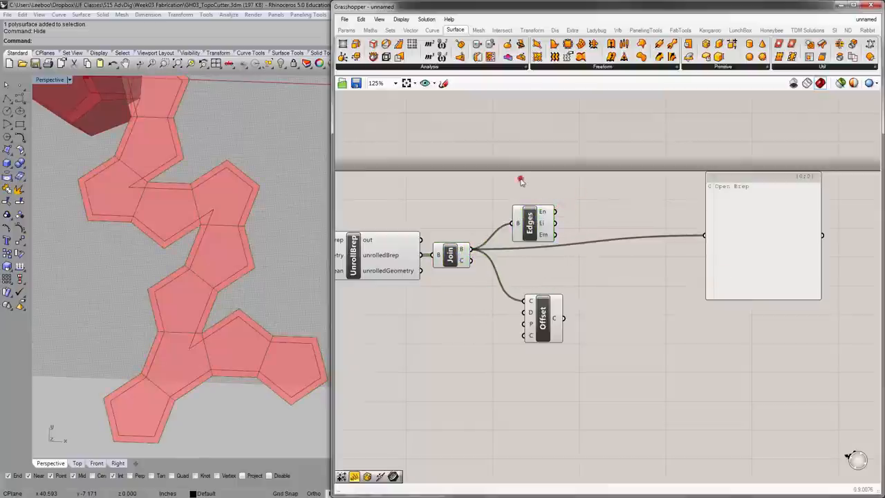
Add Curve parameters from Params > Geometry for naked and interior edges and preview them with the offset outlines.
left_click(345, 30)
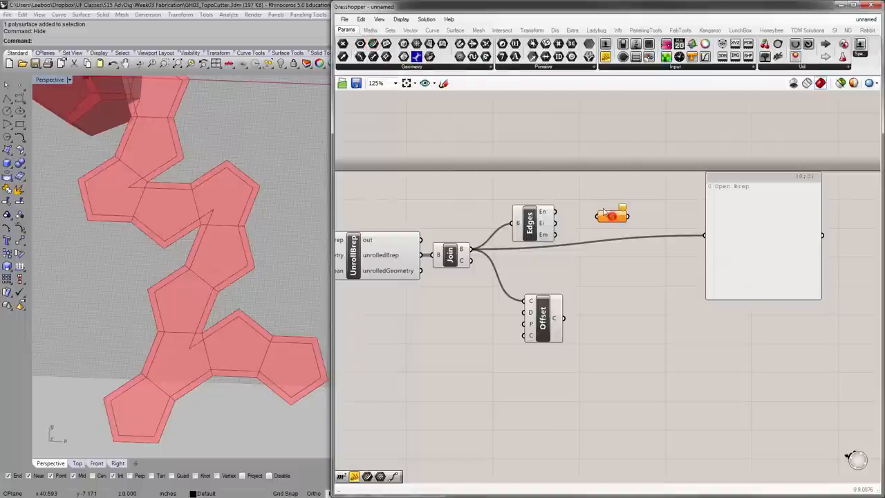
mouse_move(602, 210)
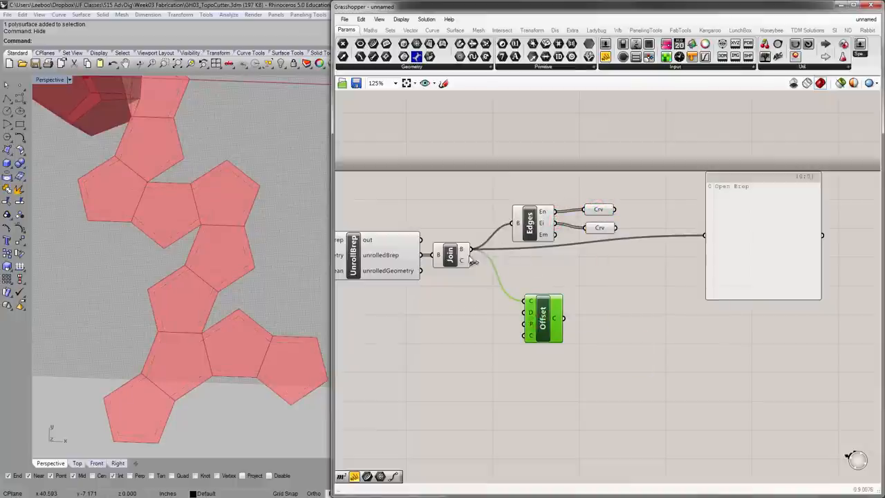
left_click(451, 255)
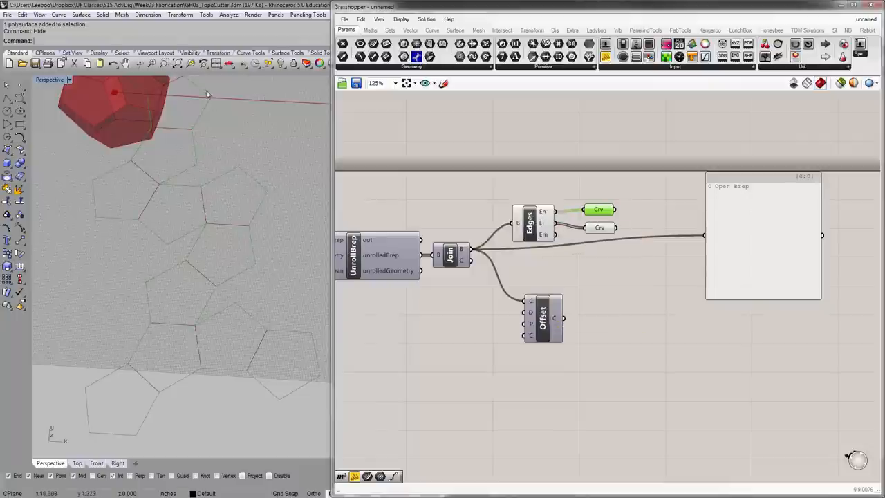
left_click(599, 209)
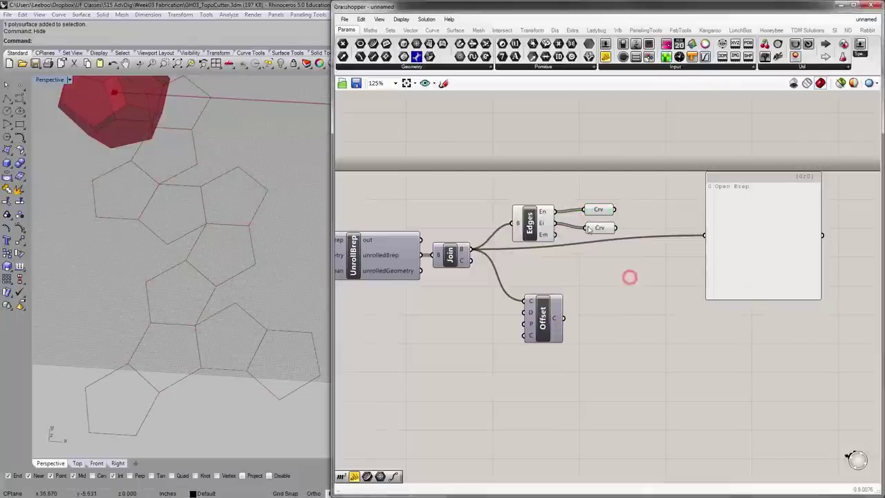
left_click(597, 227)
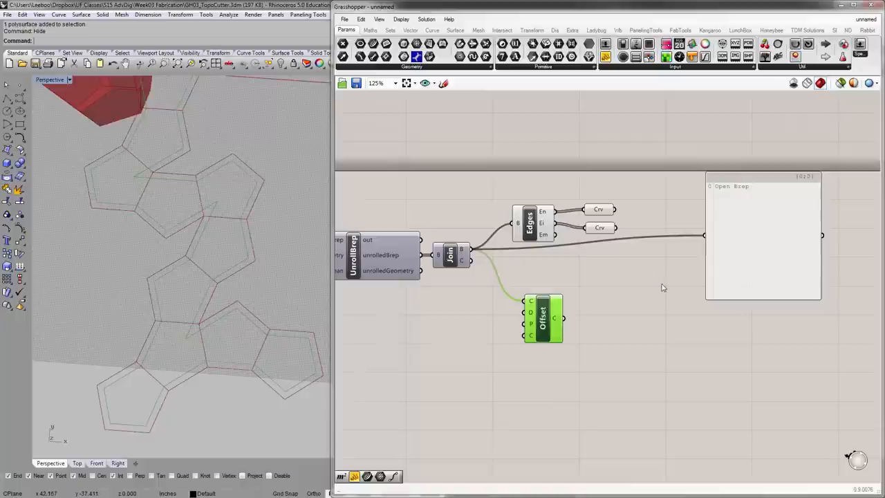
mouse_move(542, 307)
type("flip")
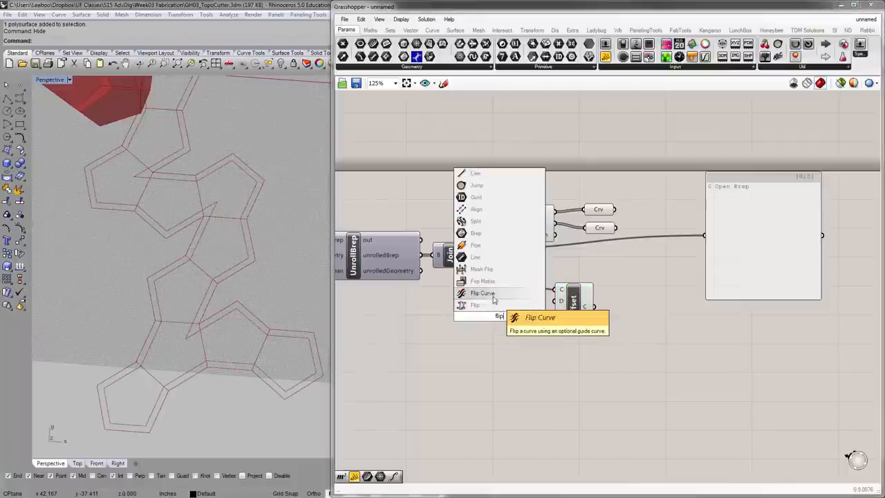
Insert a Flip Curve between Brep Join and Offset so the joined net is flipped before offsetting.
left_click(482, 293)
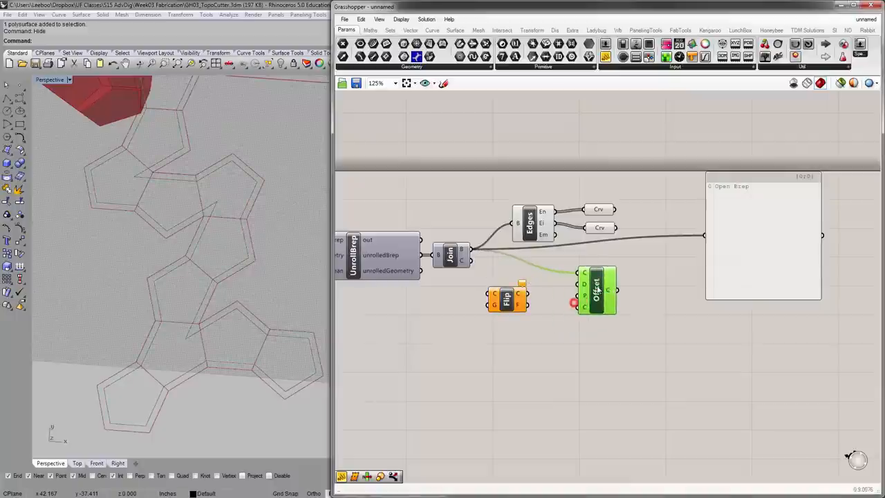
left_click_drag(506, 298, 491, 330)
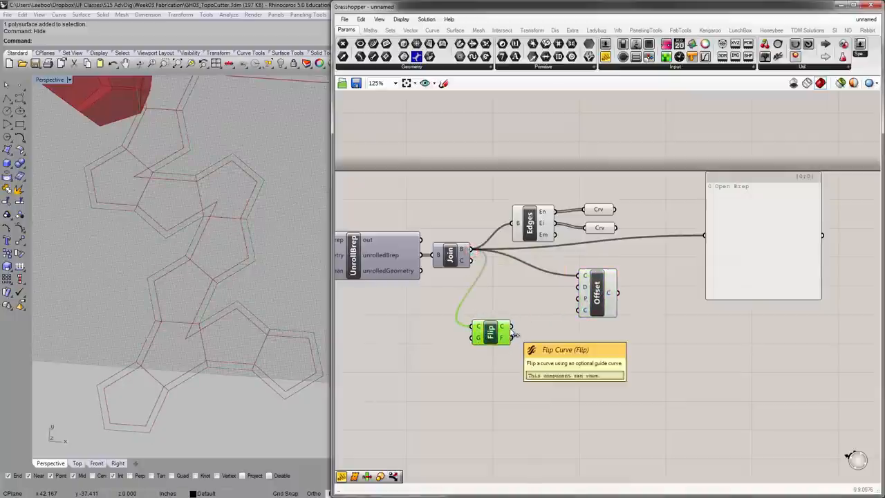
left_click_drag(491, 332, 517, 286)
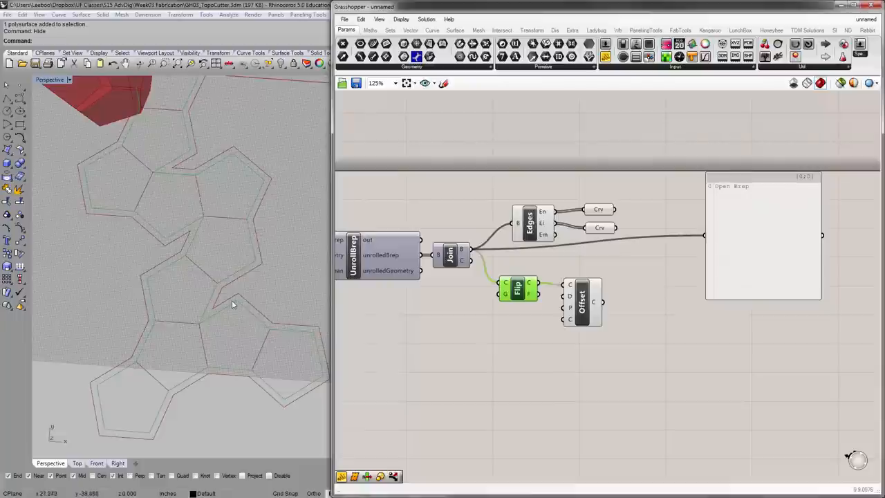
mouse_move(253, 290)
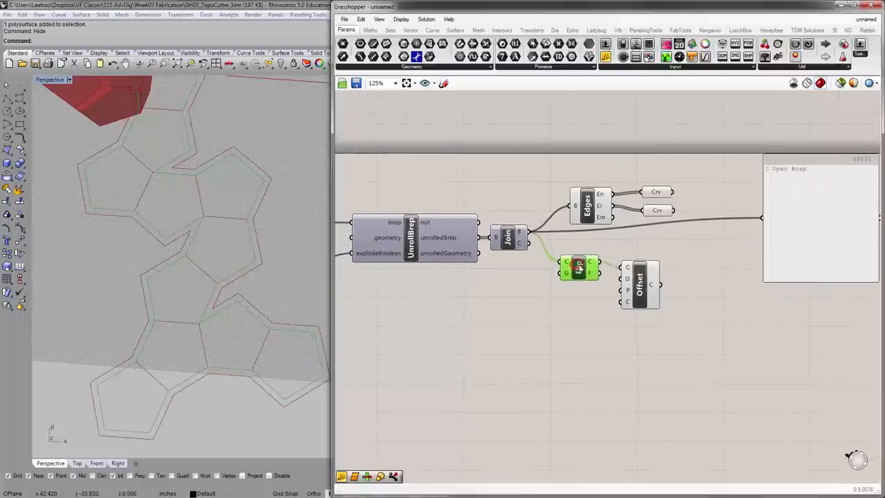
left_click_drag(578, 270, 570, 260)
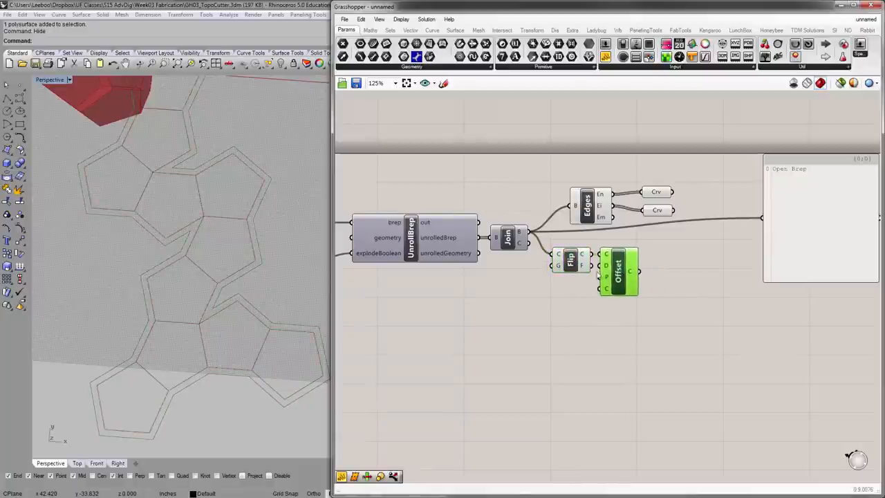
mouse_move(566, 260)
type("0<")
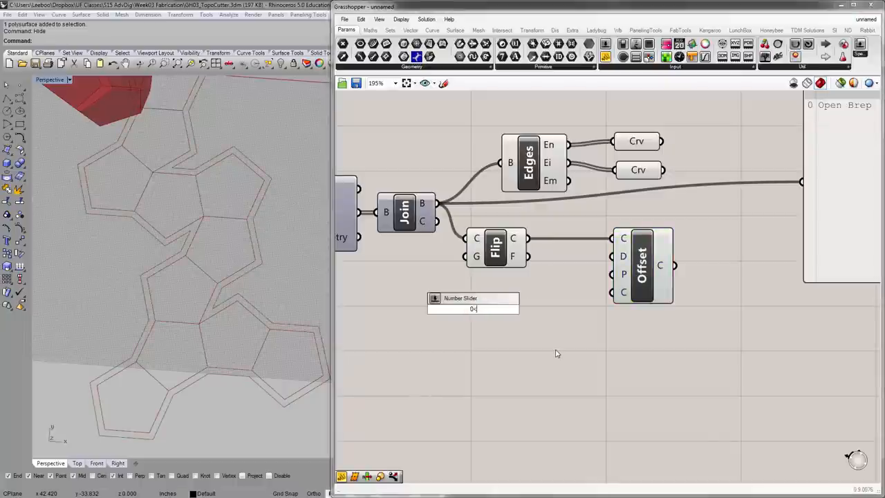
Create a number slider named Tab Offset, wire it to Offset's distance and set it to 1.00.
key("Return")
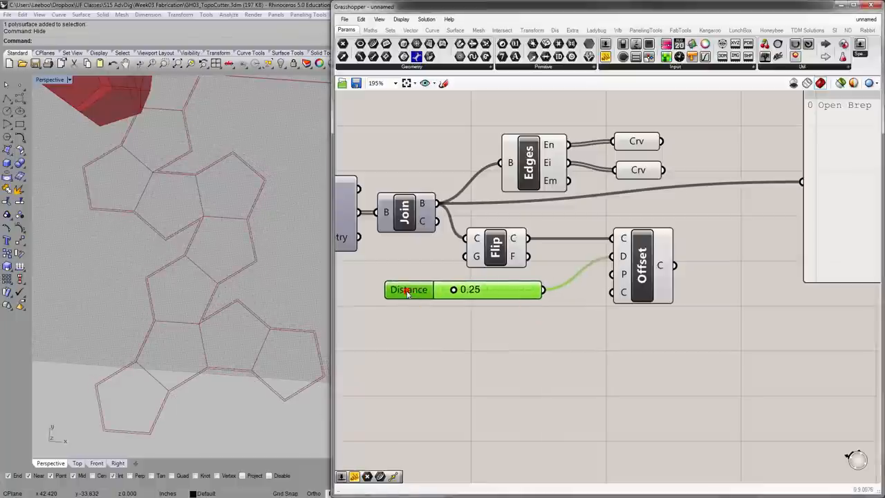
right_click(408, 289)
type("Tab Offset")
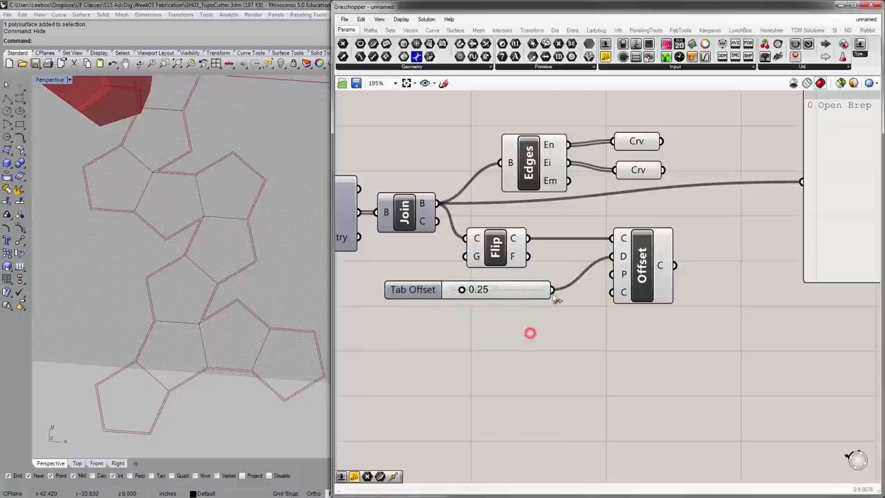
left_click_drag(462, 289, 504, 289)
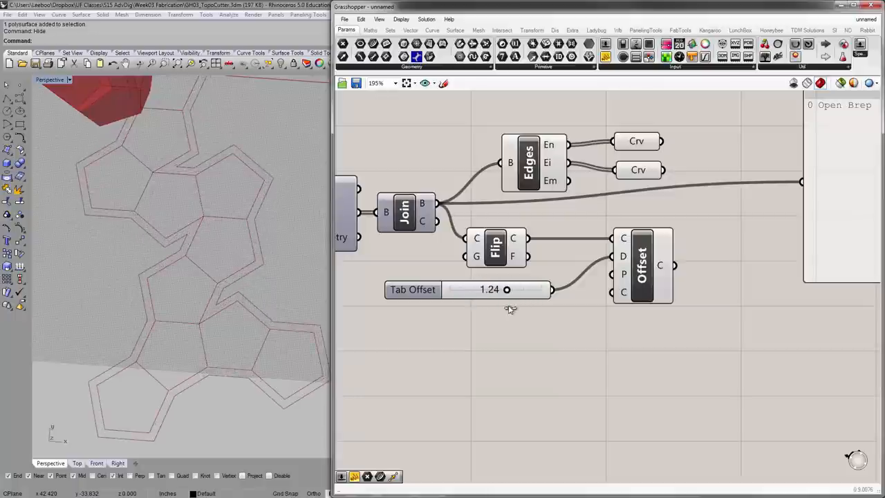
left_click_drag(506, 289, 495, 289)
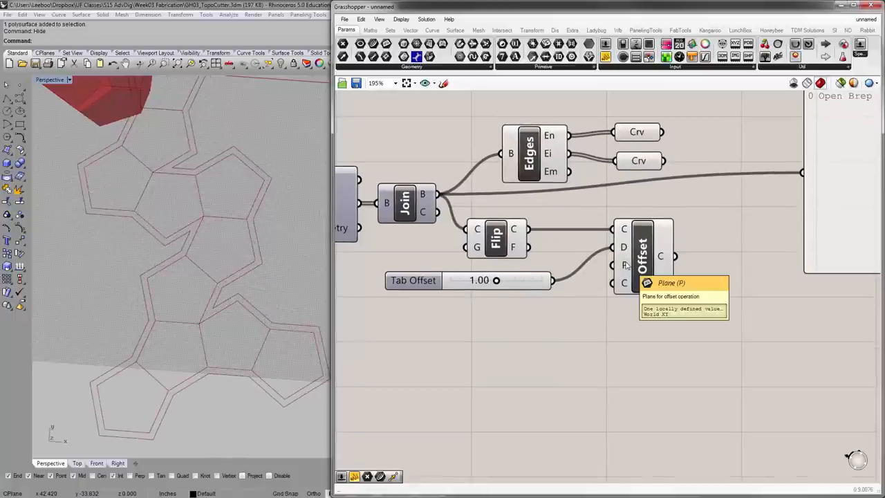
mouse_move(622, 284)
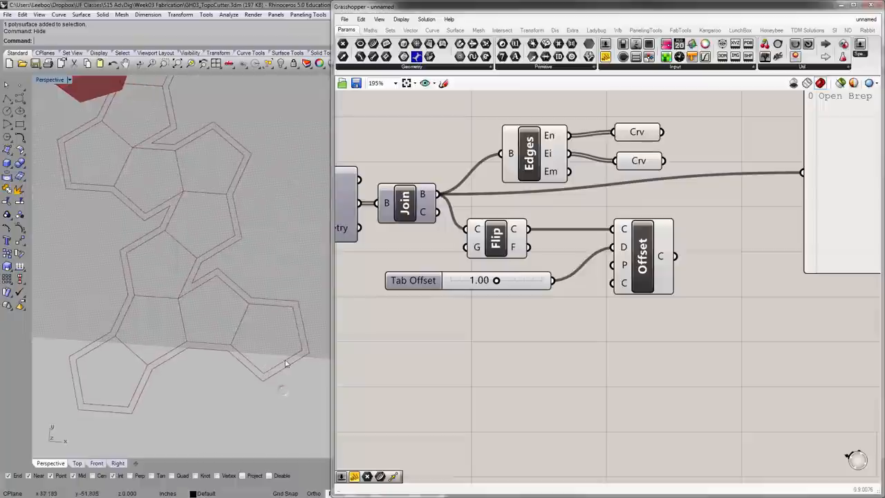
Change the Offset component's corner style from None via its input options.
left_click(641, 256)
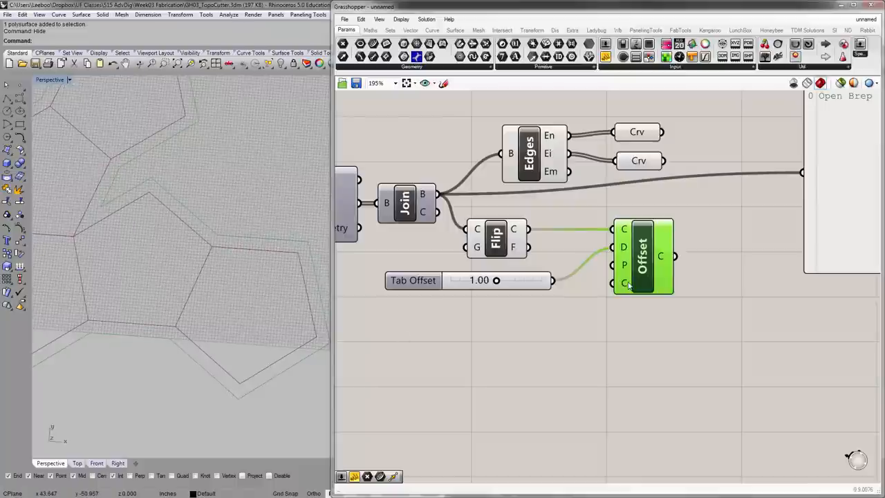
right_click(624, 284)
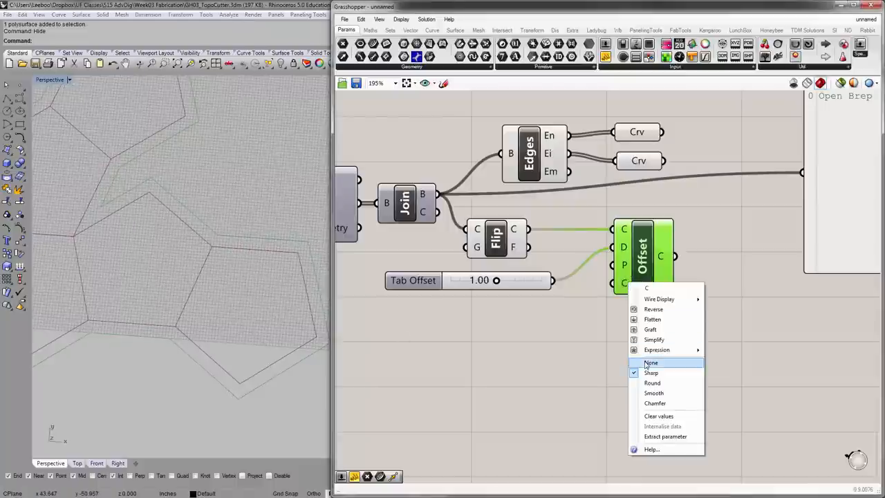
left_click(650, 363)
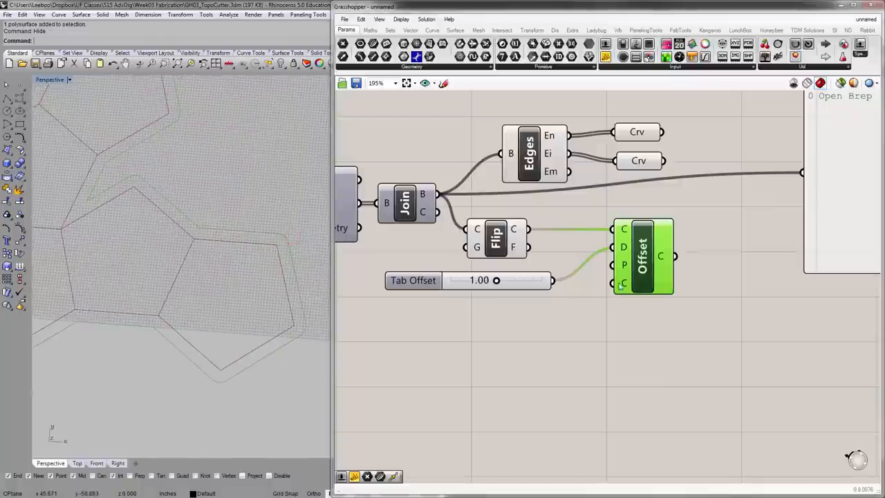
right_click(625, 282)
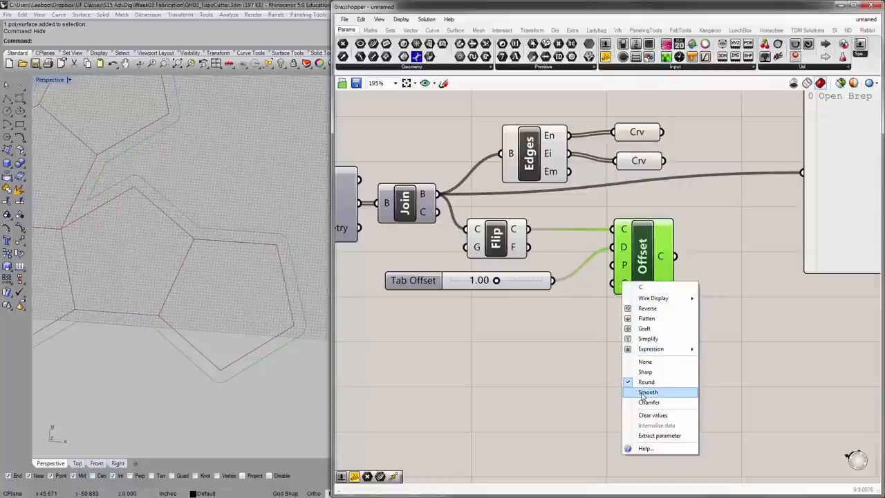
right_click(641, 254)
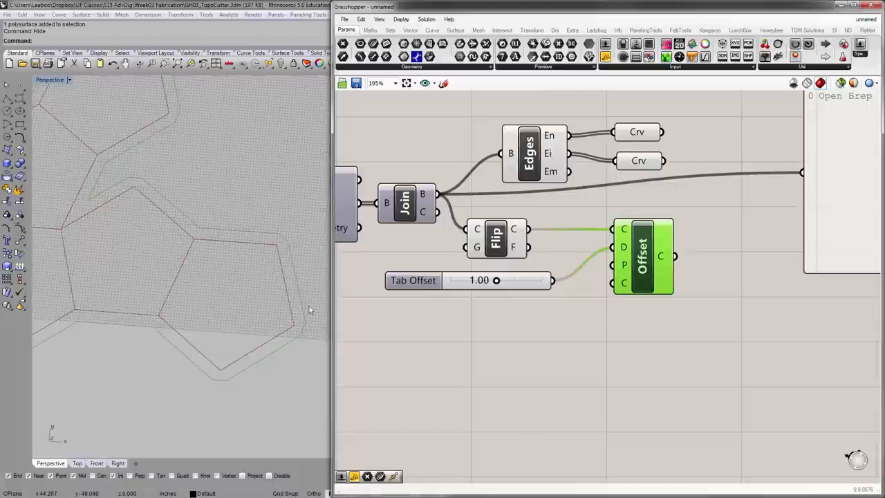
right_click(622, 284)
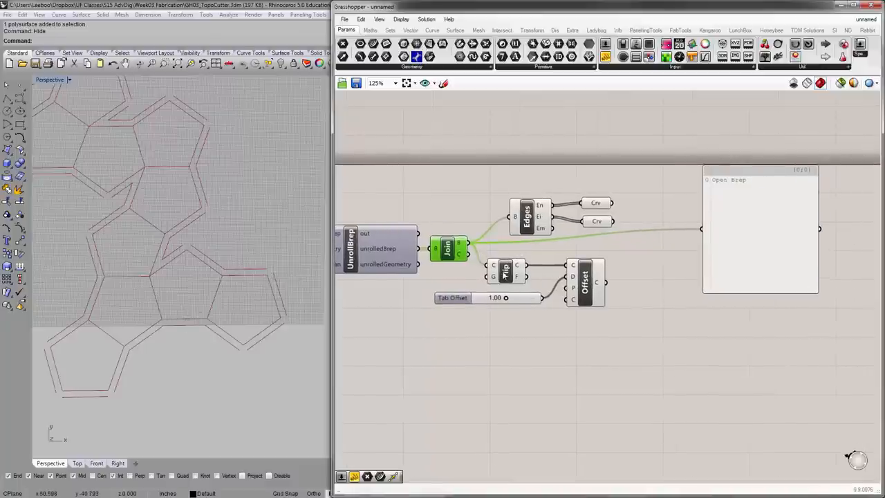
mouse_move(276, 308)
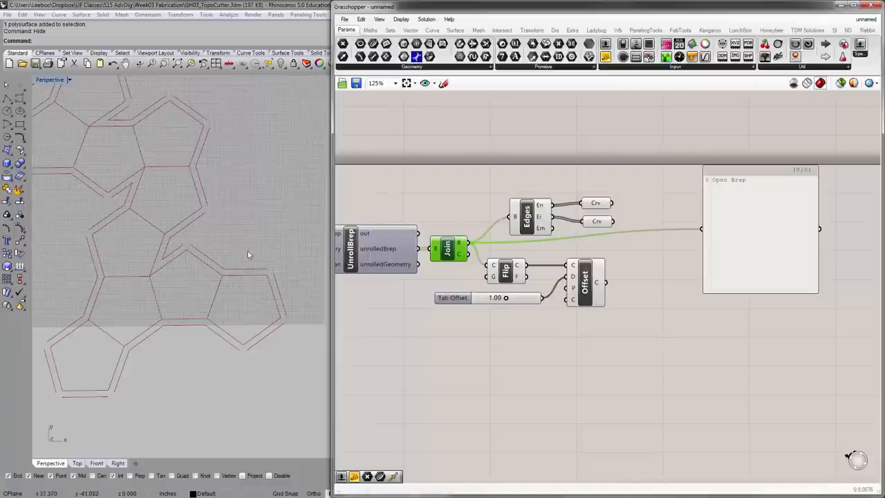
mouse_move(242, 256)
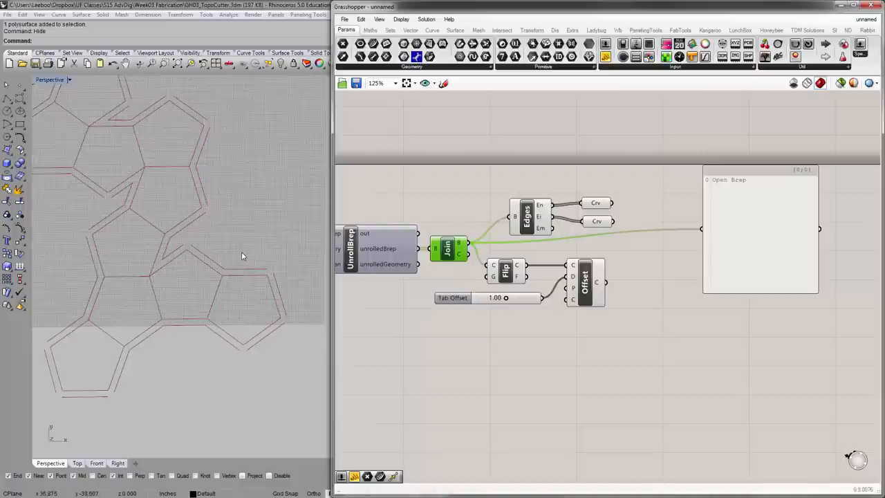
mouse_move(229, 276)
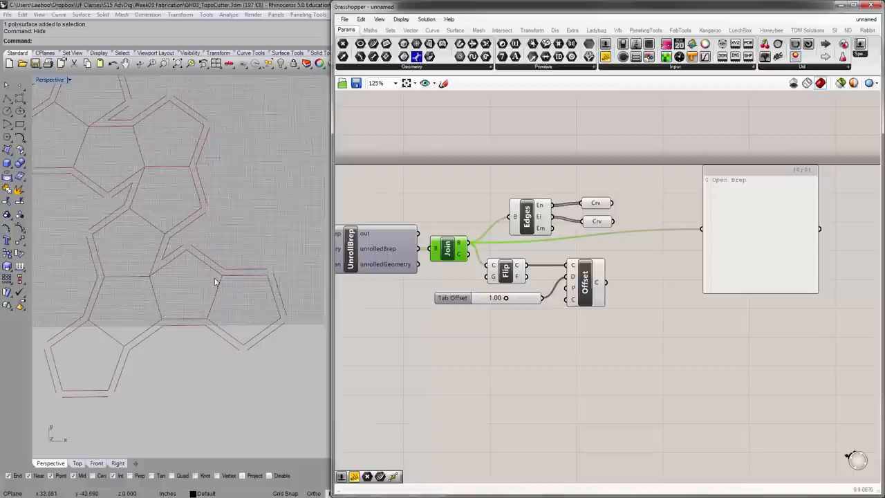
mouse_move(243, 298)
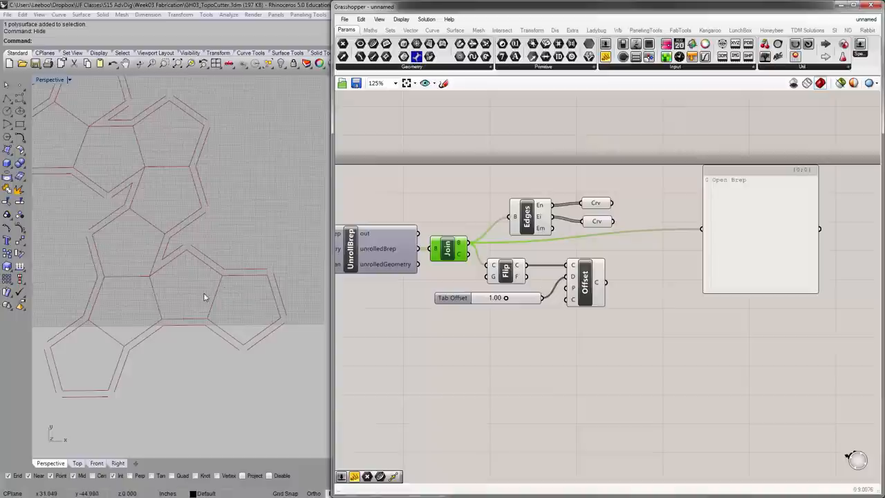
mouse_move(199, 294)
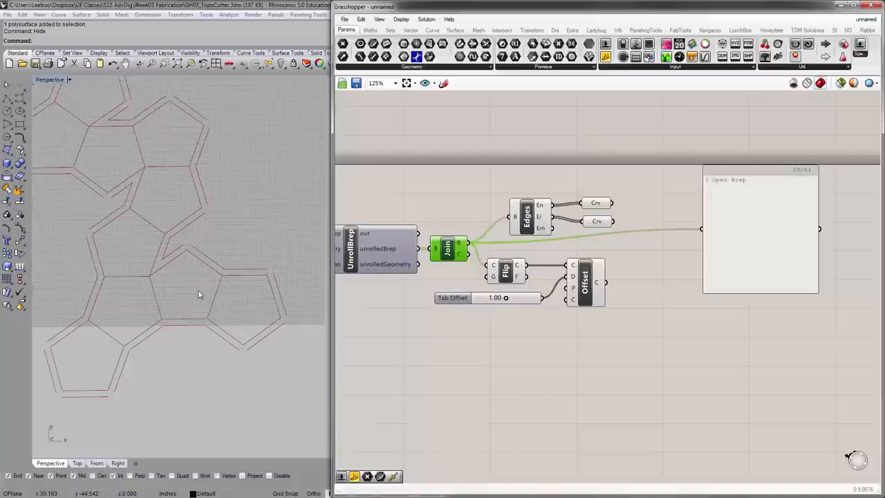
mouse_move(196, 294)
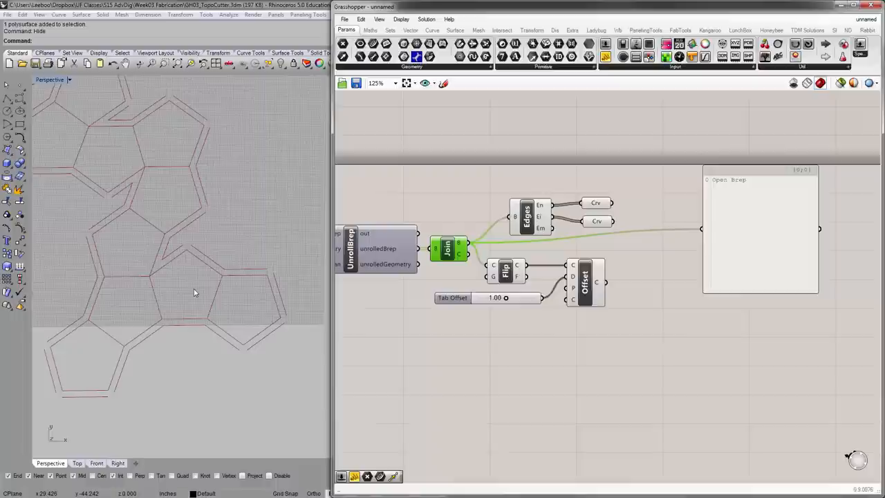
mouse_move(274, 276)
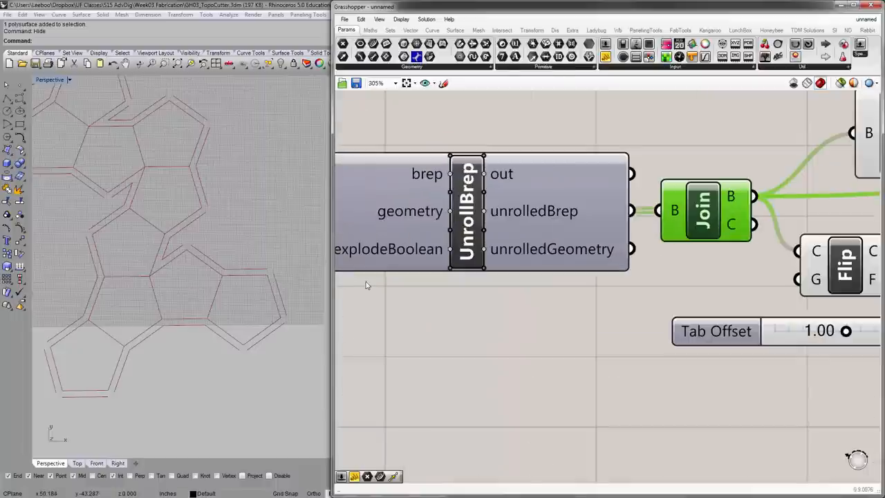
Preview the offset tab curves, add a Scale component and a Factor slider set to 0.65.
scroll("down", 3)
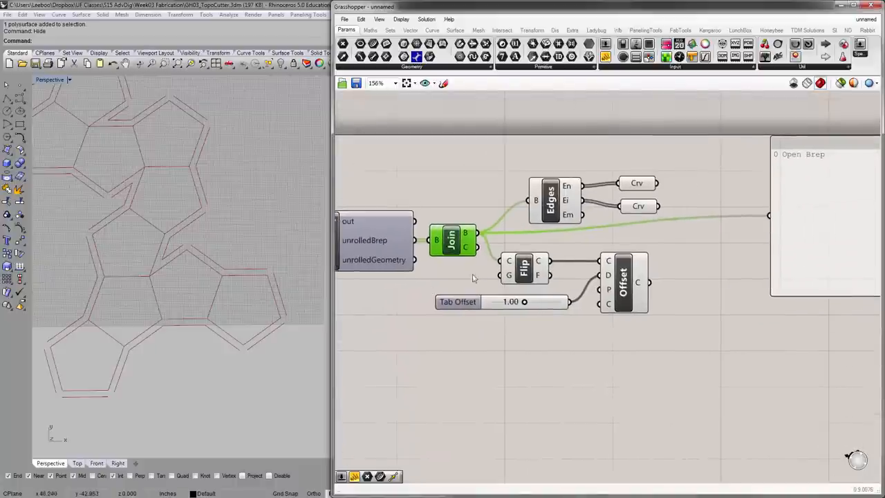
left_click(622, 279)
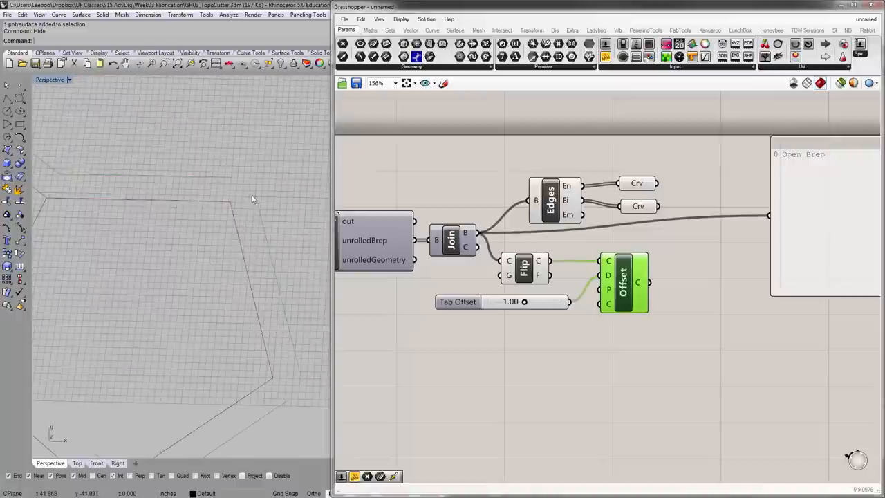
mouse_move(255, 252)
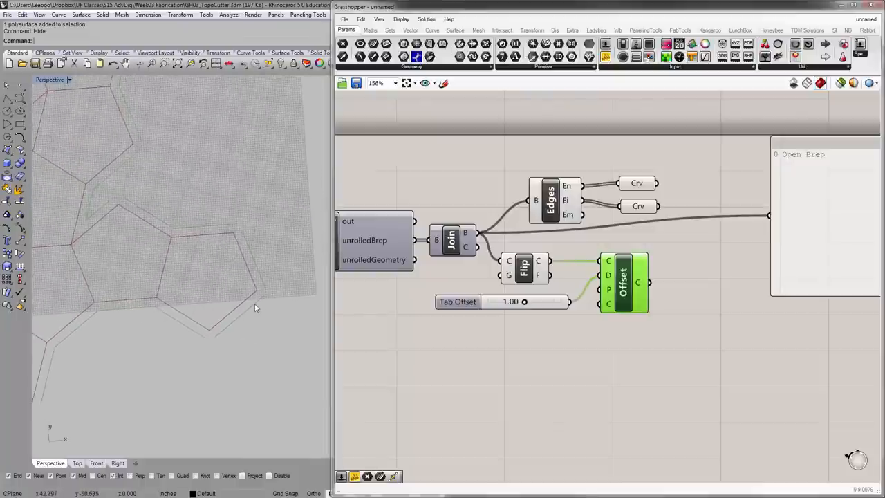
mouse_move(213, 333)
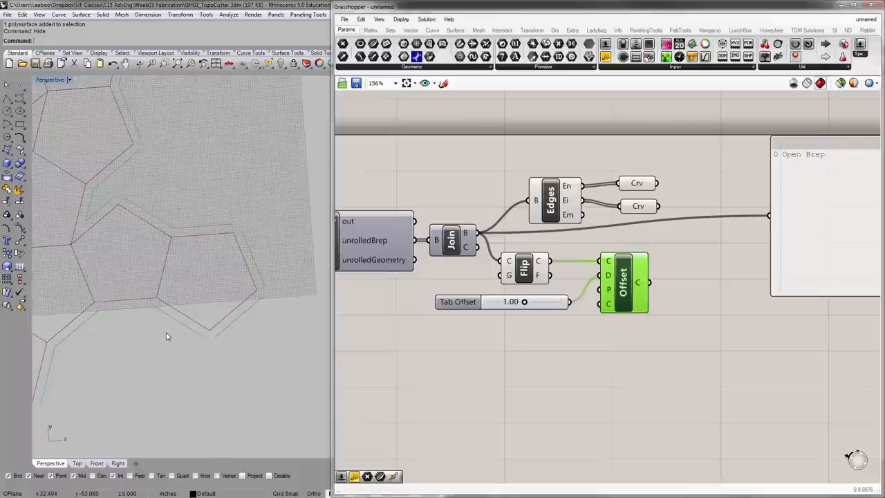
scroll("down", 3)
type("sc")
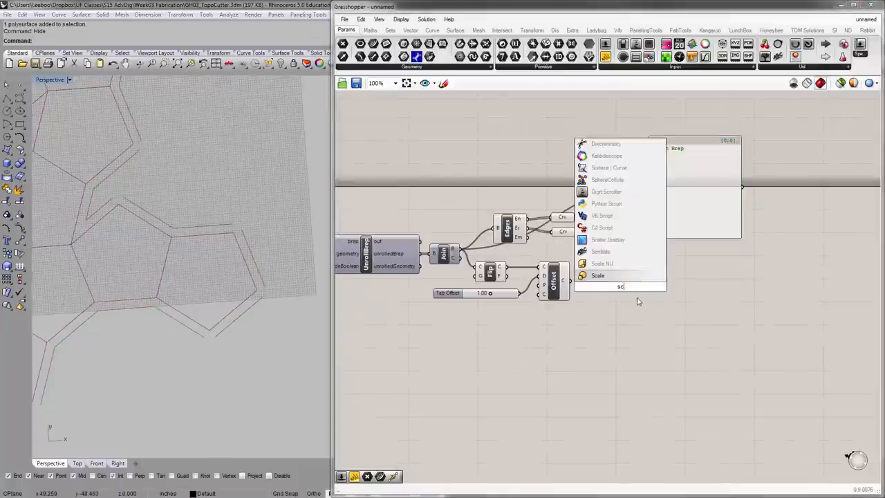
left_click(597, 275)
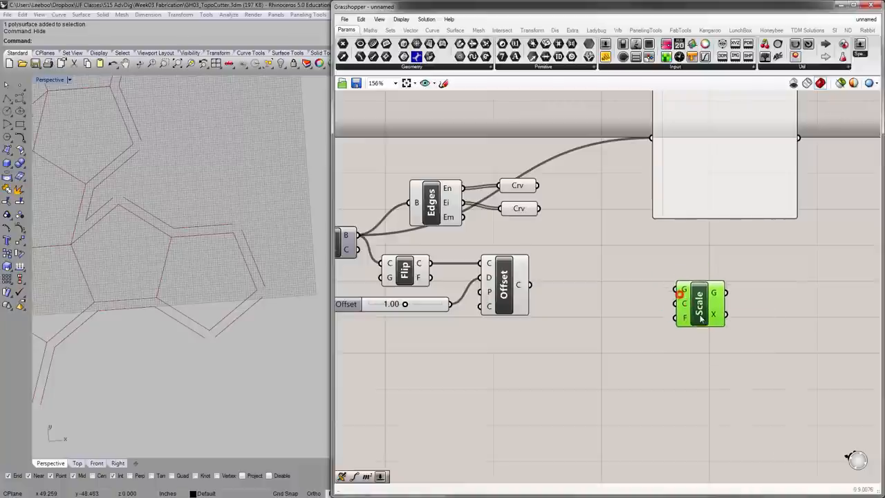
double_click(542, 365)
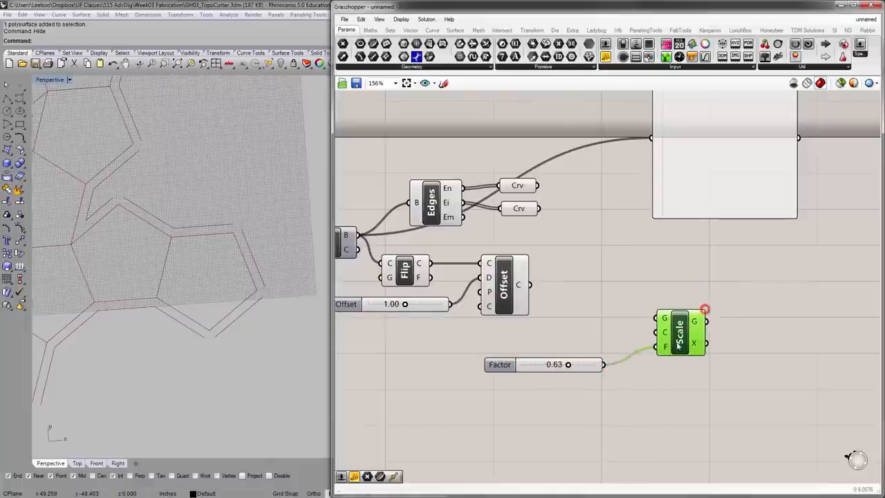
mouse_move(661, 336)
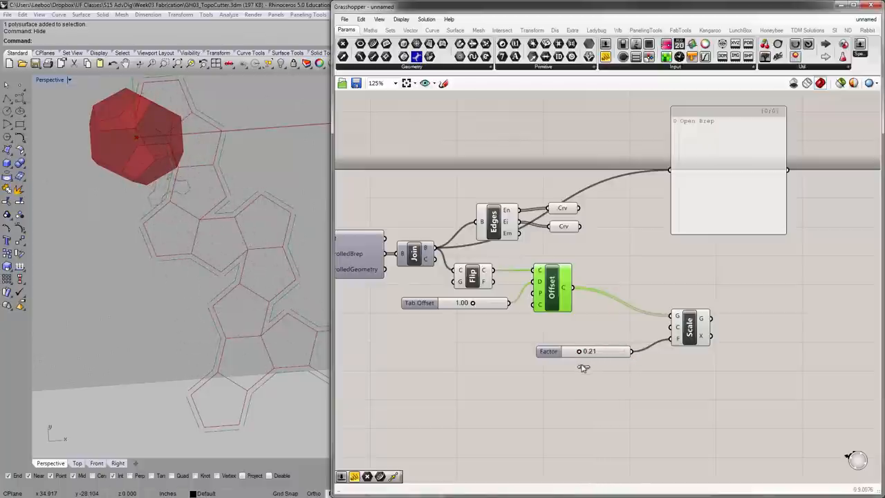
left_click_drag(579, 352, 603, 351)
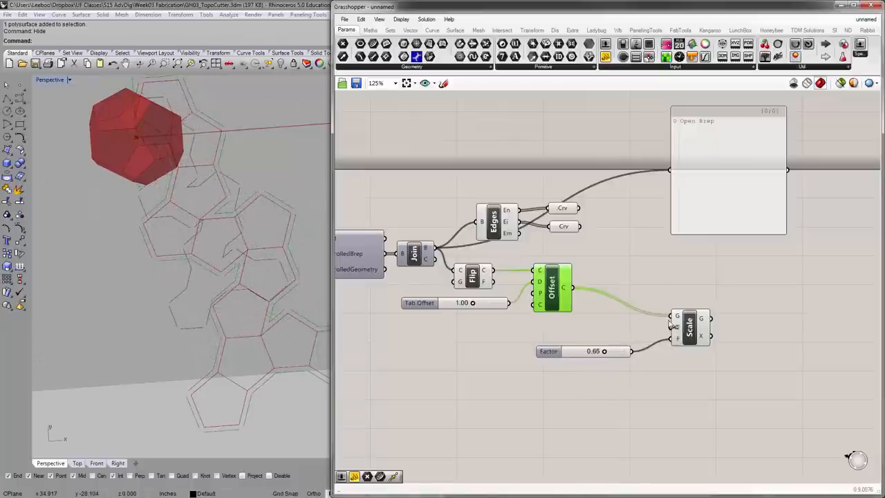
mouse_move(677, 318)
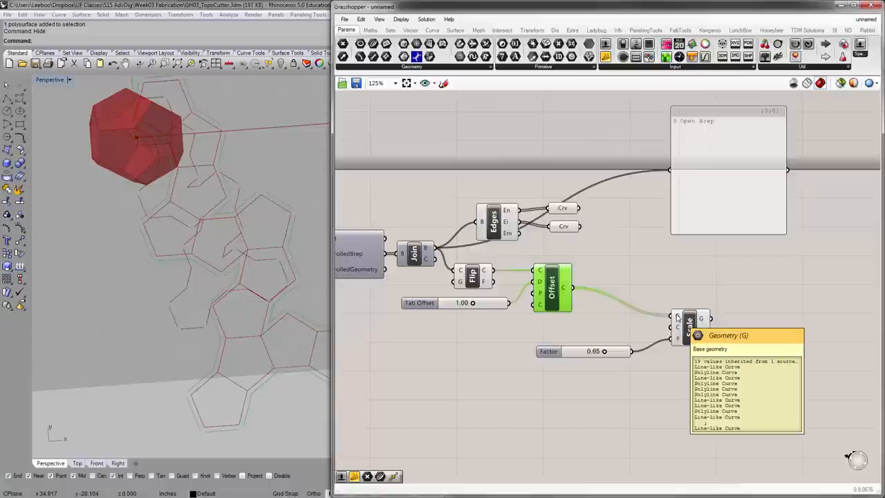
mouse_move(678, 336)
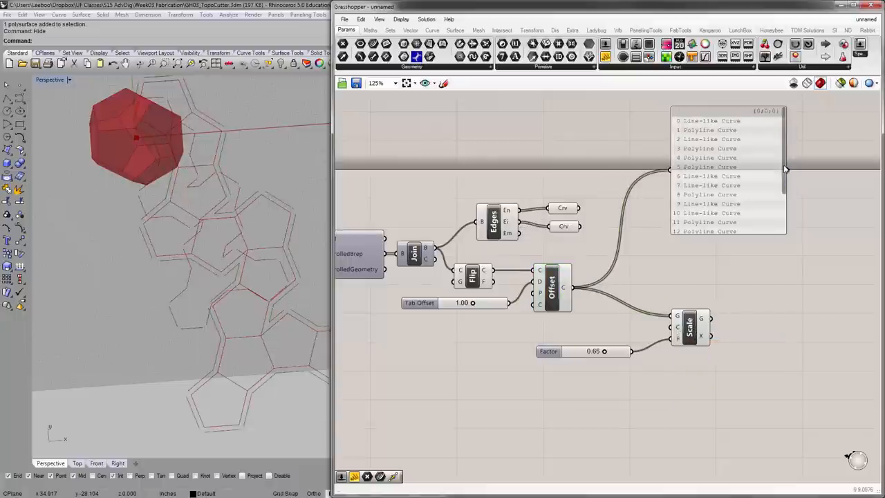
scroll("down", 3)
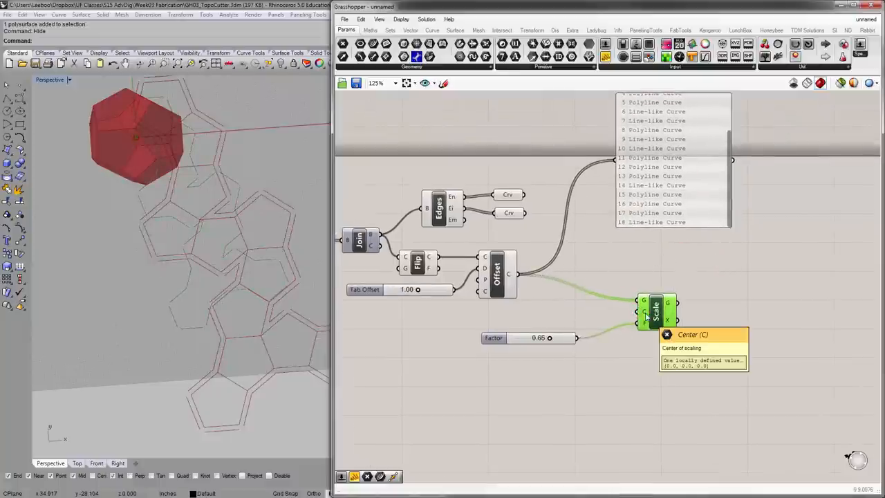
mouse_move(510, 277)
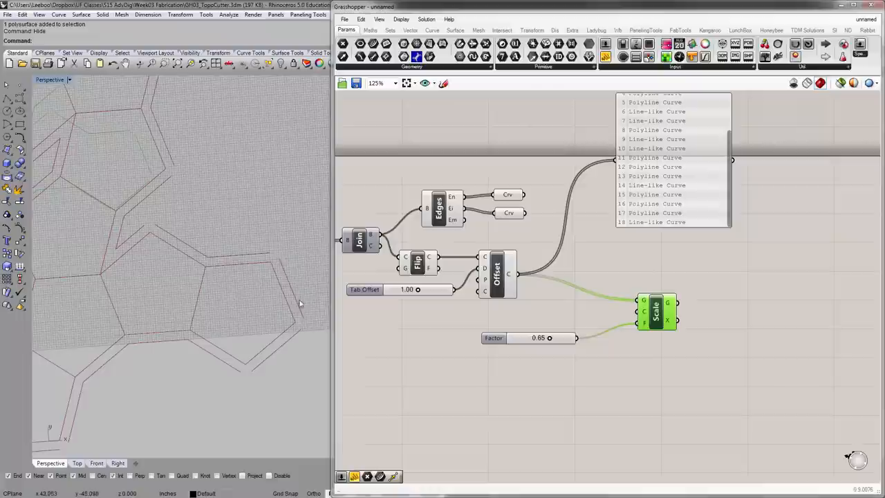
mouse_move(289, 282)
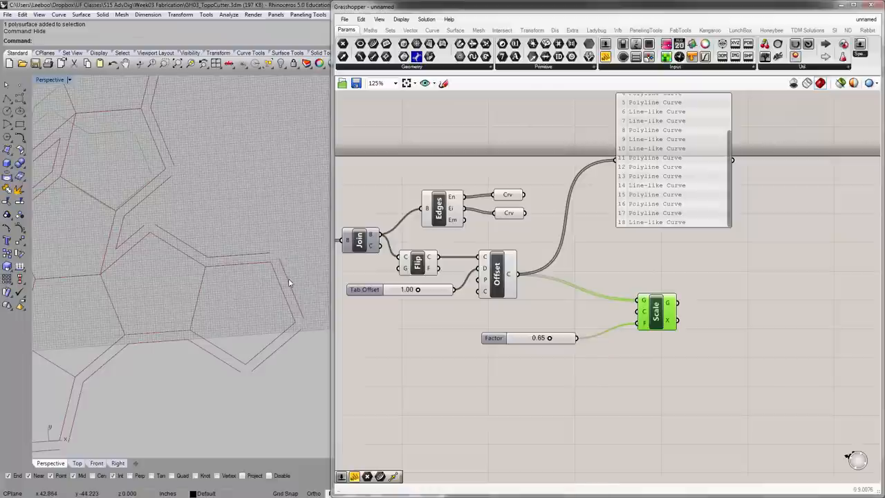
mouse_move(598, 230)
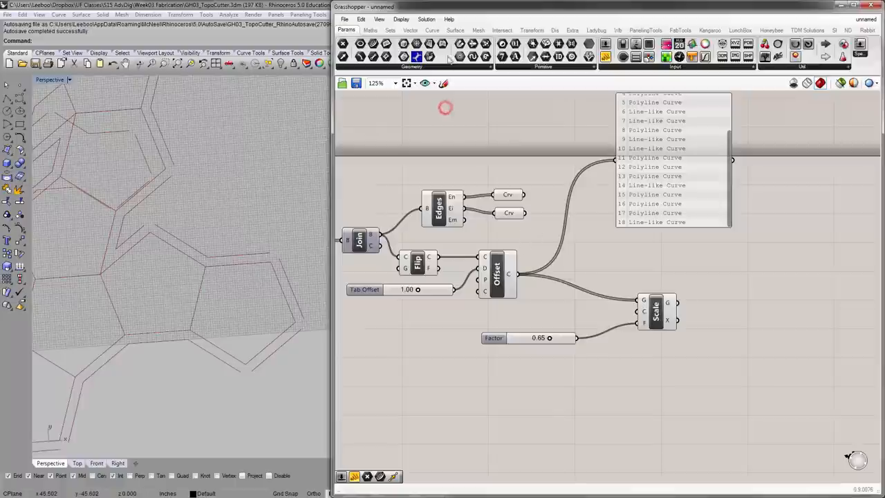
Preview the offset curves, browse curve analysis components and lower the scale factor to about 0.6.
left_click(496, 274)
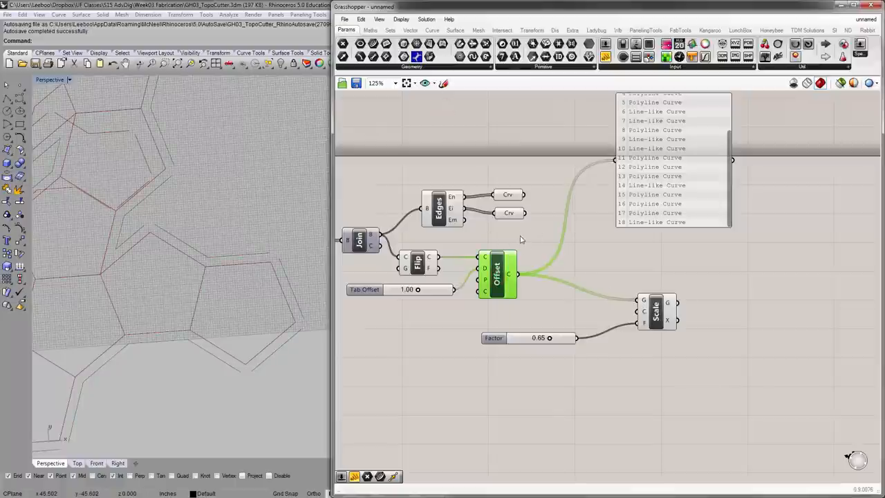
left_click(432, 31)
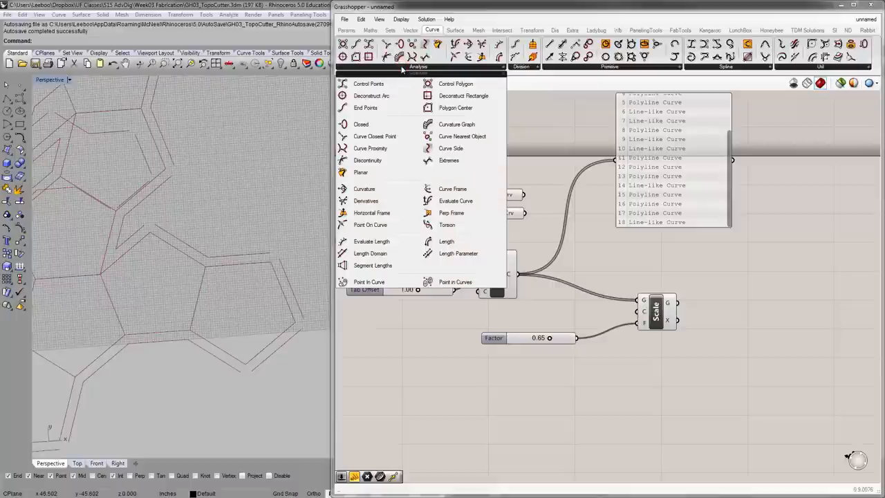
mouse_move(370, 224)
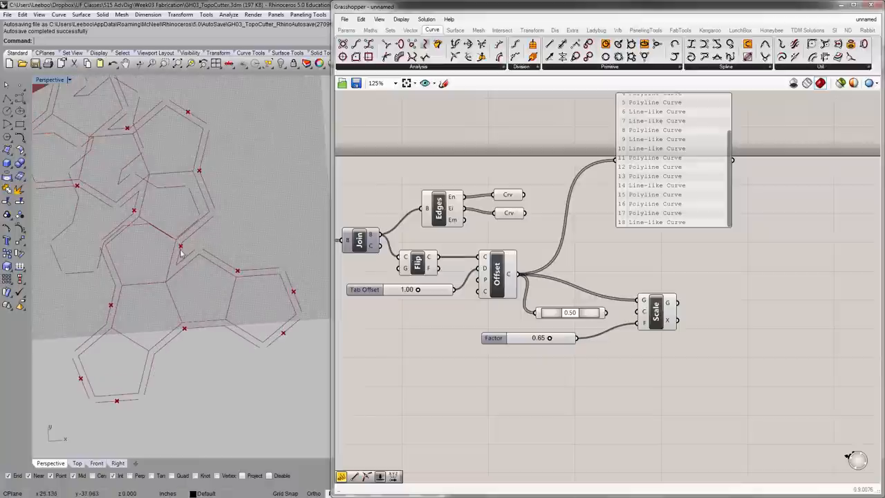
mouse_move(296, 307)
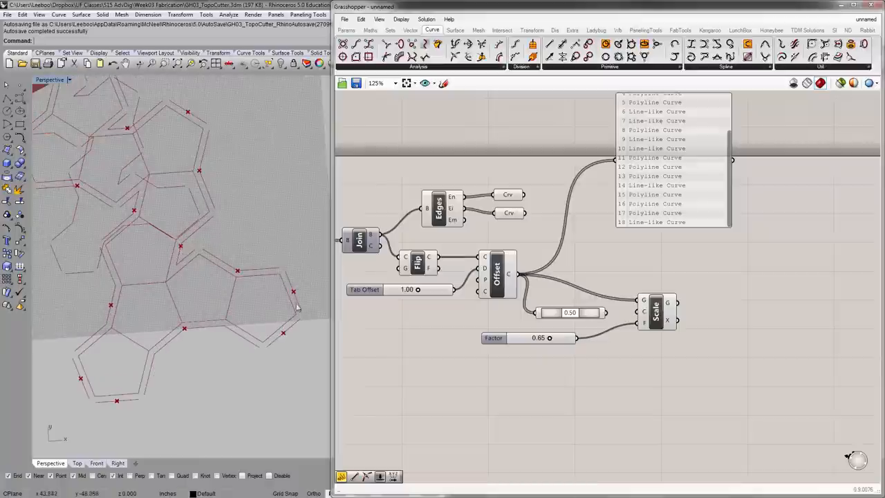
mouse_move(237, 272)
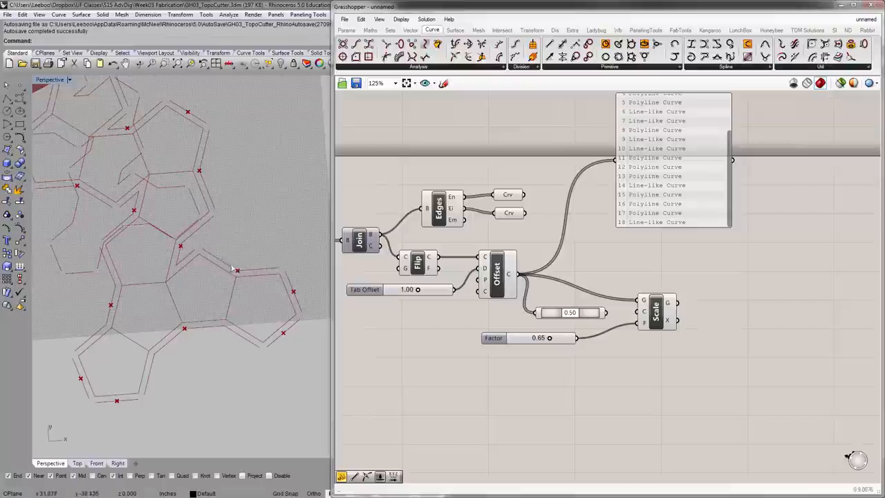
mouse_move(238, 274)
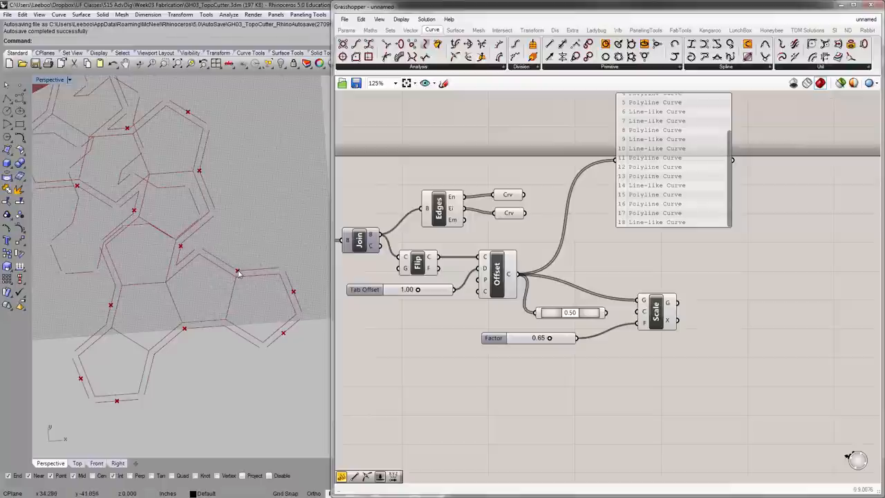
mouse_move(144, 399)
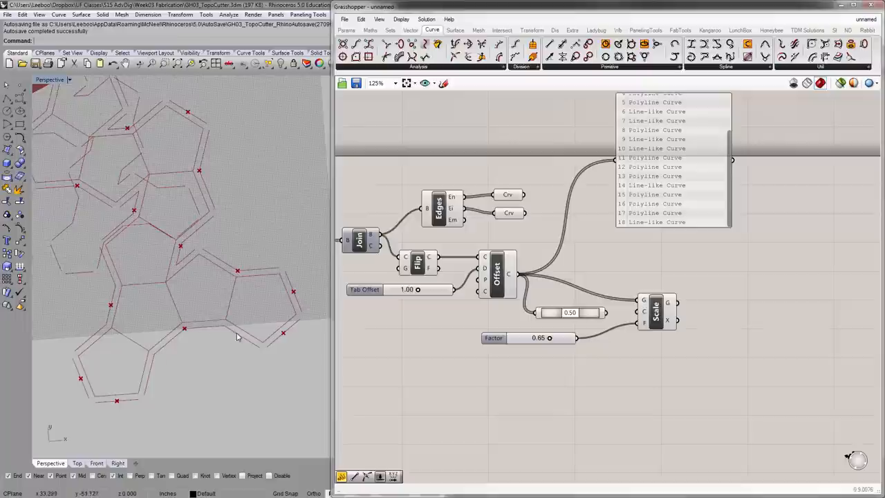
mouse_move(184, 246)
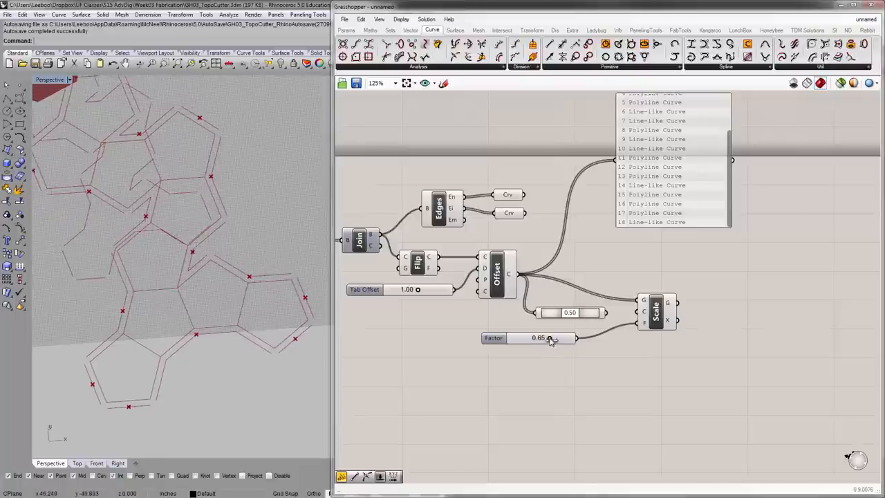
left_click_drag(550, 338, 566, 337)
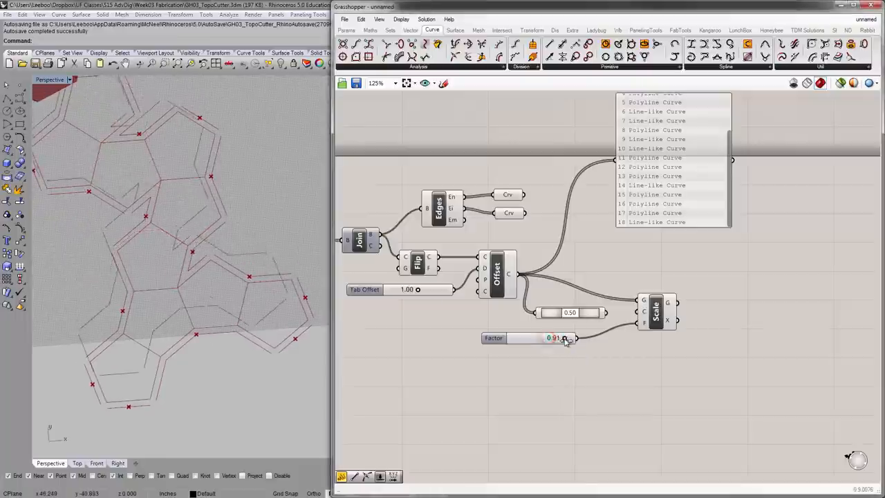
left_click_drag(564, 337, 568, 337)
type("explo")
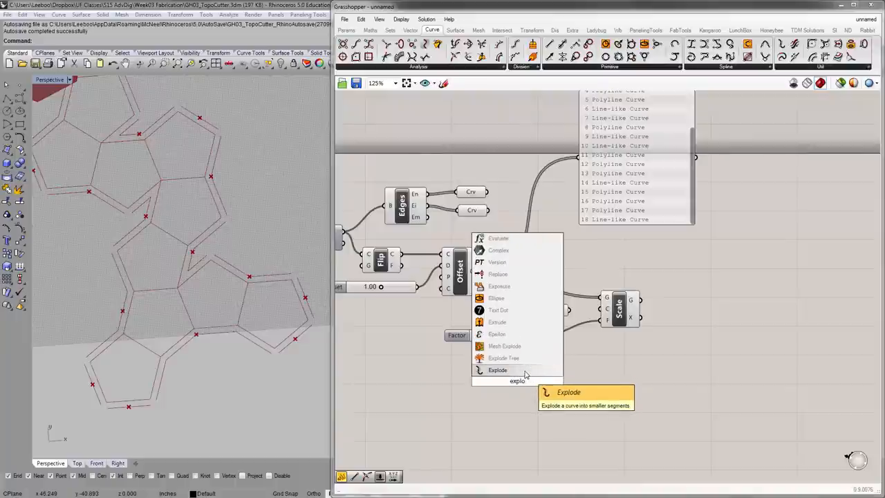
Explode the offset curves into segments feeding Scale, and set the factor to about 0.80.
left_click(498, 371)
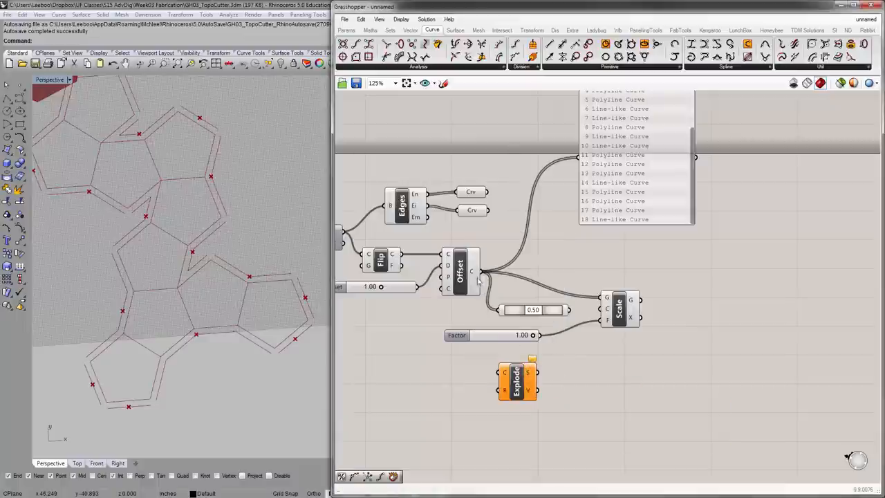
left_click_drag(517, 379, 443, 324)
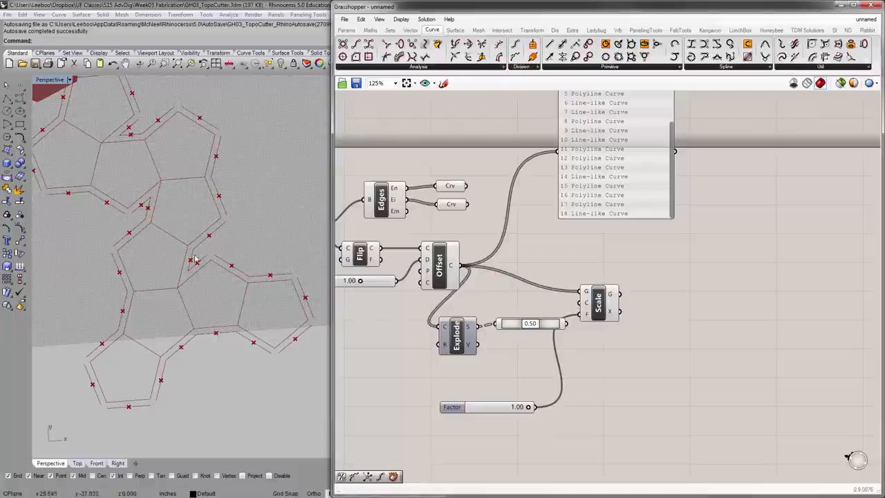
mouse_move(214, 128)
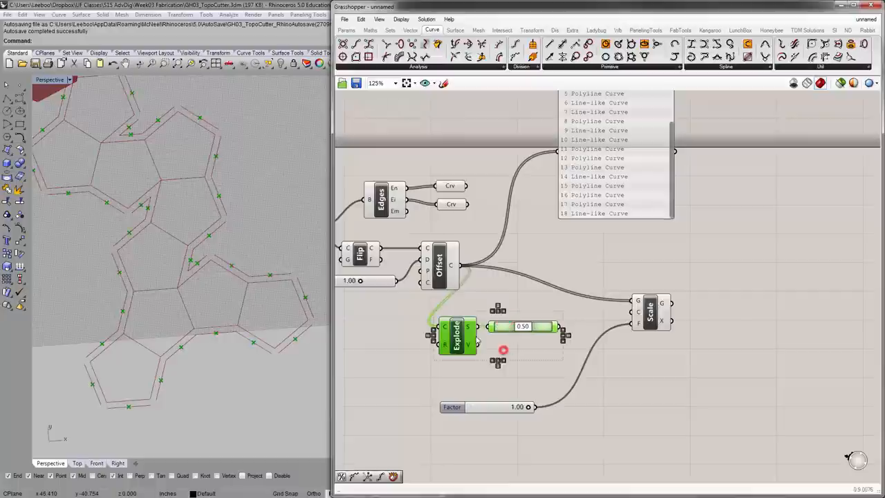
left_click_drag(456, 337, 490, 320)
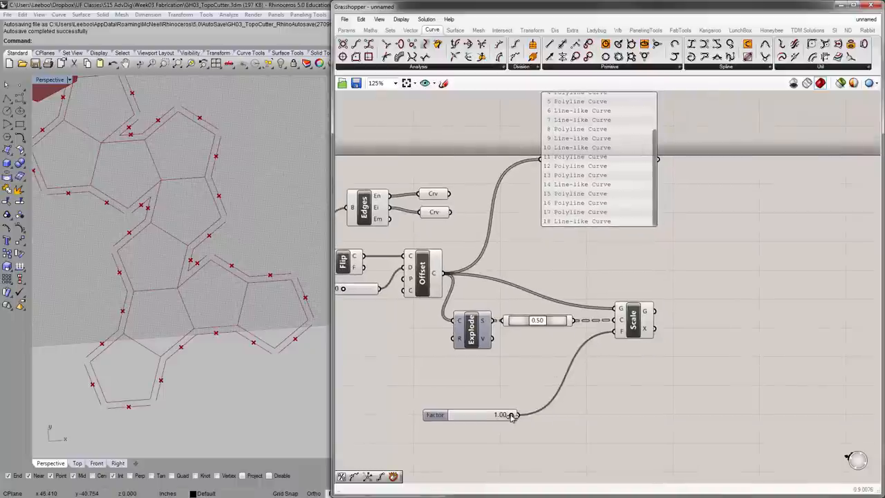
left_click_drag(510, 415, 500, 415)
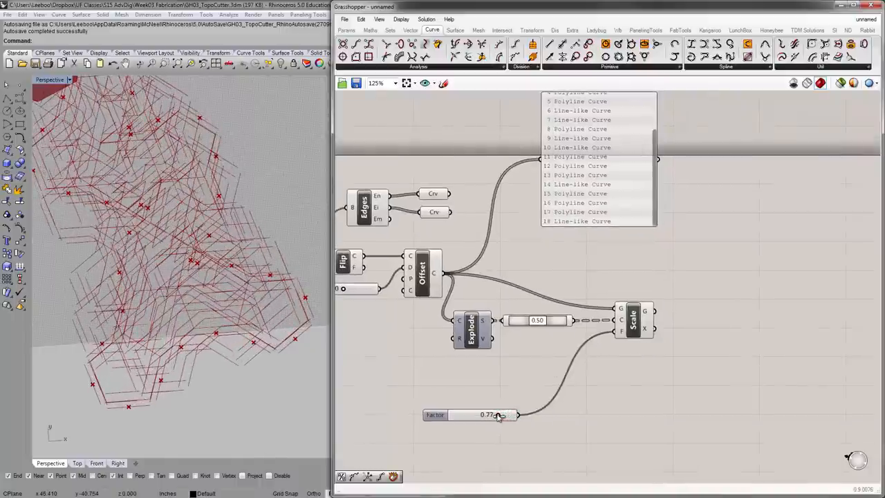
left_click_drag(499, 415, 506, 415)
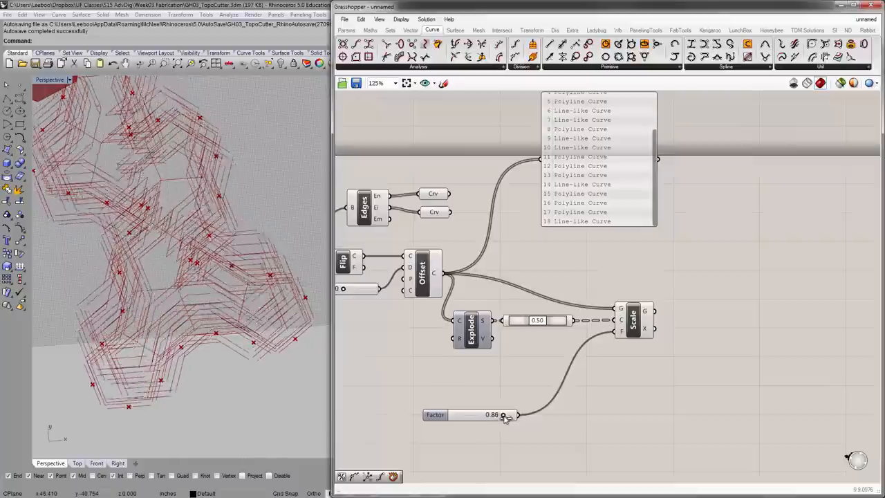
Inspect the exploded segments per branch in the panel while nudging the scale factor around 0.8–1.0.
scroll("up", 3)
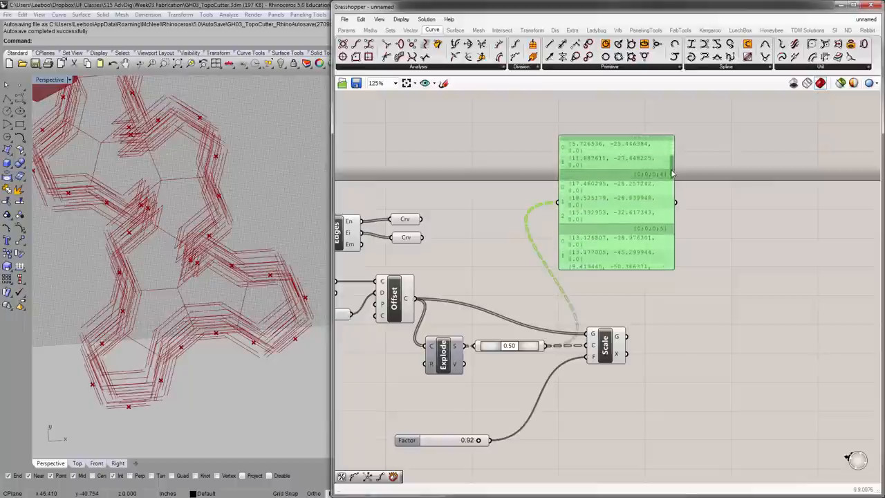
scroll("down", 3)
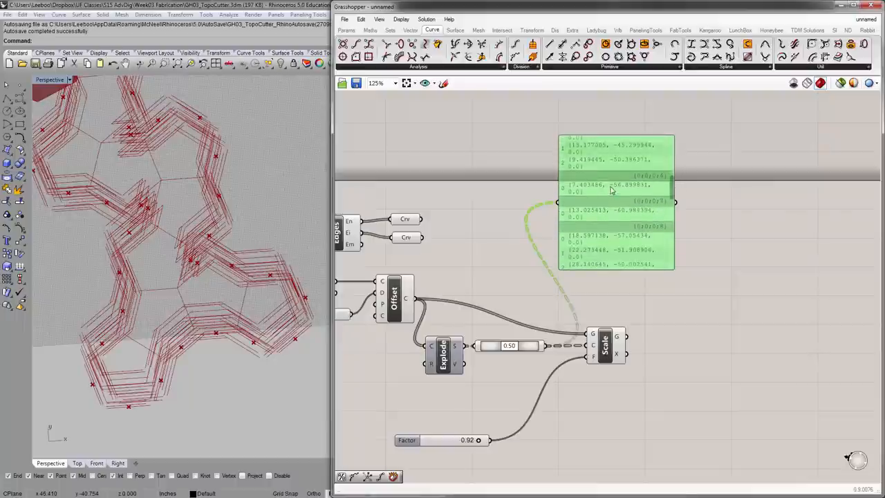
scroll("down", 3)
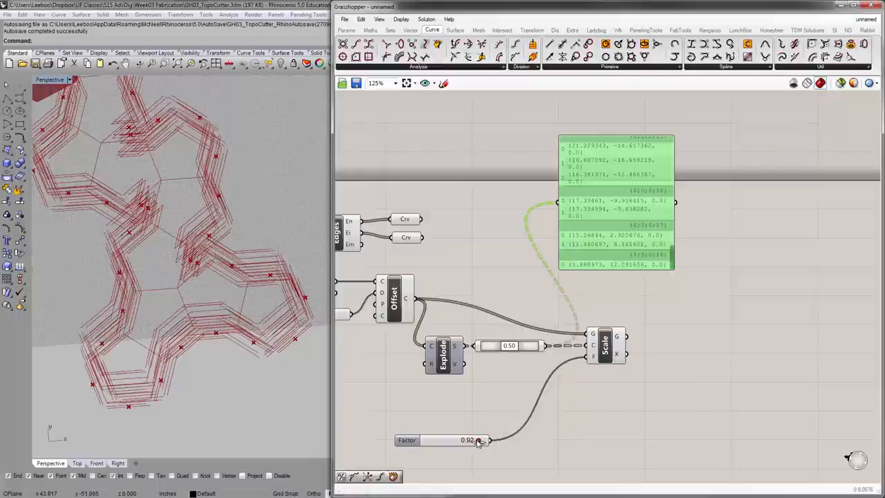
left_click_drag(473, 440, 484, 440)
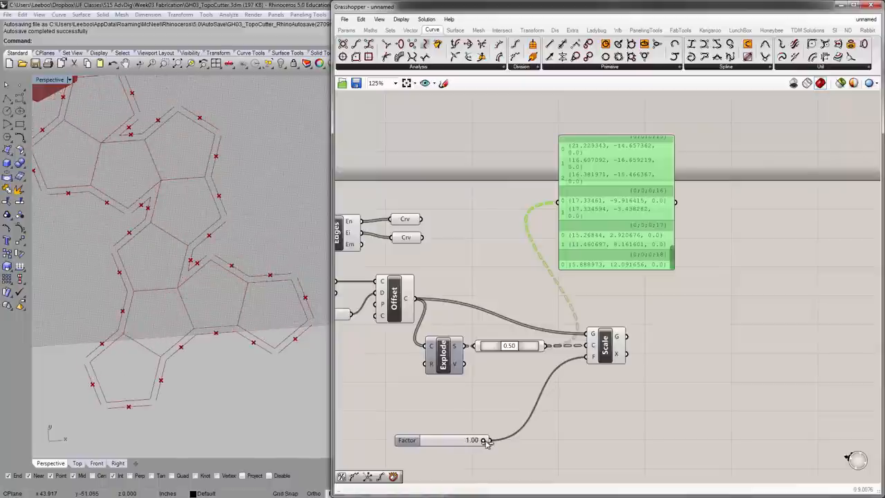
left_click_drag(484, 440, 472, 440)
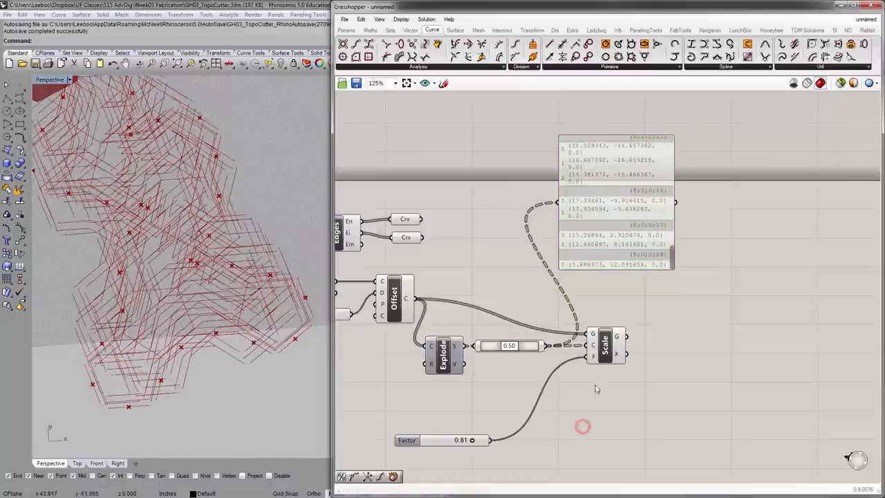
left_click_drag(473, 440, 467, 440)
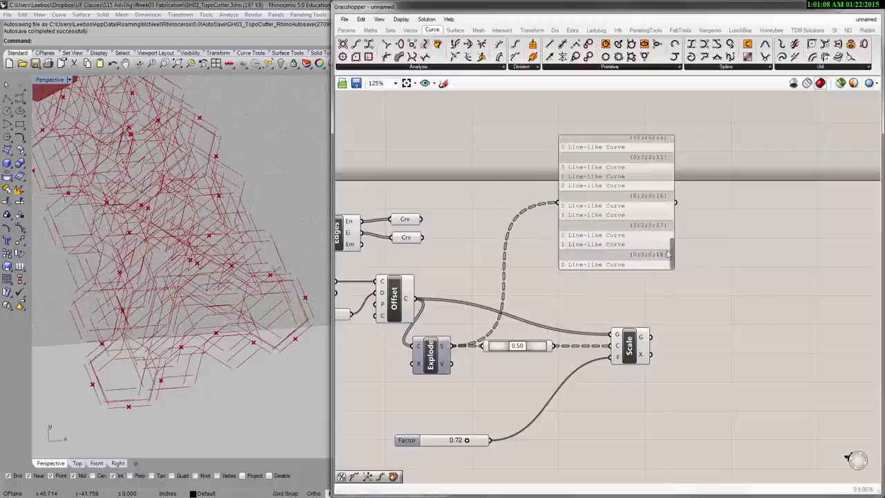
scroll("up", 3)
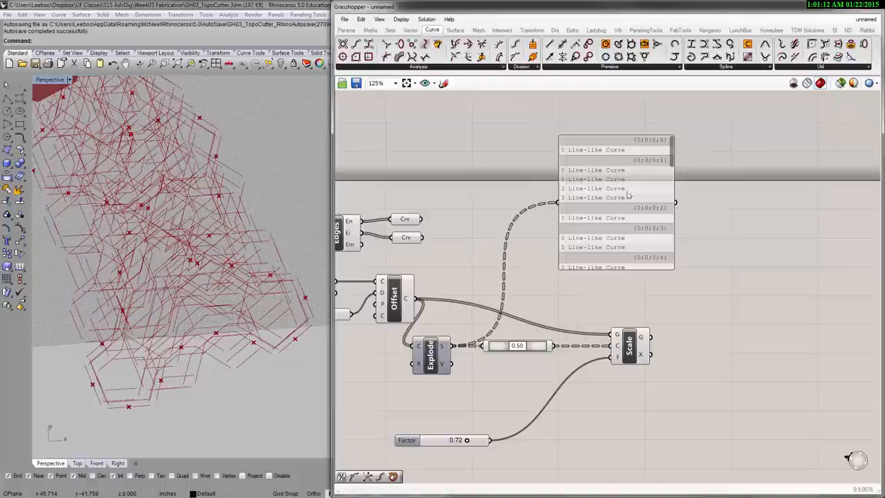
scroll("down", 3)
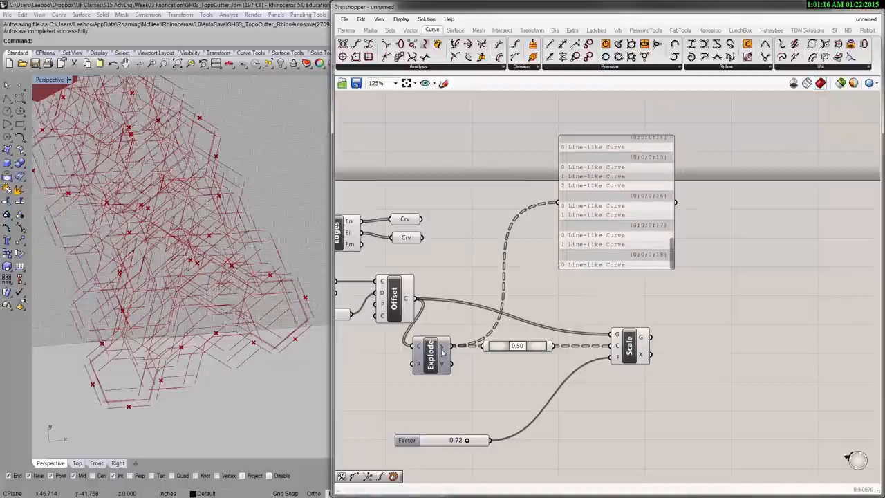
Flatten the Explode Segments output into one list and check it in the panel.
right_click(443, 346)
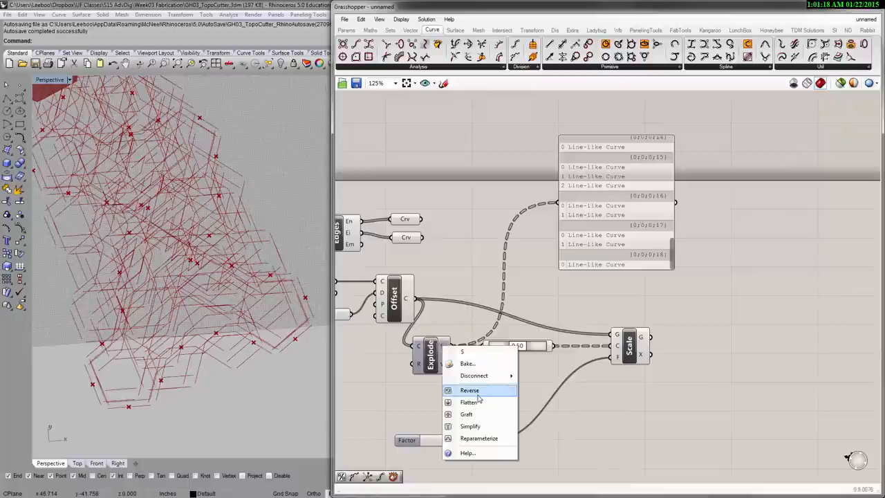
left_click(469, 401)
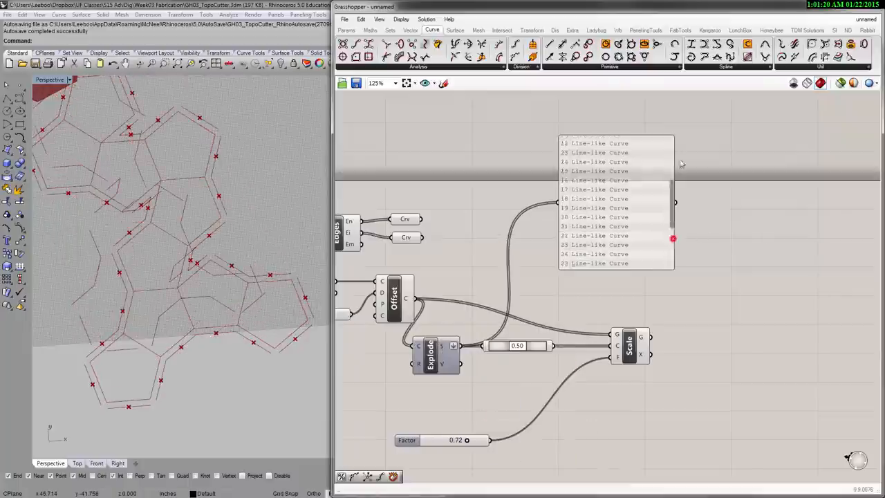
scroll("up", 3)
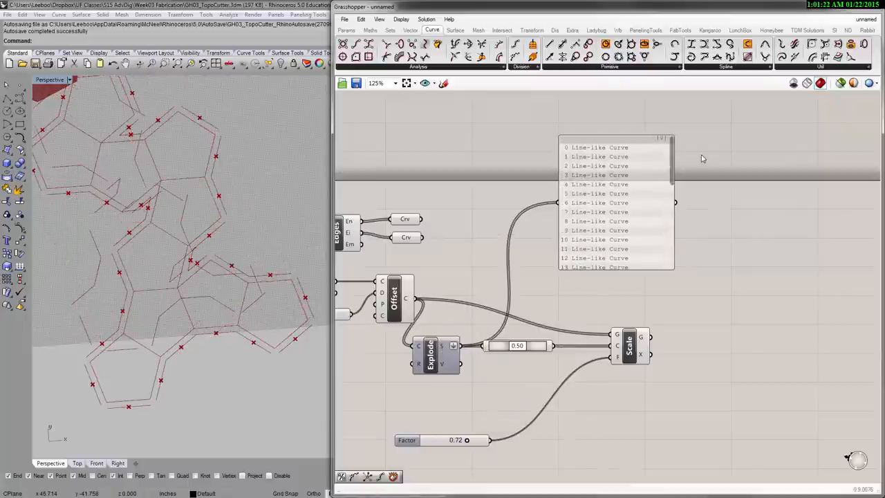
scroll("down", 3)
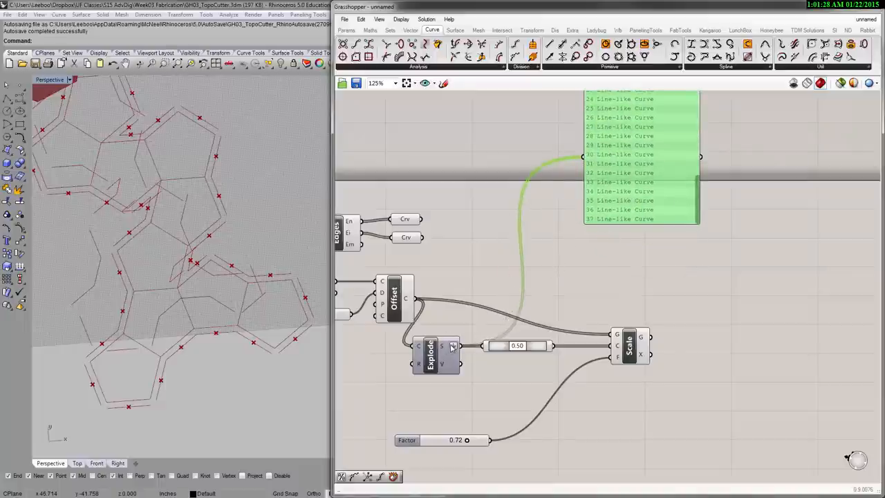
mouse_move(407, 299)
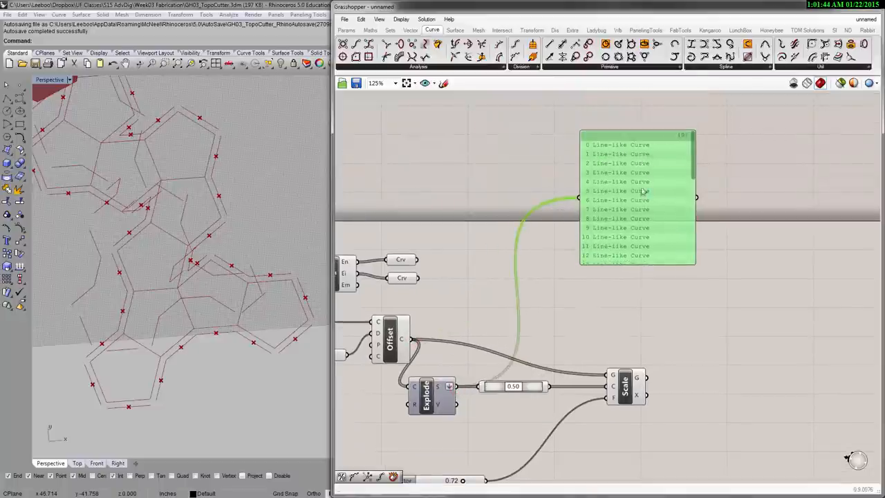
scroll("down", 3)
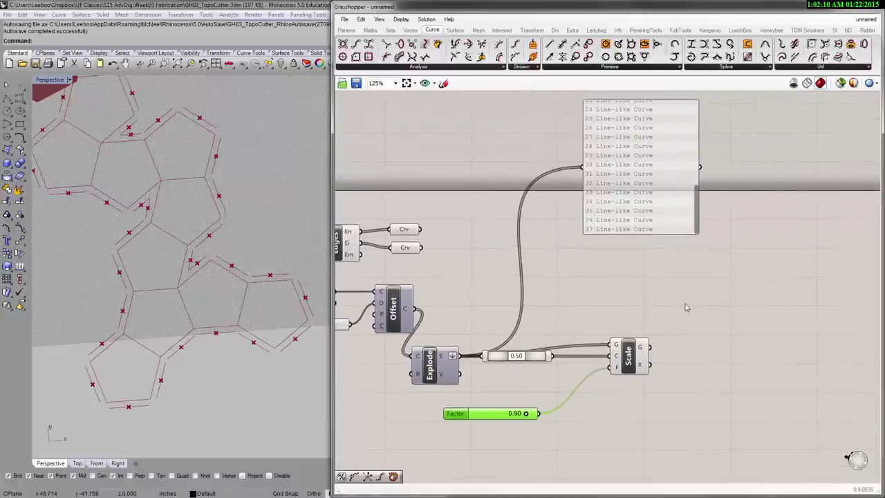
mouse_move(674, 299)
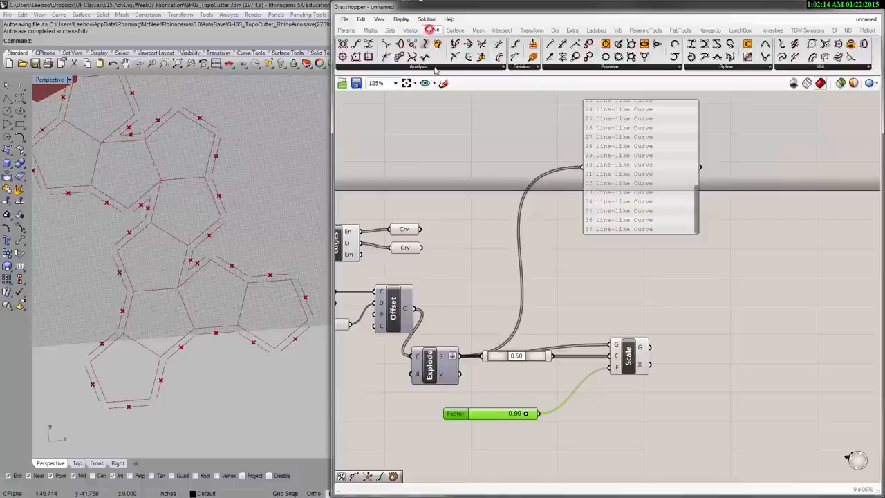
Add an End Points component from curve analysis and wire the Flip output into it.
left_click(431, 30)
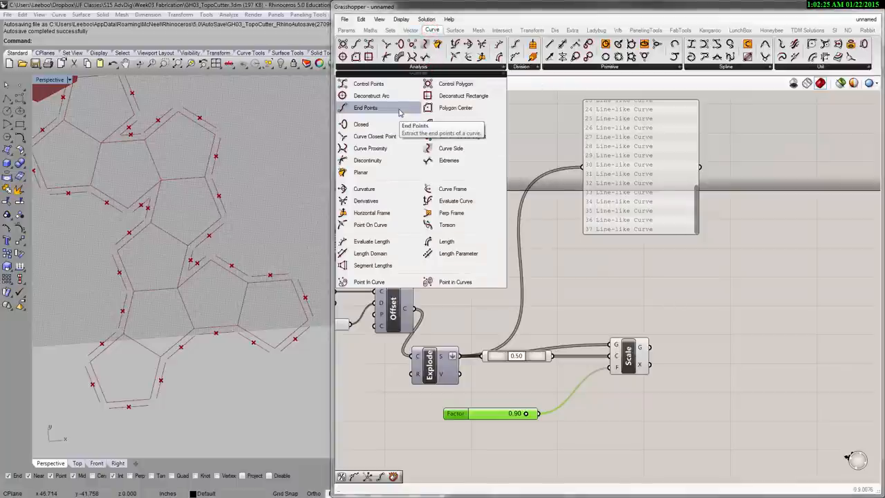
left_click(366, 108)
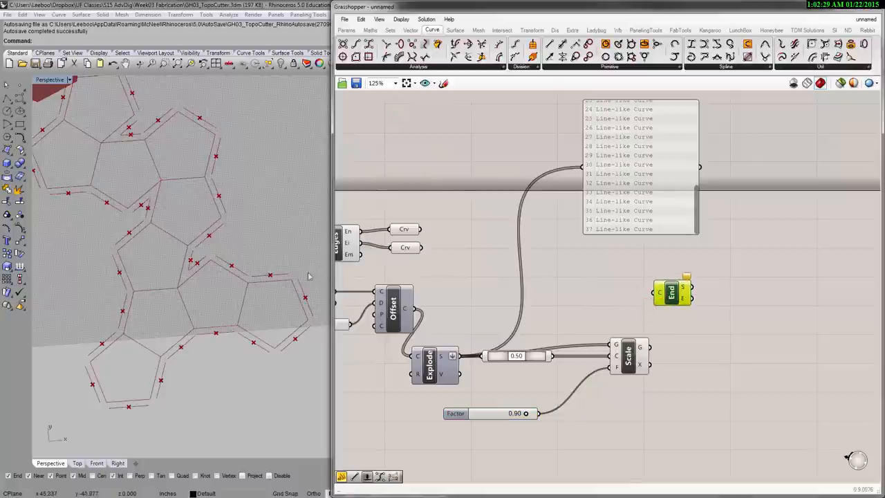
mouse_move(296, 285)
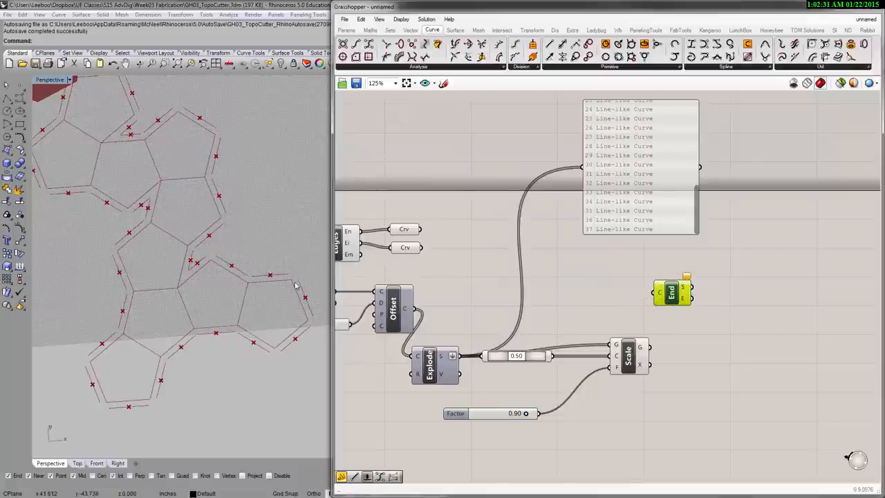
mouse_move(317, 326)
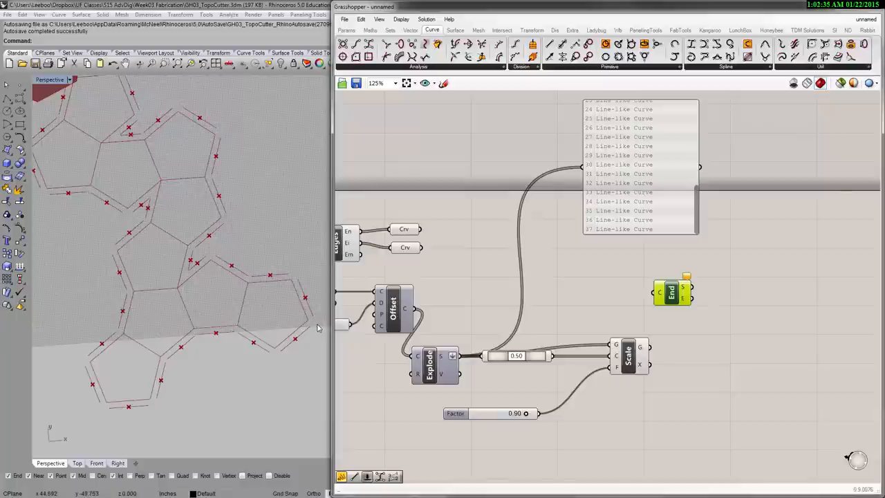
mouse_move(307, 294)
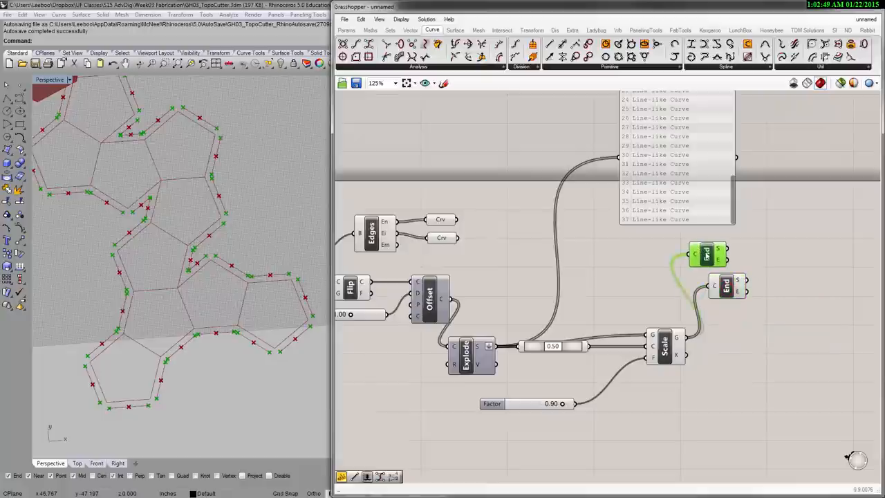
mouse_move(708, 254)
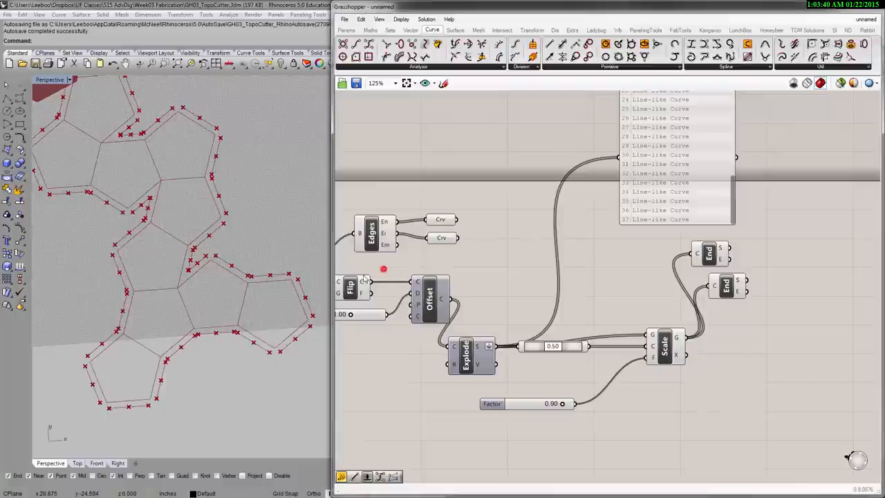
left_click(353, 289)
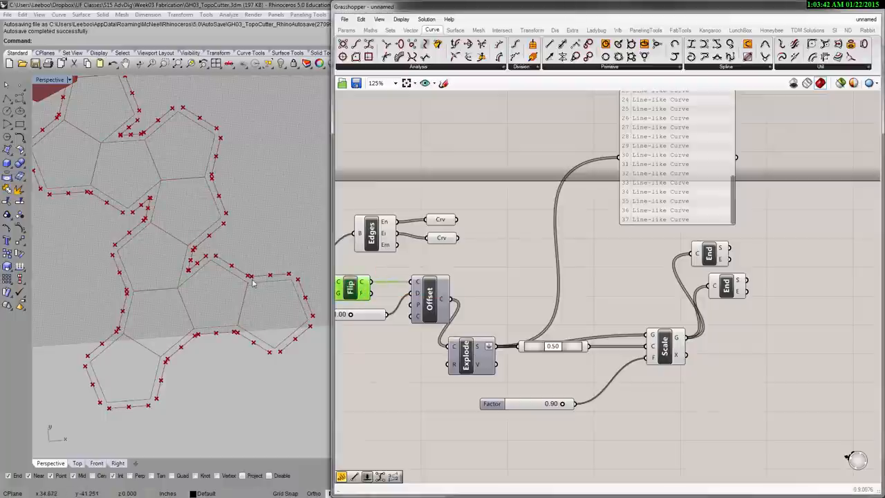
mouse_move(287, 280)
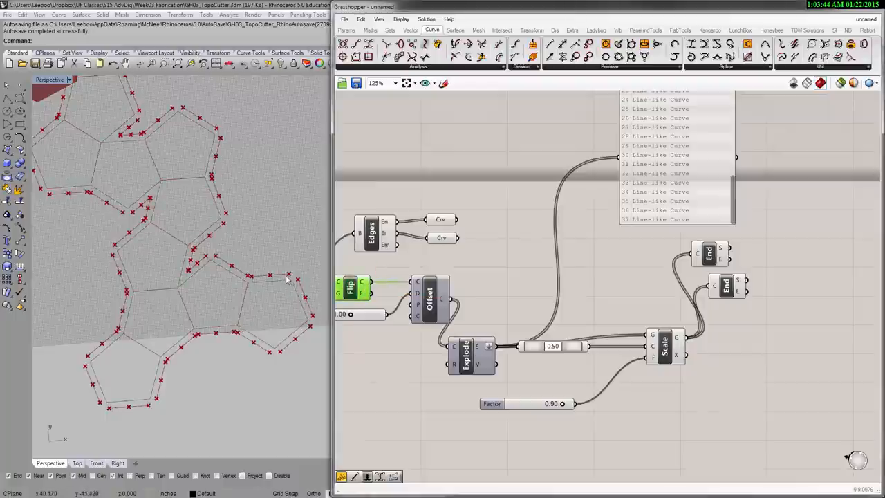
mouse_move(418, 300)
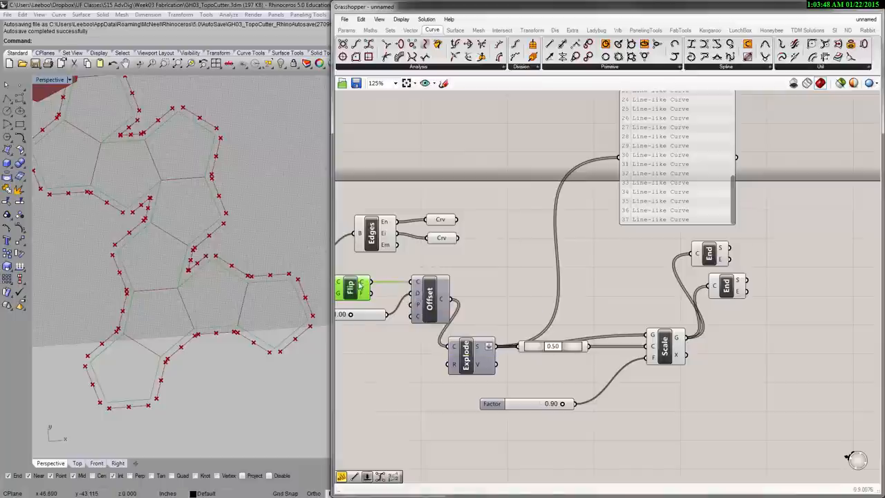
mouse_move(376, 286)
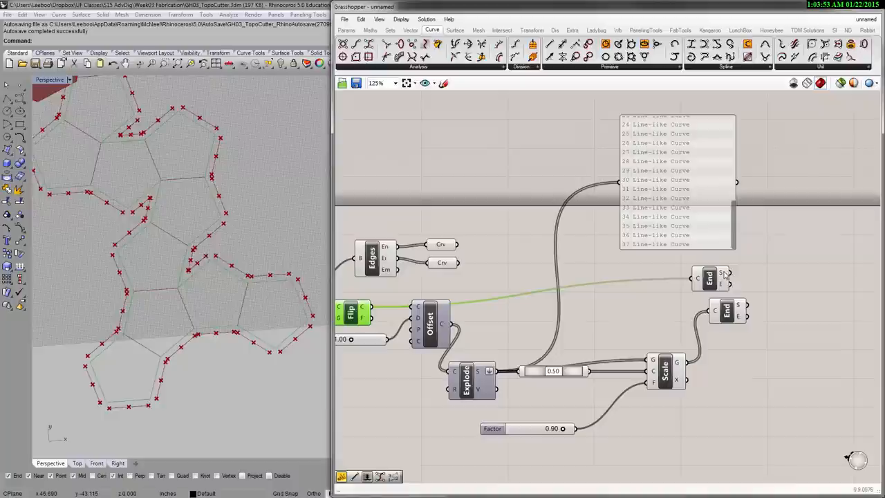
mouse_move(726, 275)
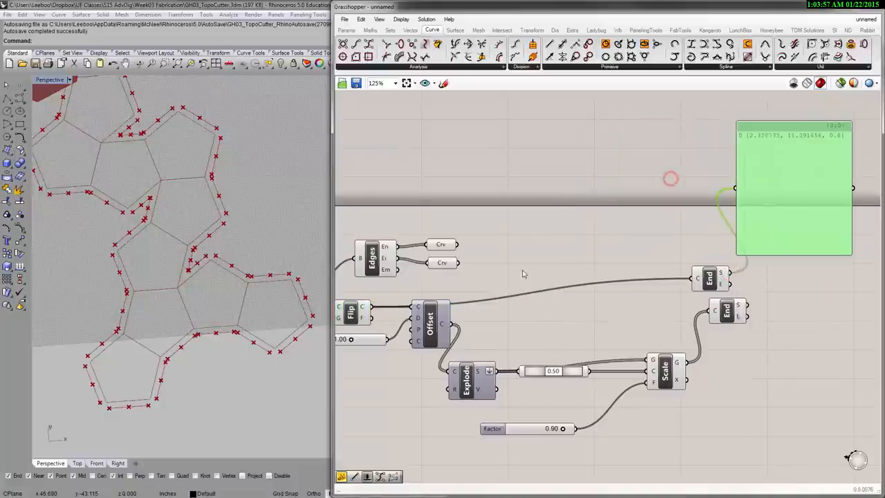
left_click(351, 312)
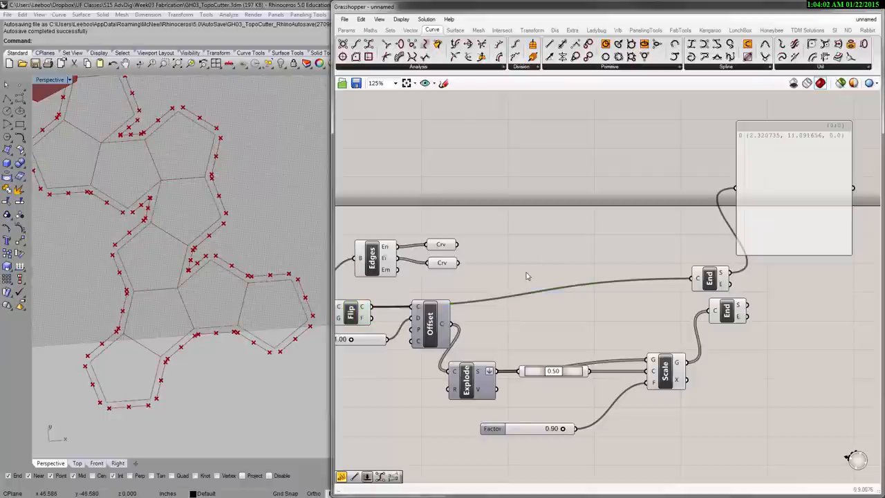
mouse_move(481, 360)
type("expl")
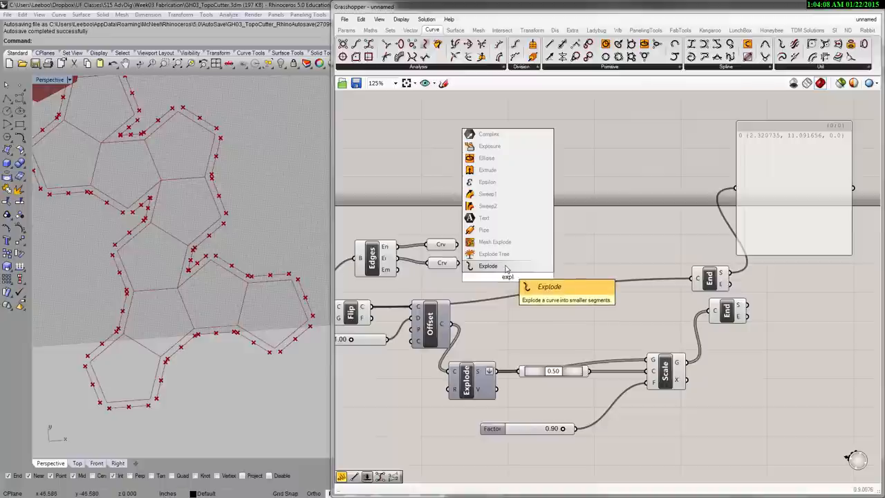
Place a second Explode with End Points and wire the endpoints crosswise into two Line components.
left_click(488, 265)
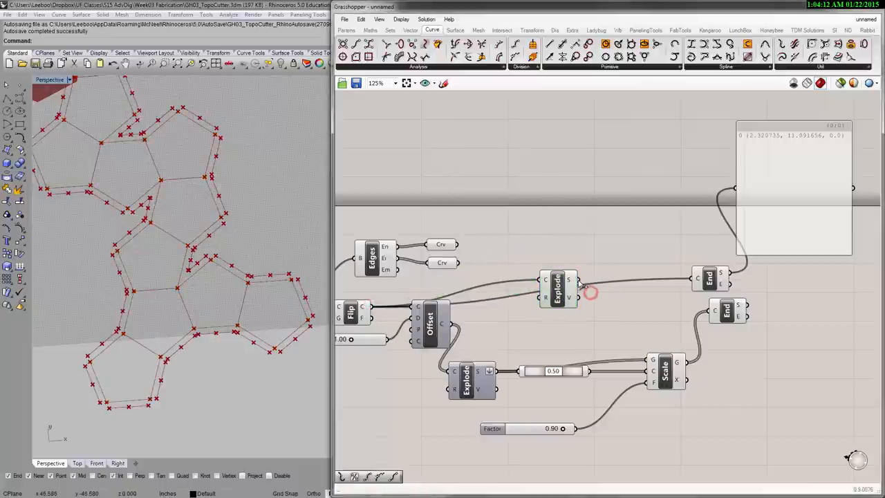
mouse_move(570, 299)
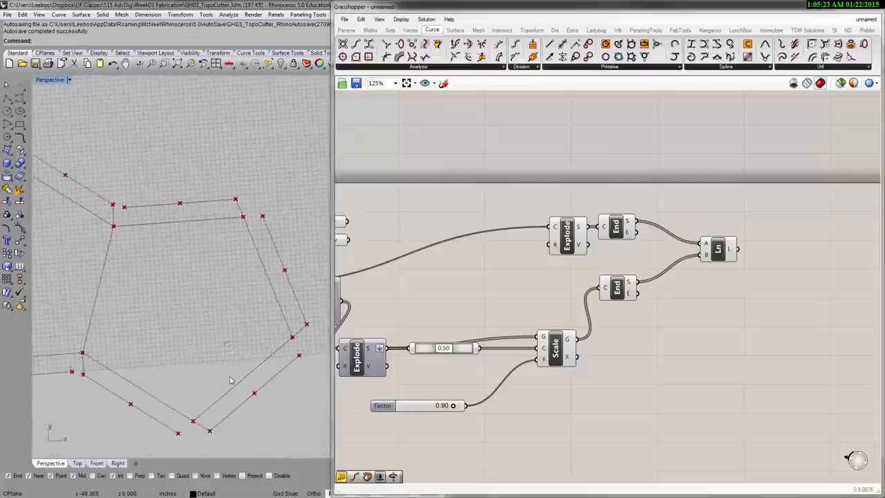
left_click(719, 249)
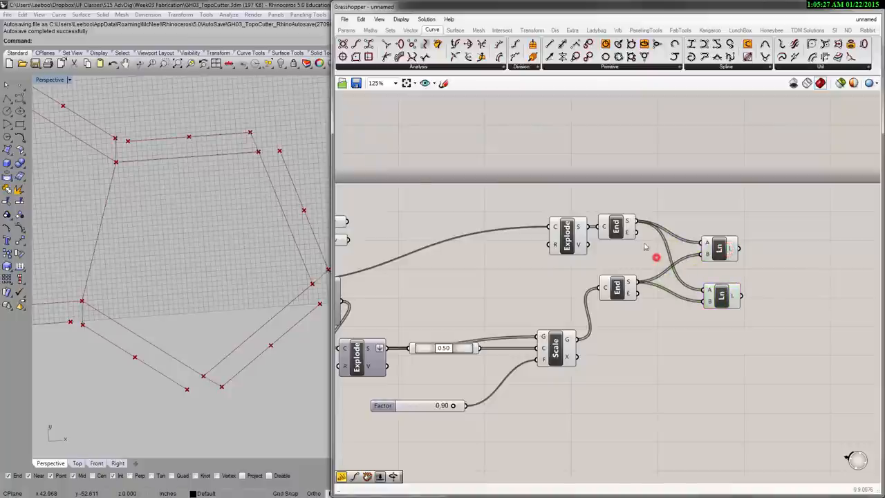
left_click_drag(636, 293, 704, 298)
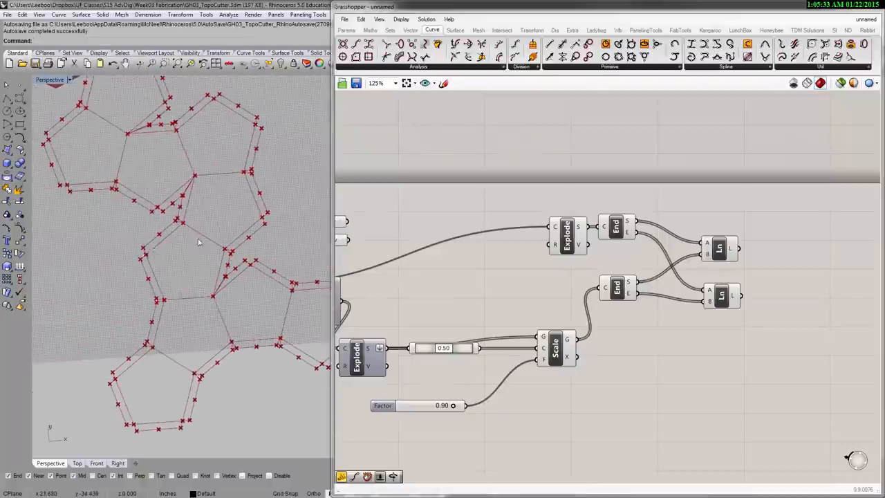
left_click(617, 313)
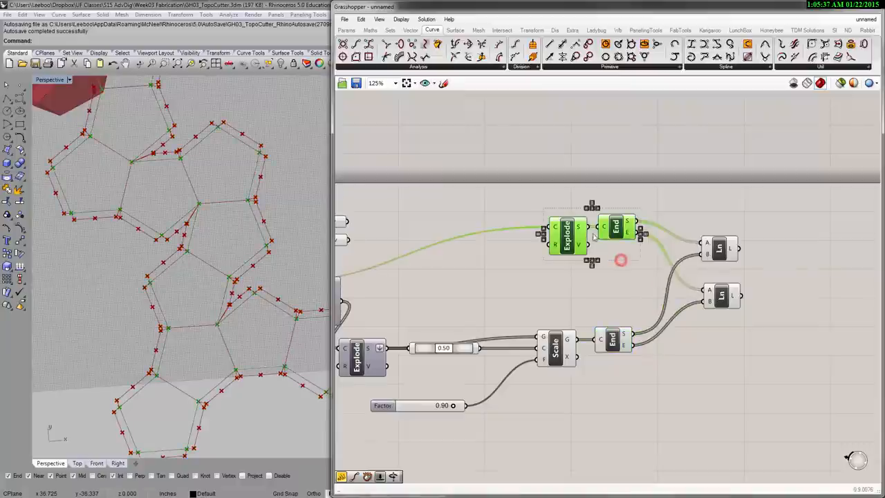
Tidy the layout, reposition End Points, and group the Tab Offset and 0.50 Factor sliders as 'Tab Control'.
scroll("down", 3)
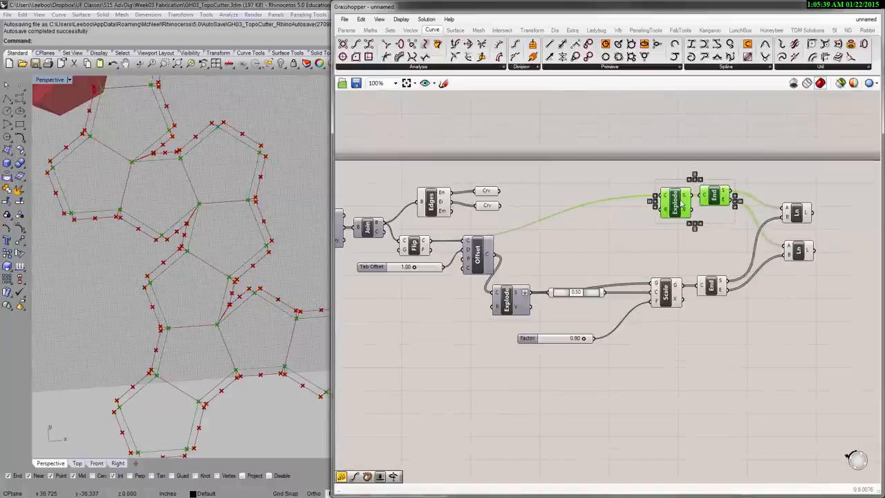
left_click_drag(694, 200, 629, 145)
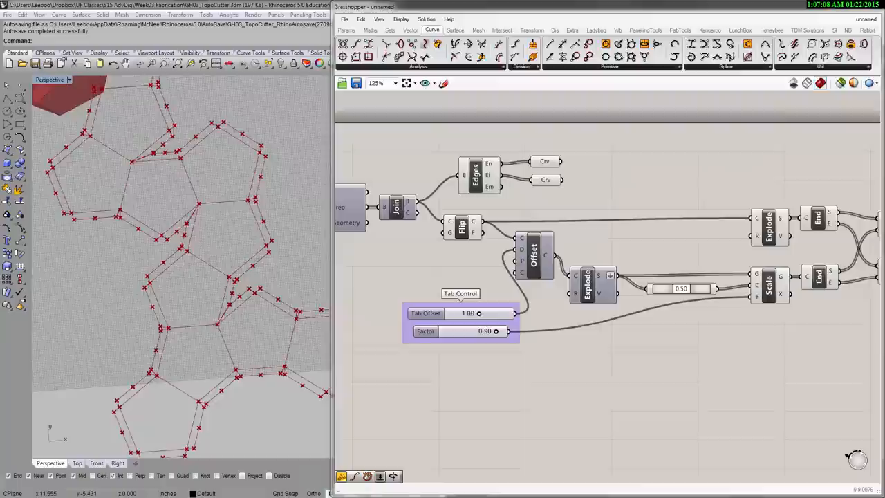
mouse_move(636, 180)
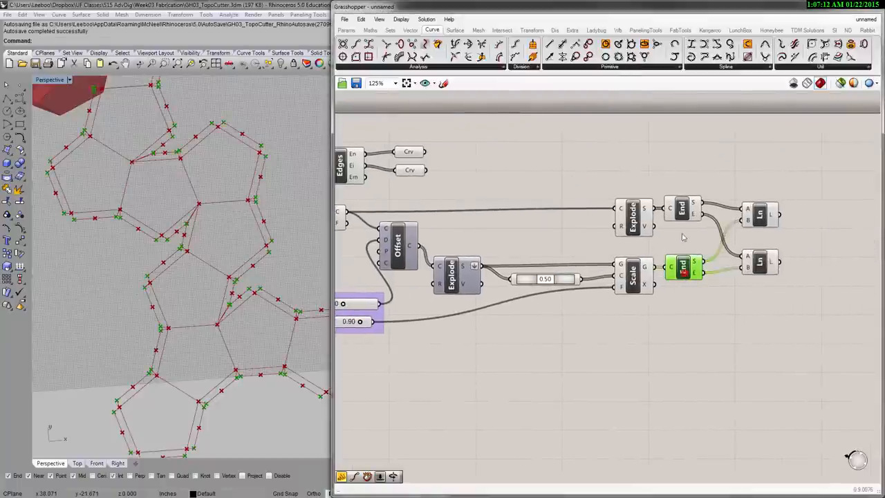
left_click(683, 345)
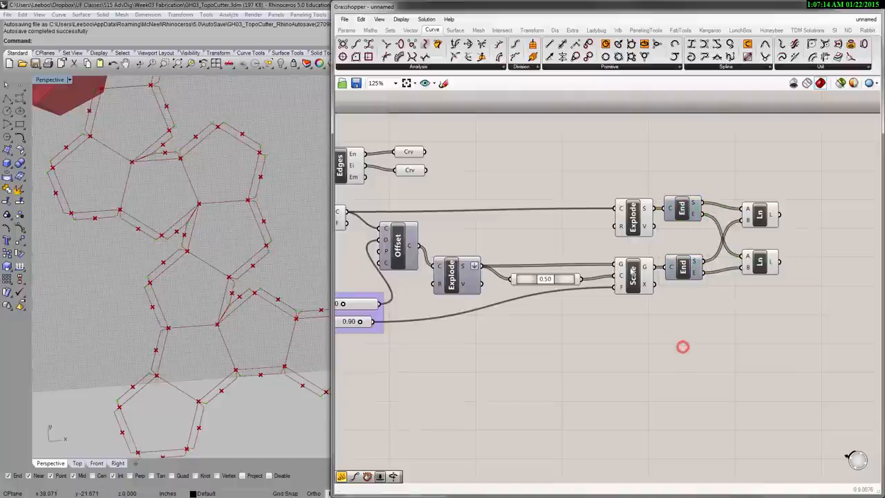
left_click(545, 279)
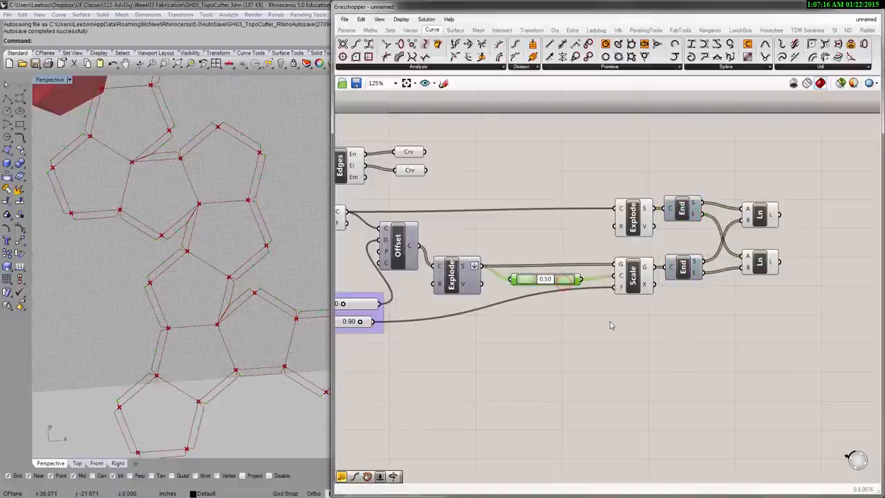
left_click(633, 276)
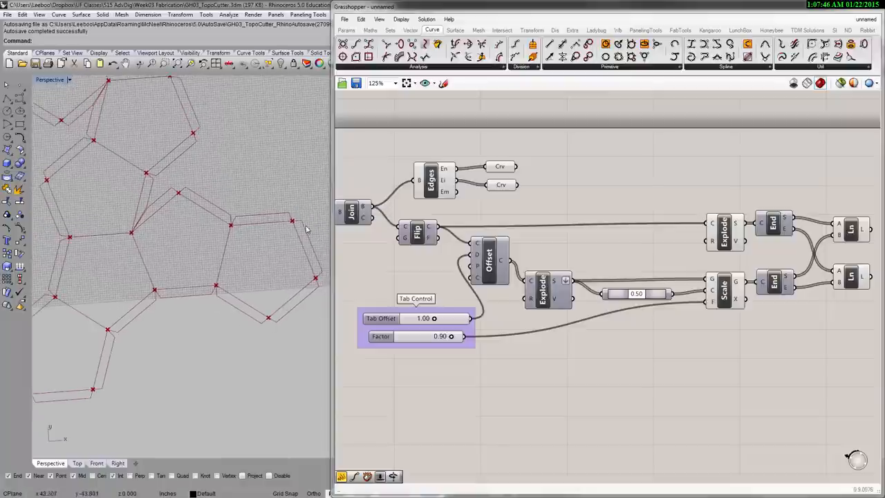
mouse_move(277, 224)
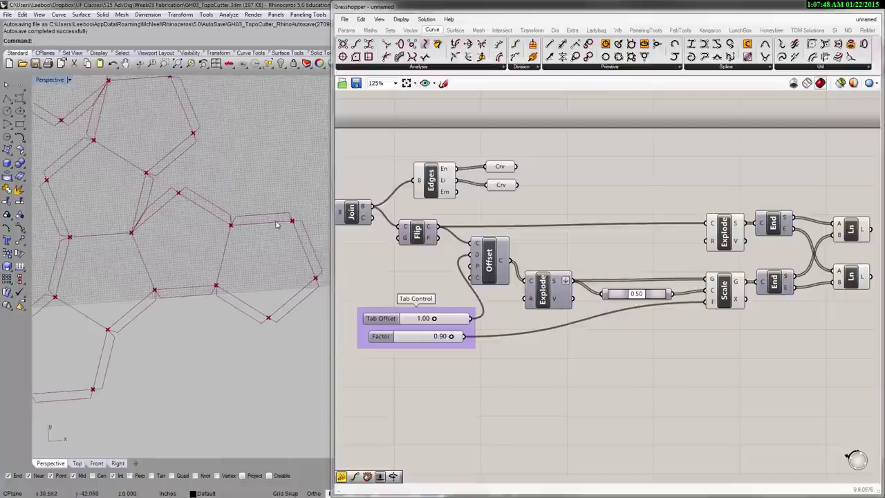
mouse_move(216, 276)
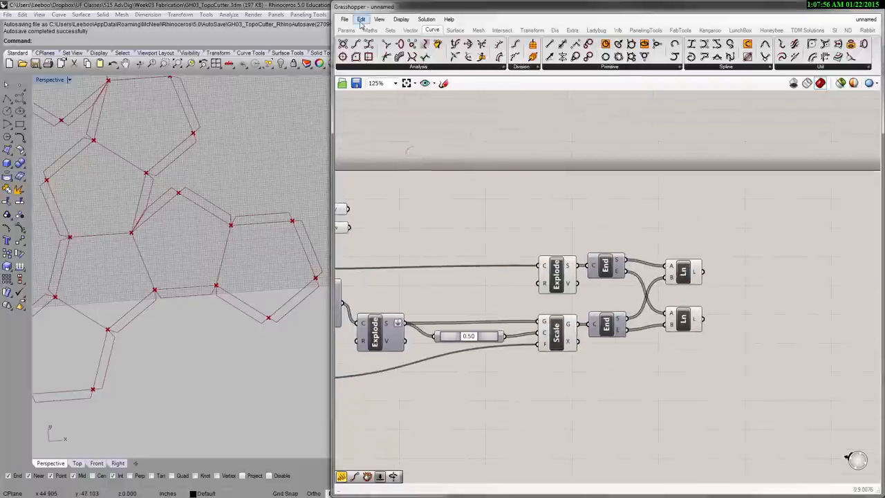
Add two Curve parameters from Params and preview the scaled curves and exploded outline segments.
left_click(346, 31)
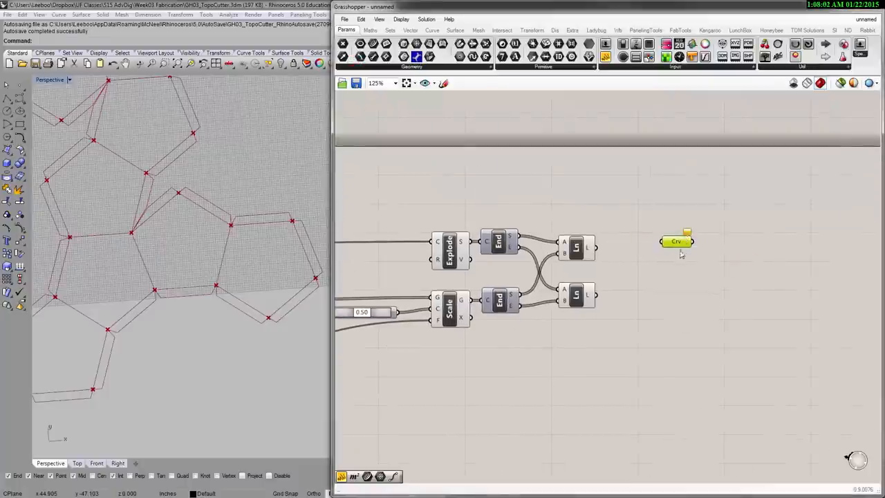
left_click(676, 272)
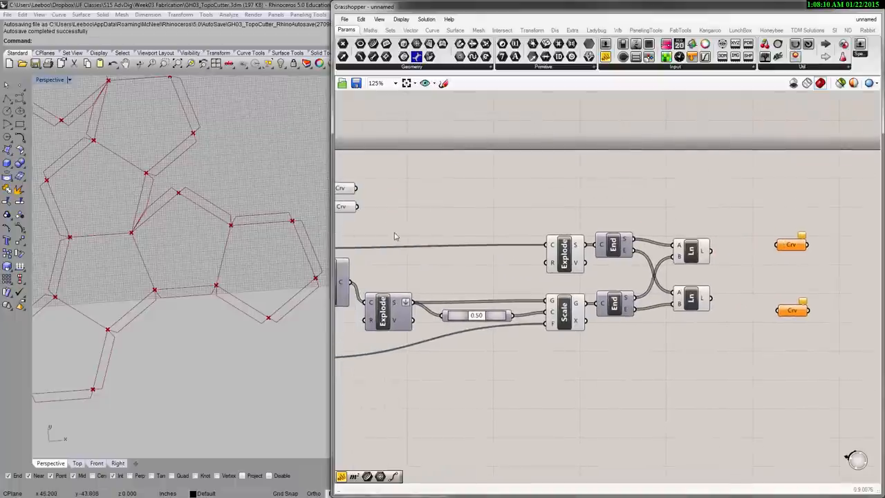
left_click(691, 252)
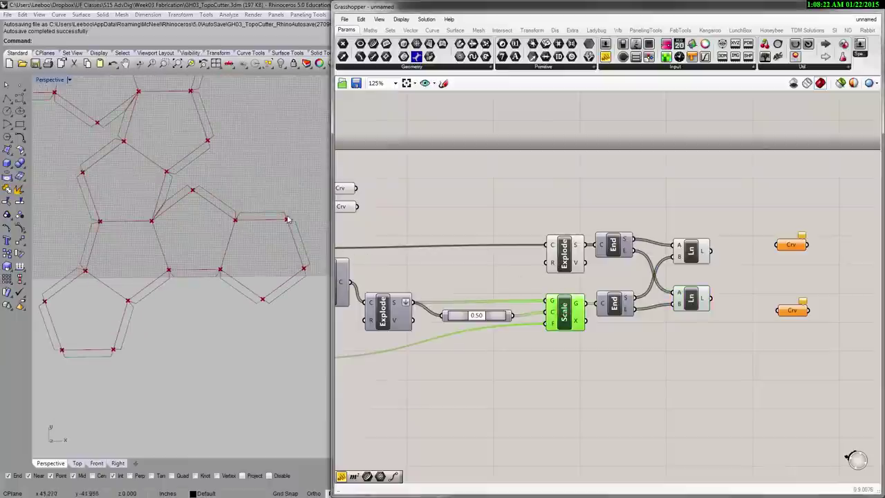
left_click(509, 229)
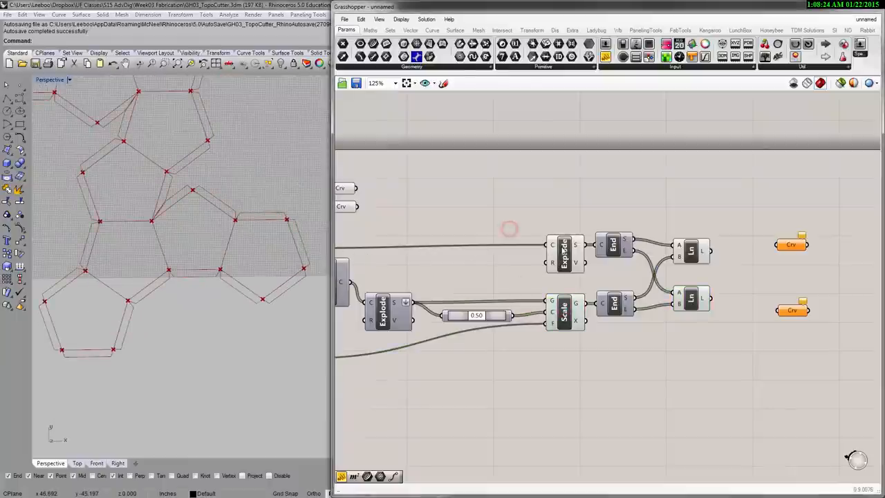
left_click(564, 252)
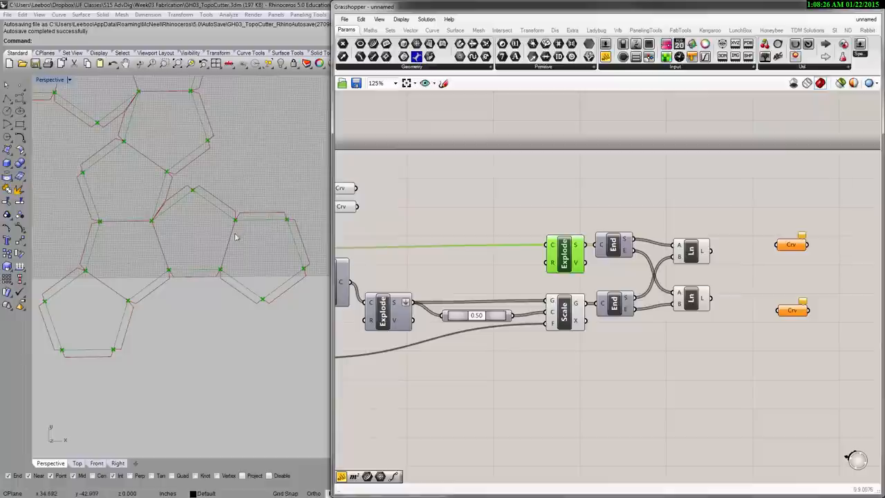
mouse_move(213, 248)
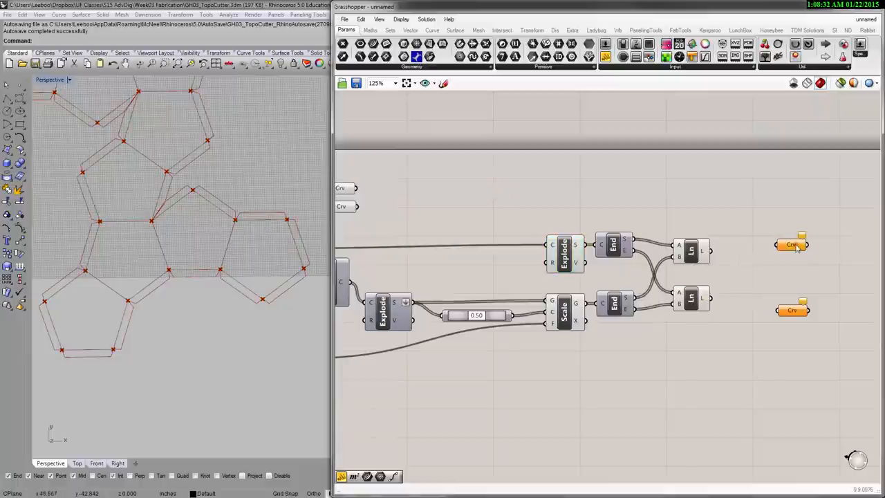
Feed both tab Line outputs into the first Curve parameter.
left_click(691, 252)
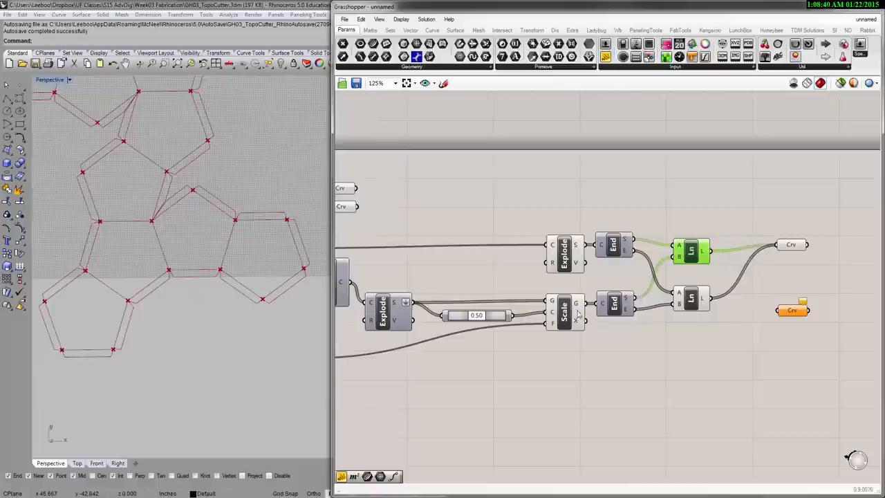
left_click(565, 311)
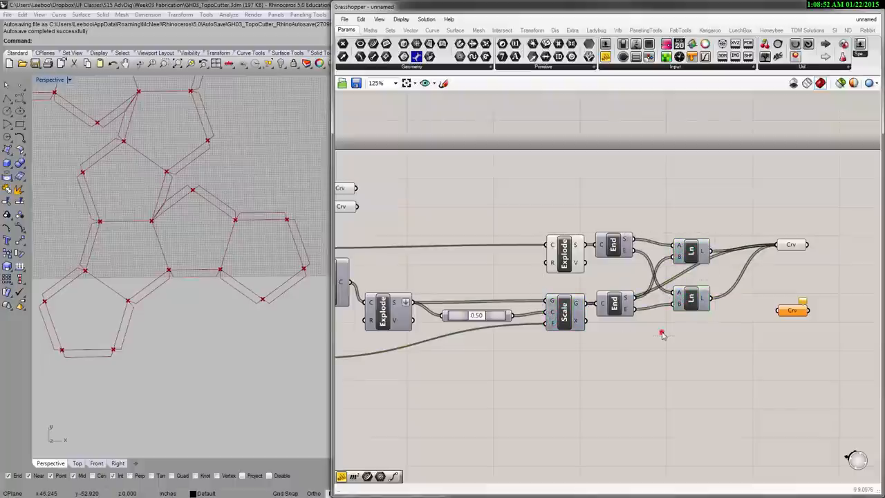
left_click(791, 243)
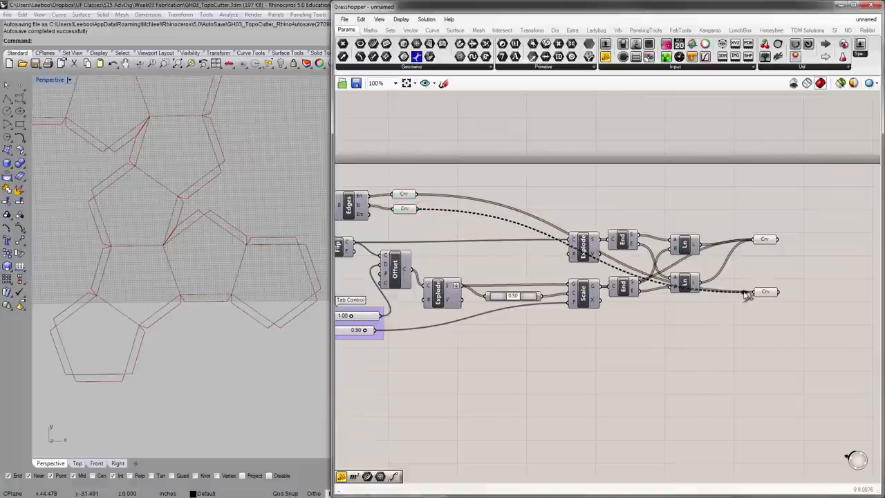
Name the group around the tab-line Curve parameter 'Outside Cut Curves' and pick the inner-line Curve parameter.
left_click(766, 290)
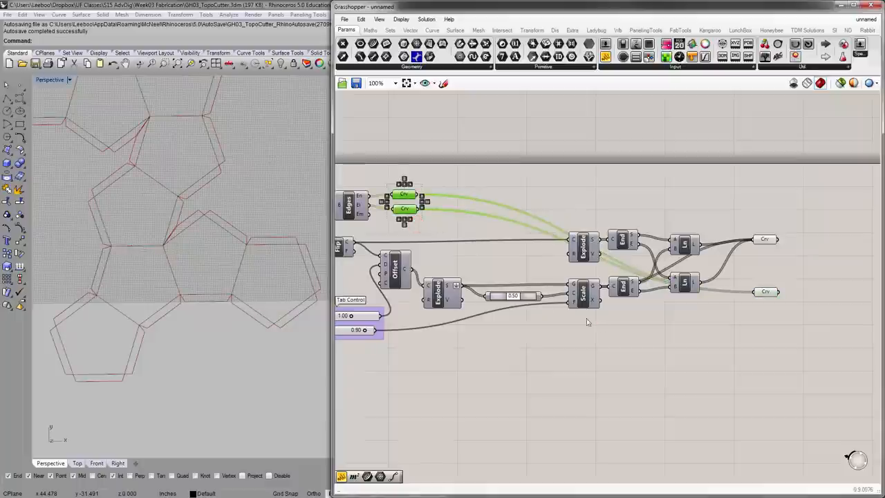
left_click(766, 290)
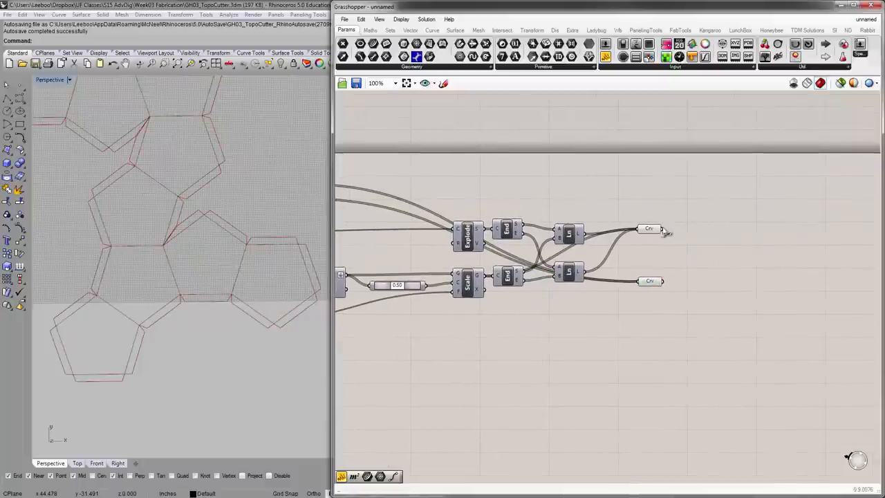
left_click(680, 205)
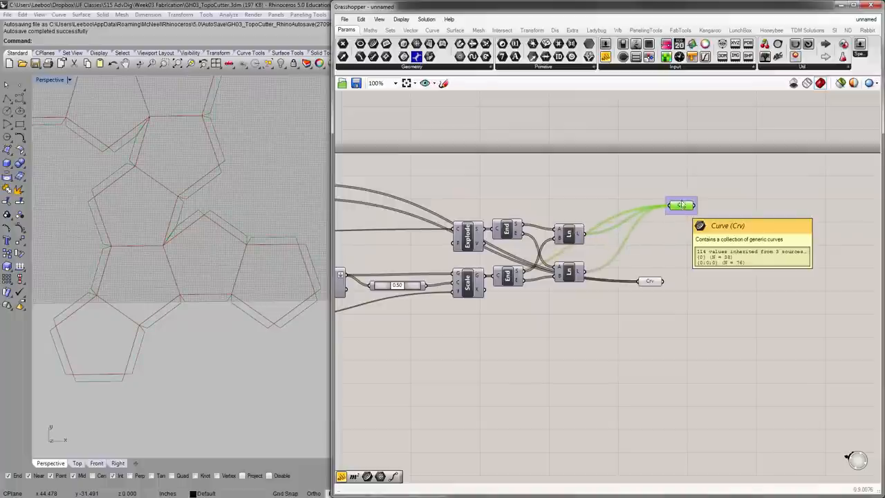
right_click(680, 204)
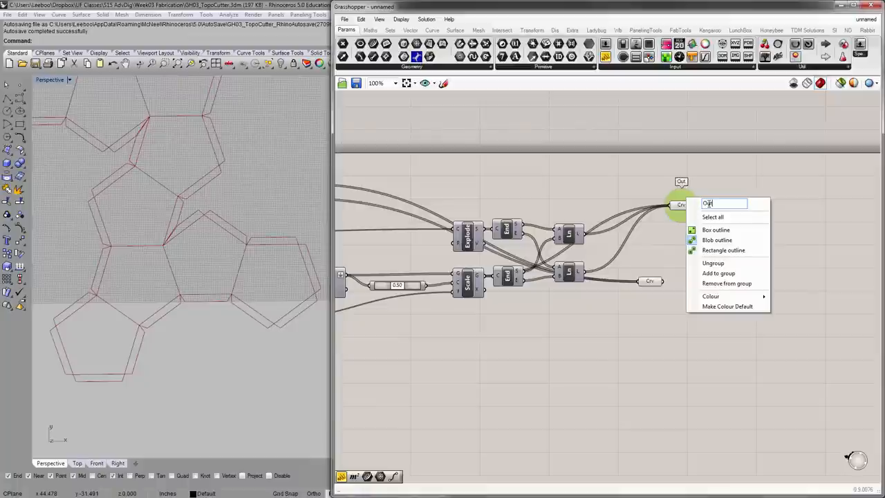
type("Outside Cut Curves")
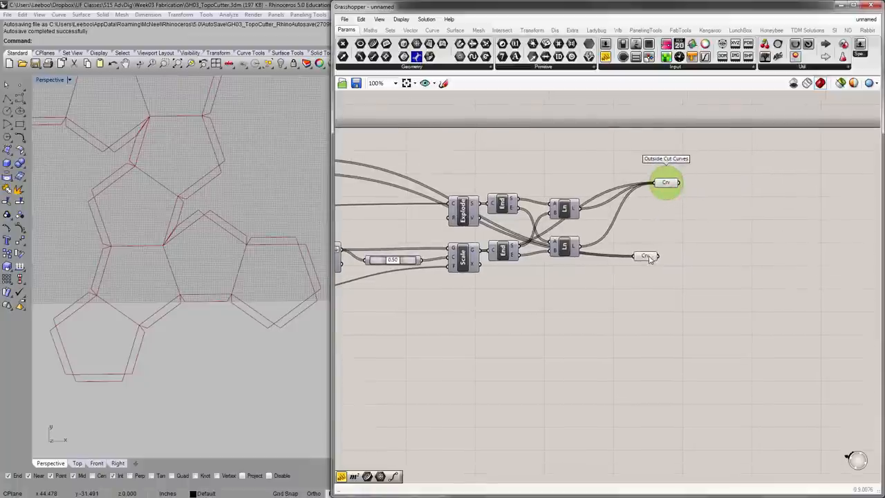
left_click(650, 260)
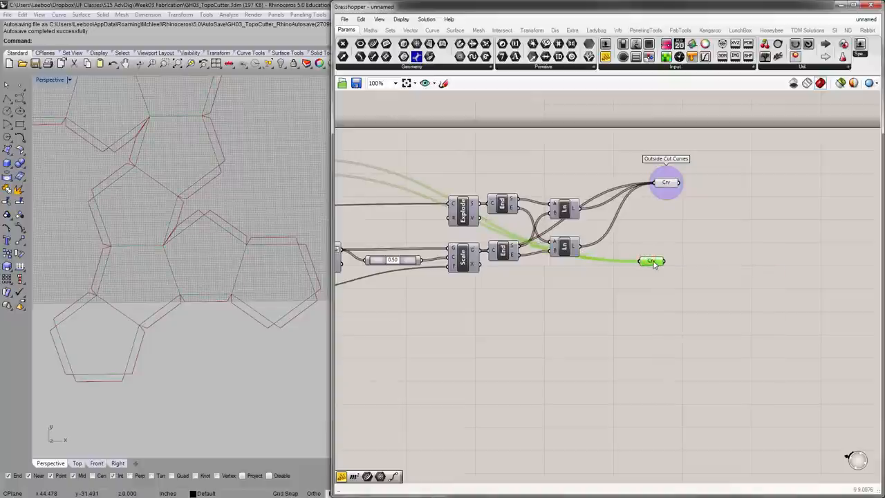
mouse_move(650, 262)
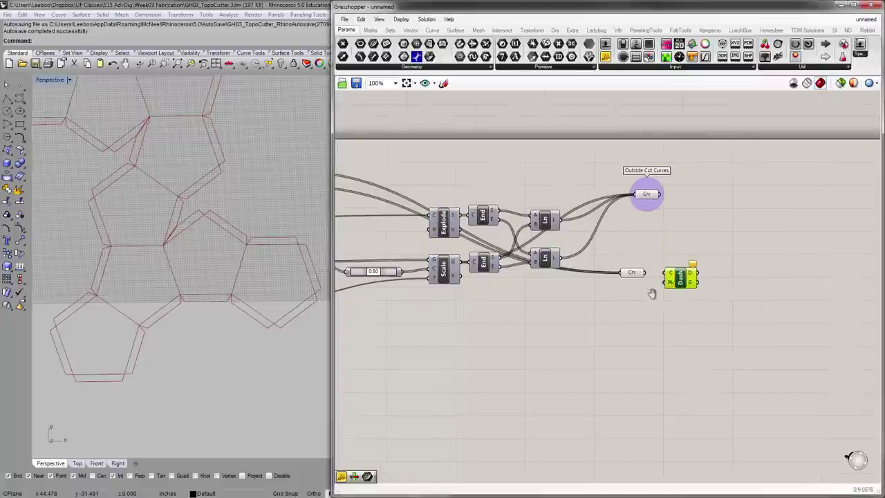
Add a Panel holding 1 and 0.2 with Multiline Data disabled, sized to its two values.
scroll("up", 3)
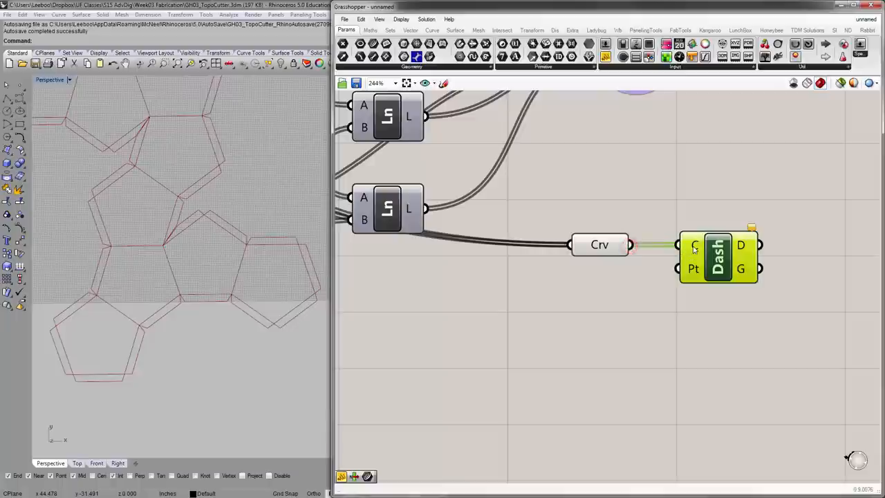
mouse_move(691, 268)
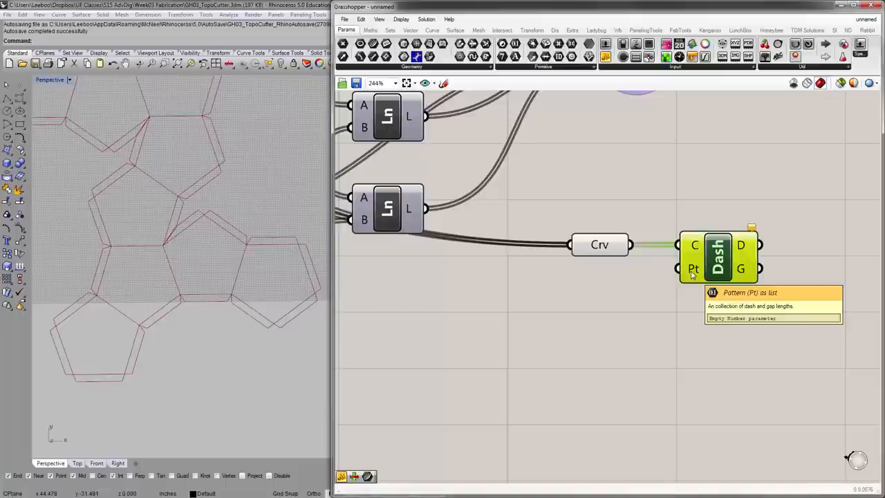
double_click(509, 293)
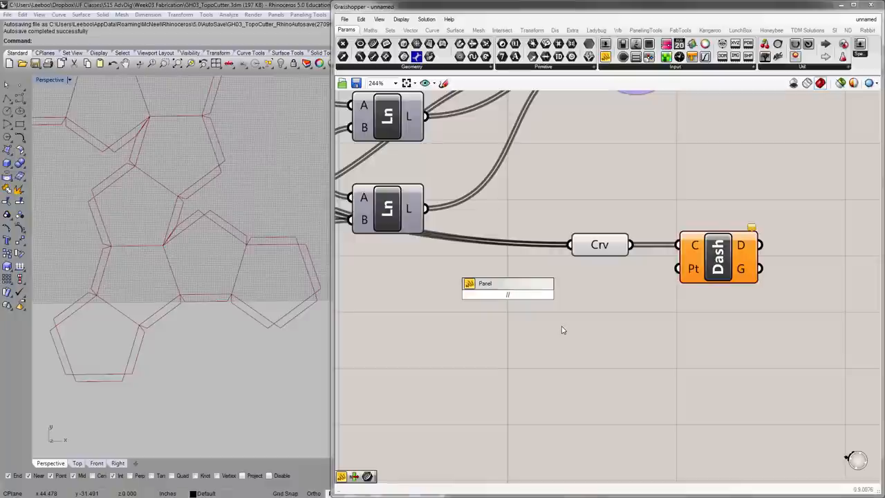
type("1.0.2")
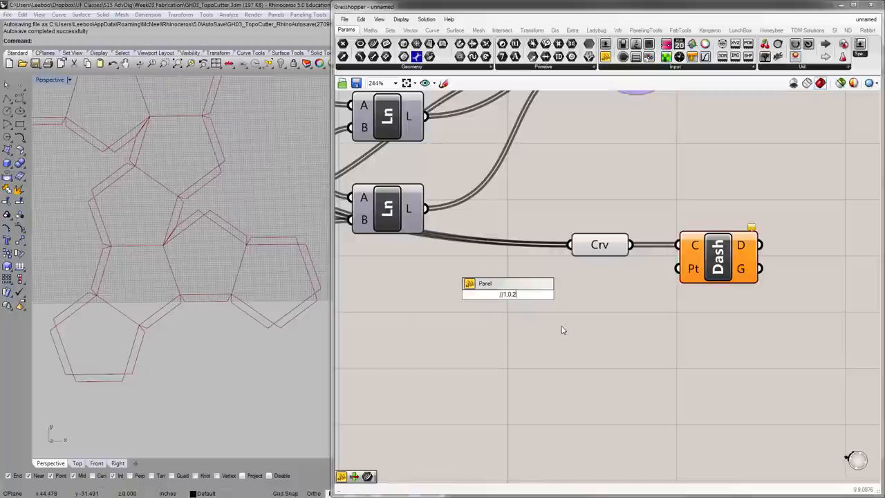
double_click(509, 293)
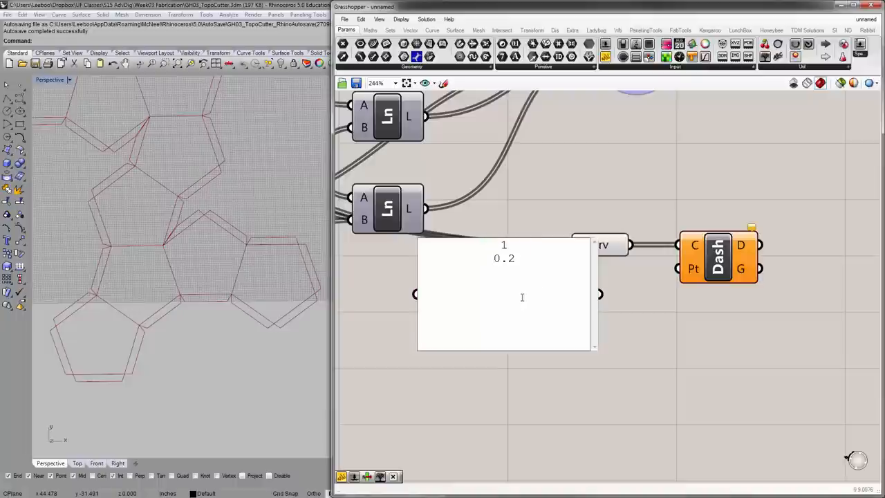
right_click(505, 293)
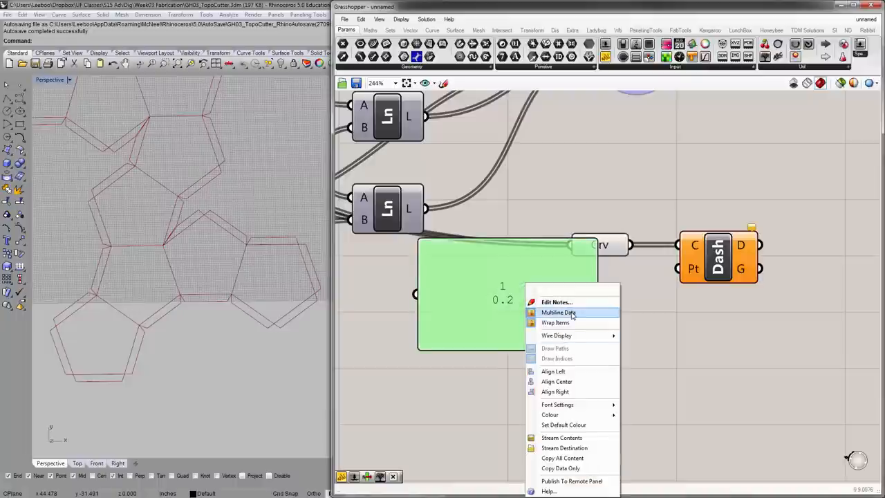
left_click(558, 312)
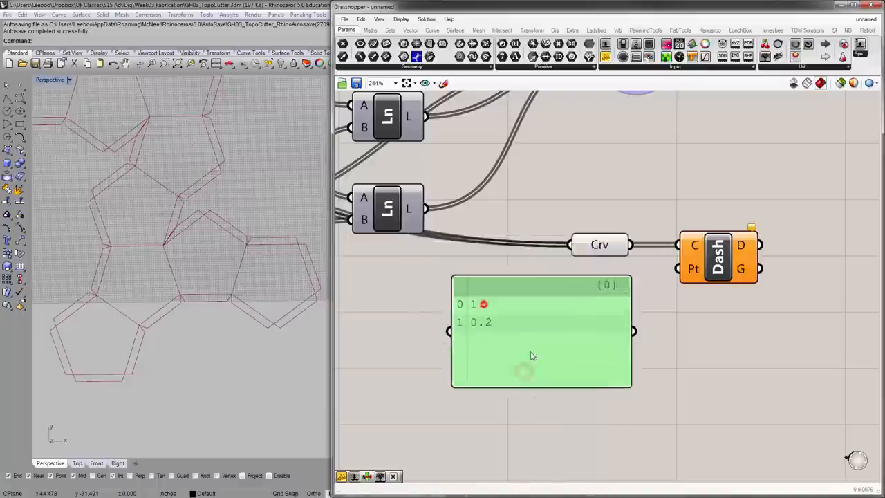
left_click_drag(634, 390, 524, 354)
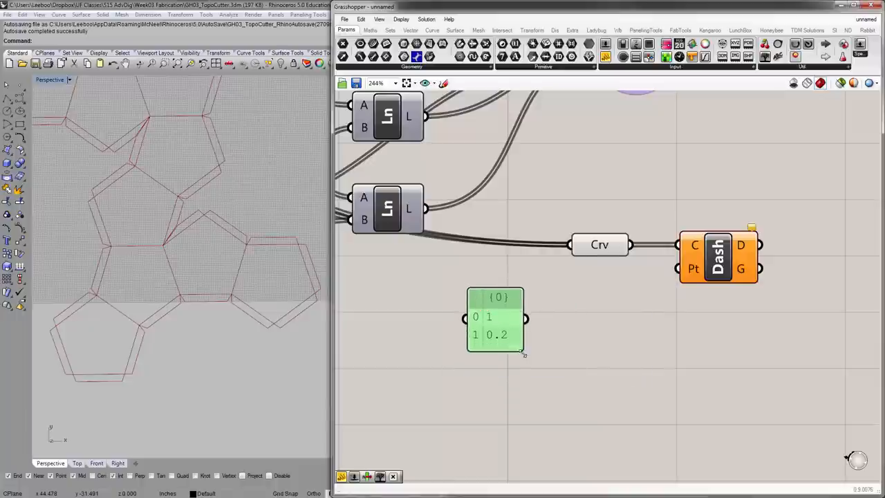
Wire the panel to the Dash pattern input, group the lower Curve as 'Inside Folds', and change the second value to 0.5.
left_click_drag(525, 318, 679, 268)
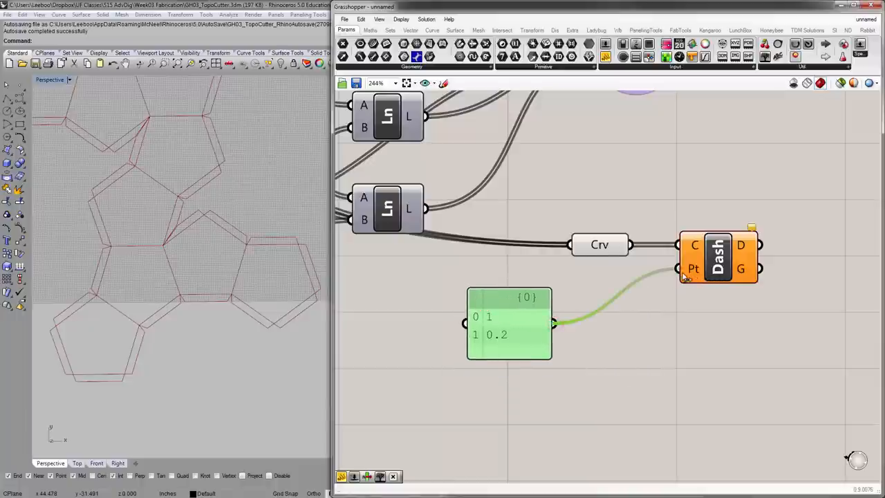
left_click_drag(509, 325, 595, 306)
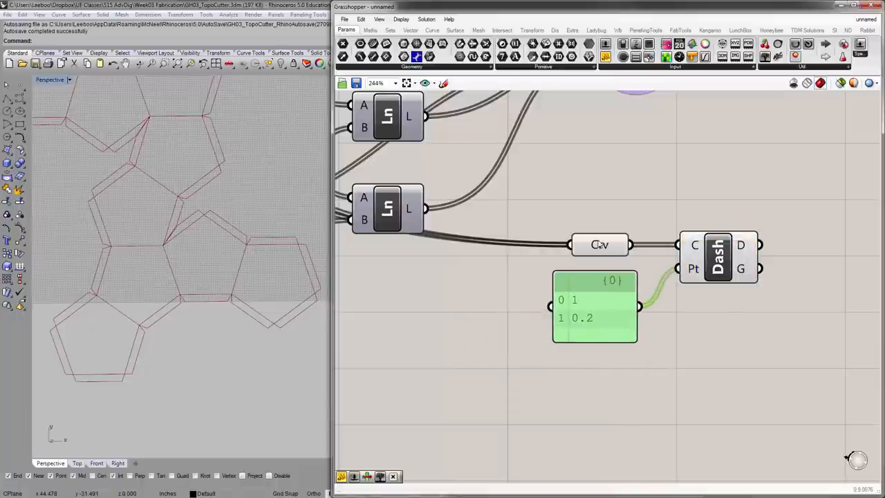
left_click(600, 243)
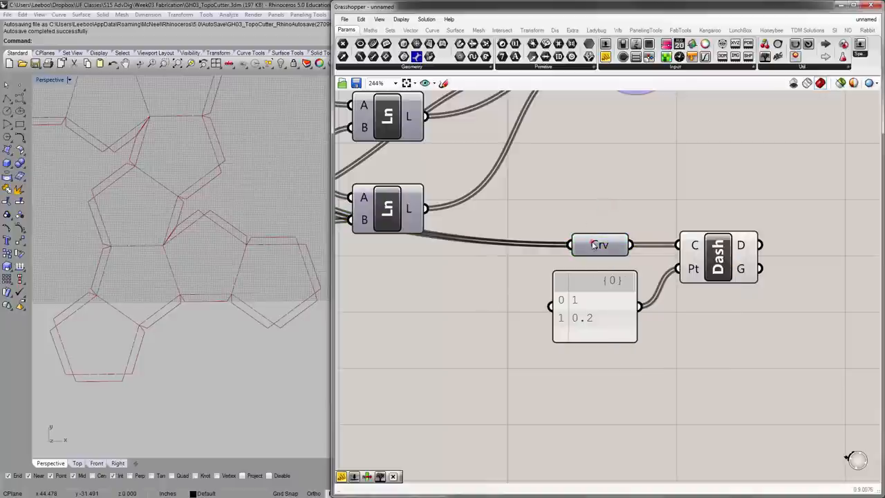
left_click(600, 243)
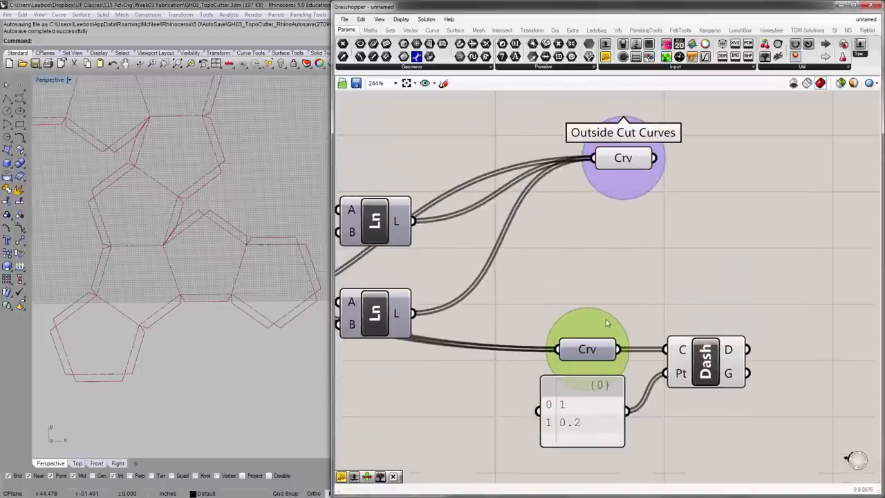
right_click(586, 348)
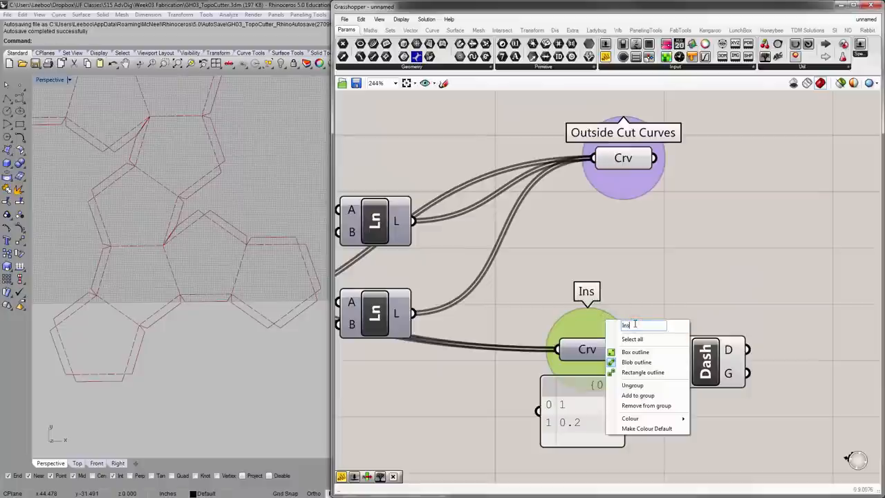
type("Inside Folds")
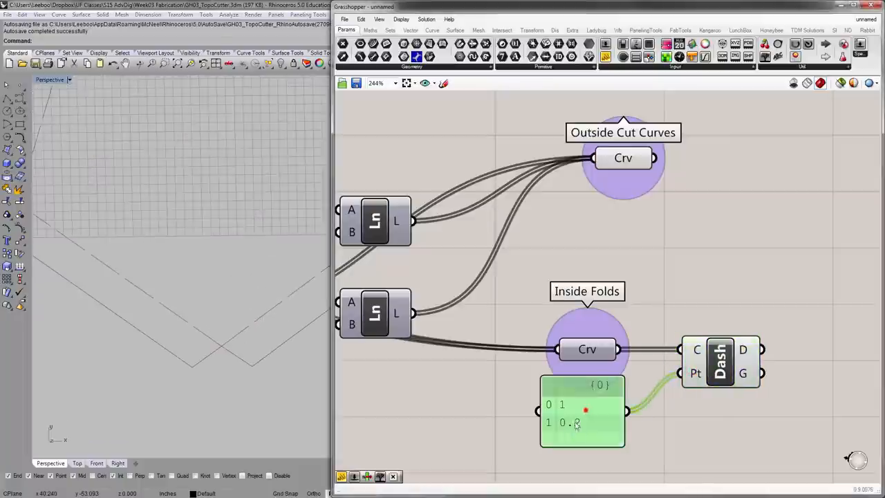
double_click(578, 423)
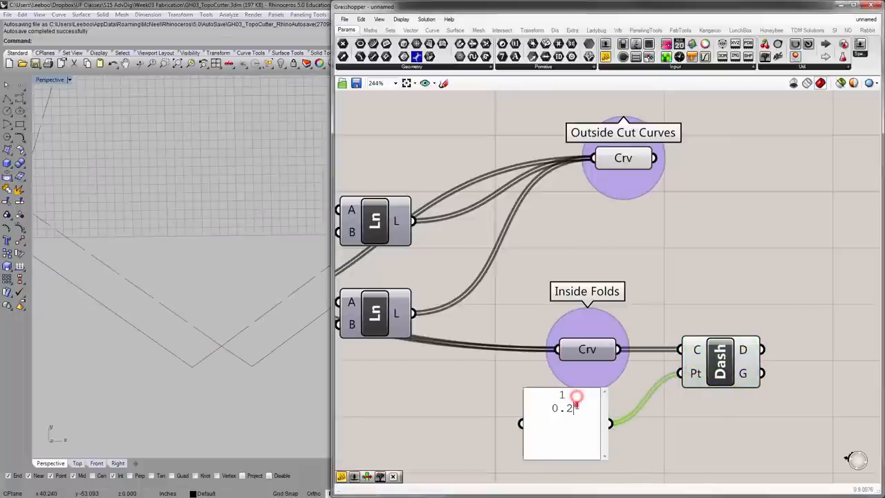
type("0.5")
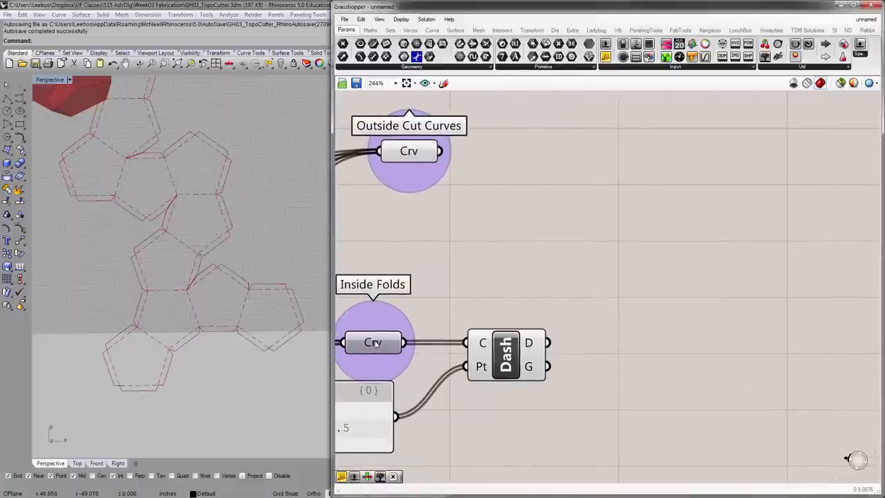
Copy the grouped Curve parameter onto the Dash output as 'Inner Dash Curves' and title the panel 'Dash Intervals'.
left_click(373, 343)
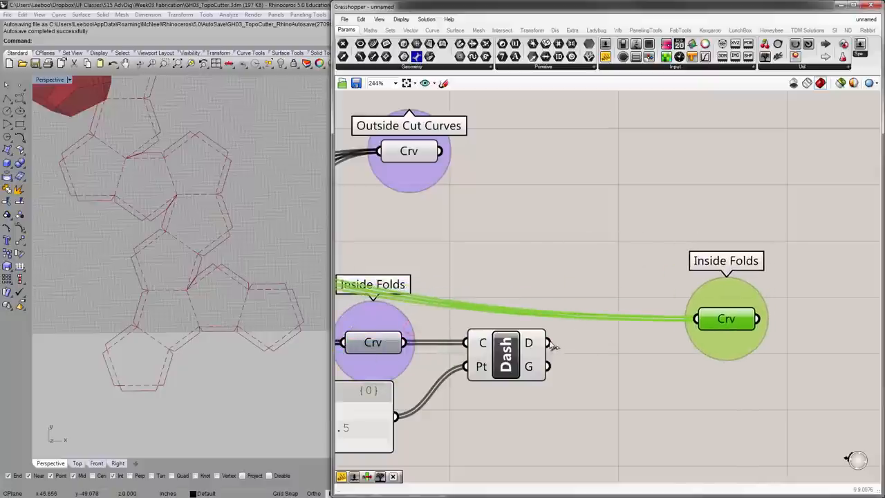
left_click_drag(726, 318, 625, 343)
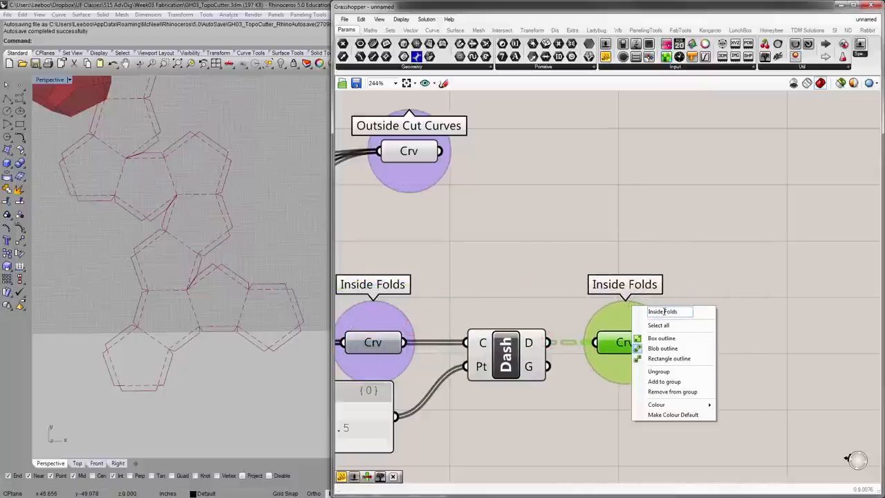
left_click(698, 319)
type("Inner Dash Curves")
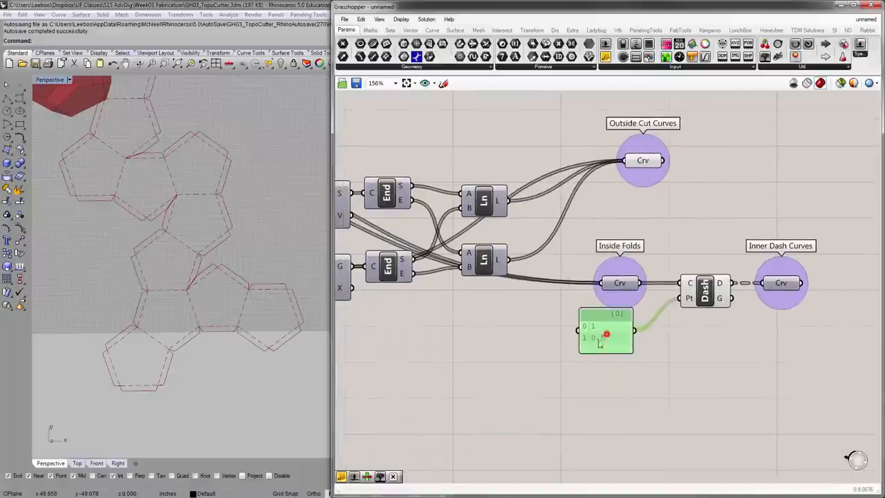
right_click(605, 336)
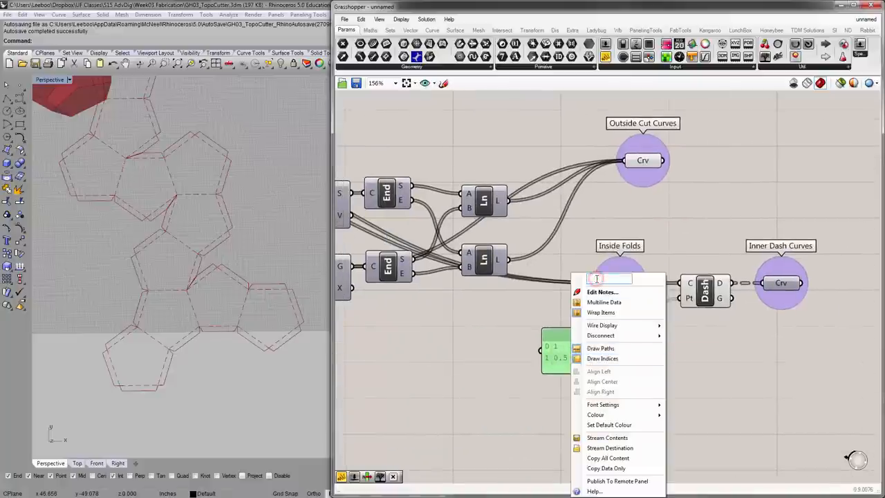
type("Dash Intervals")
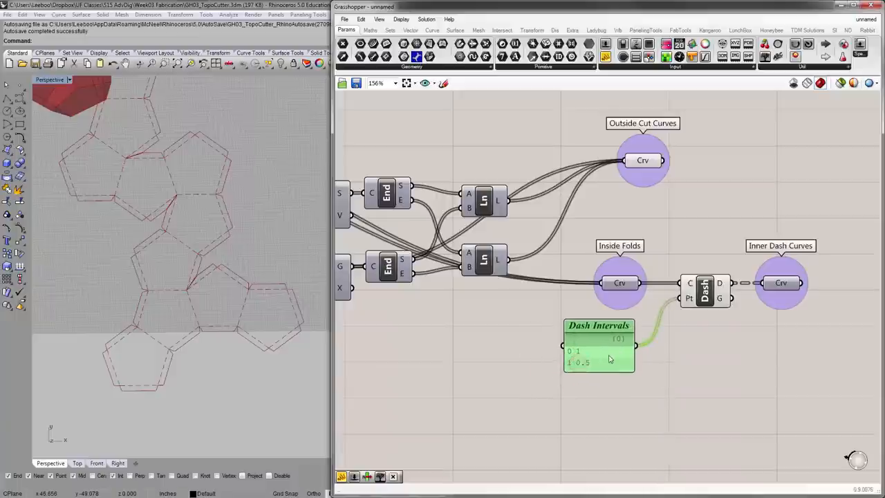
scroll("down", 3)
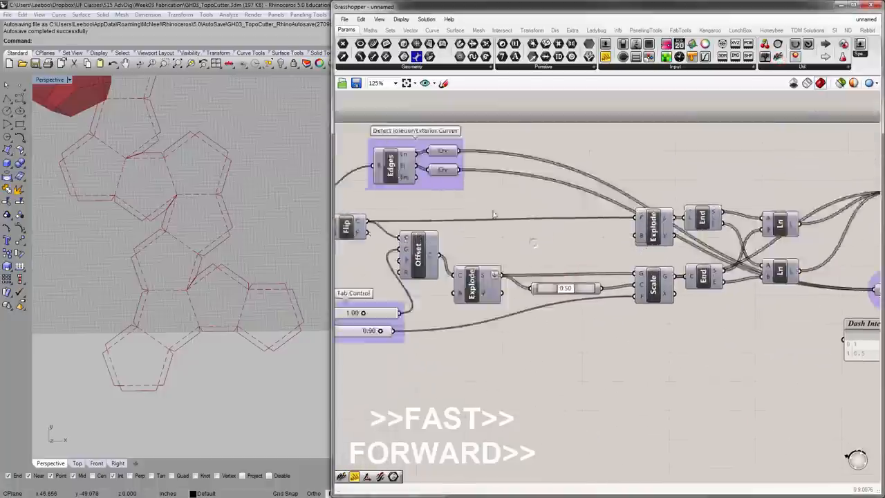
Group related components and name them, such as the offset group with Scale and 'Connect the Ends'.
right_click(459, 214)
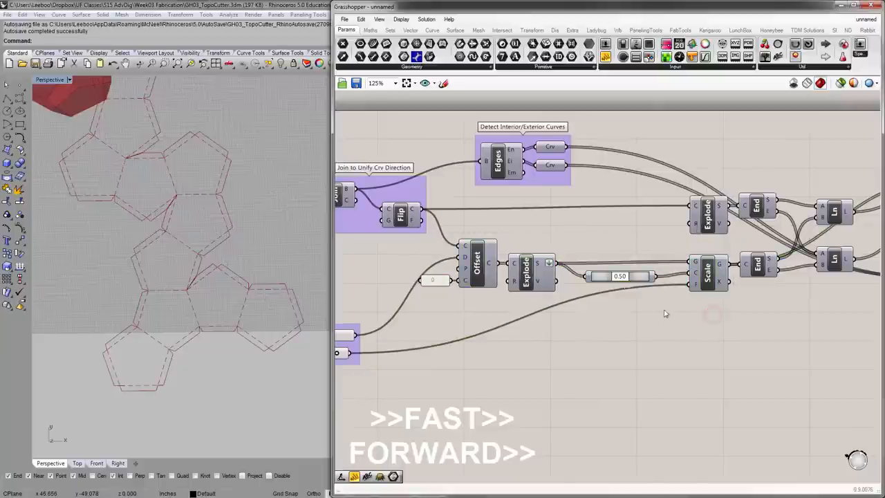
left_click(664, 270)
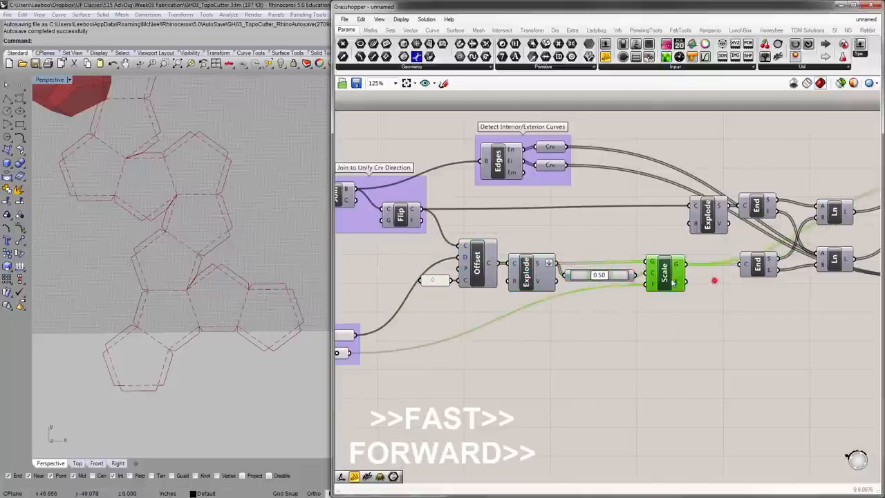
right_click(592, 263)
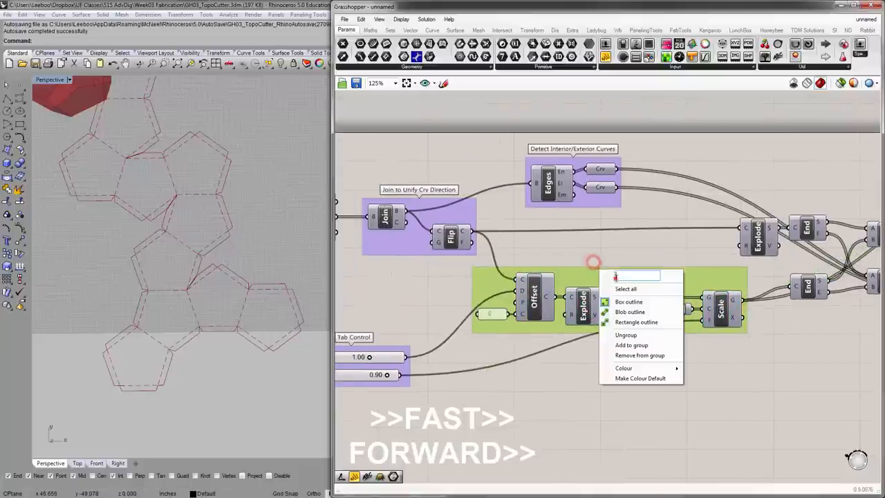
type("Off")
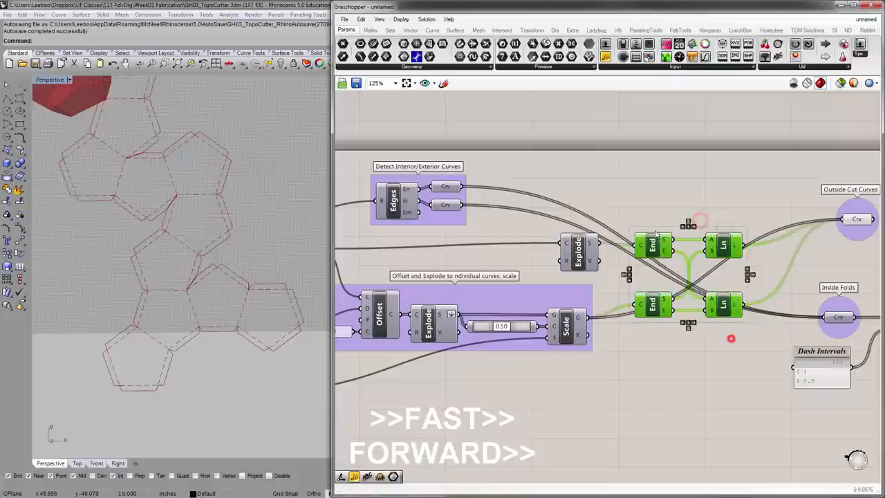
right_click(653, 246)
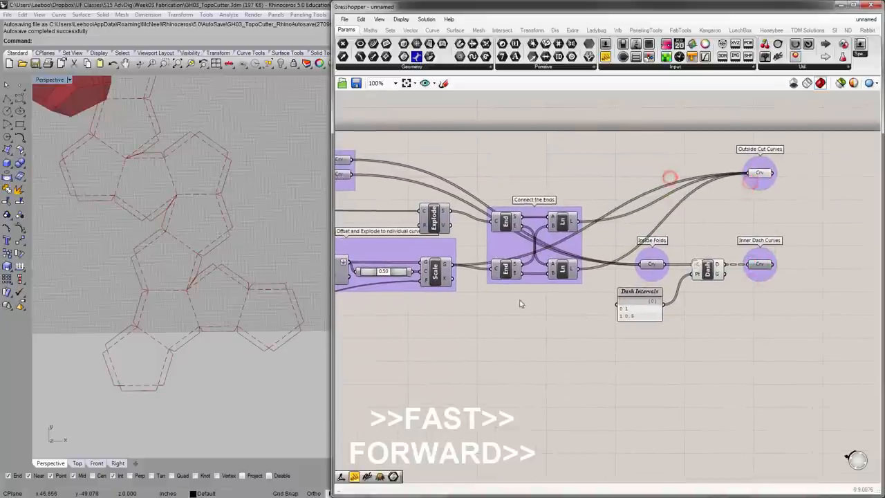
scroll("down", 3)
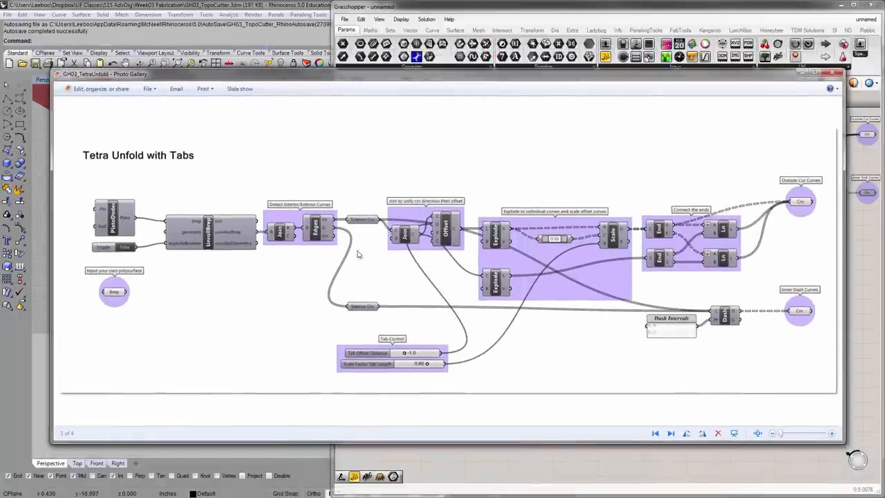
mouse_move(376, 235)
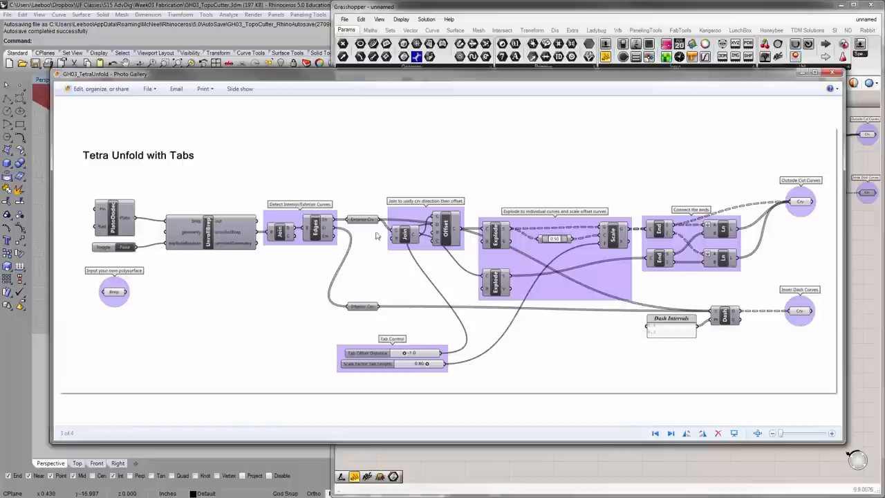
mouse_move(404, 215)
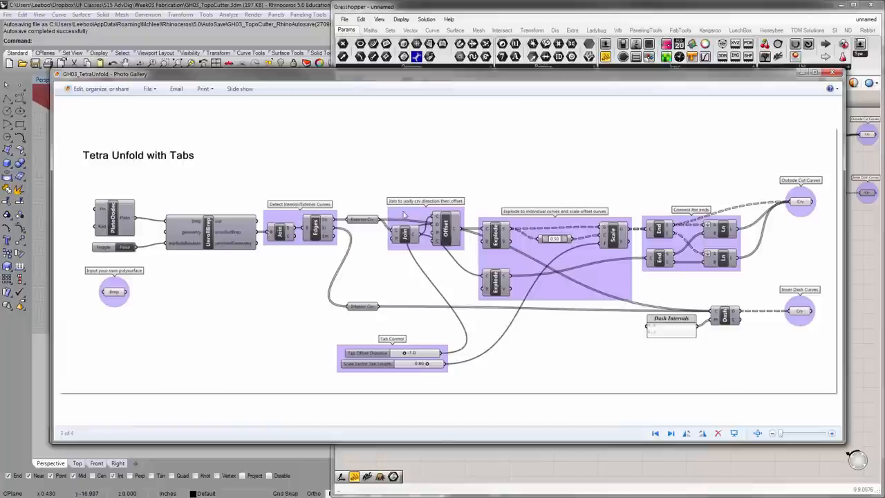
mouse_move(481, 77)
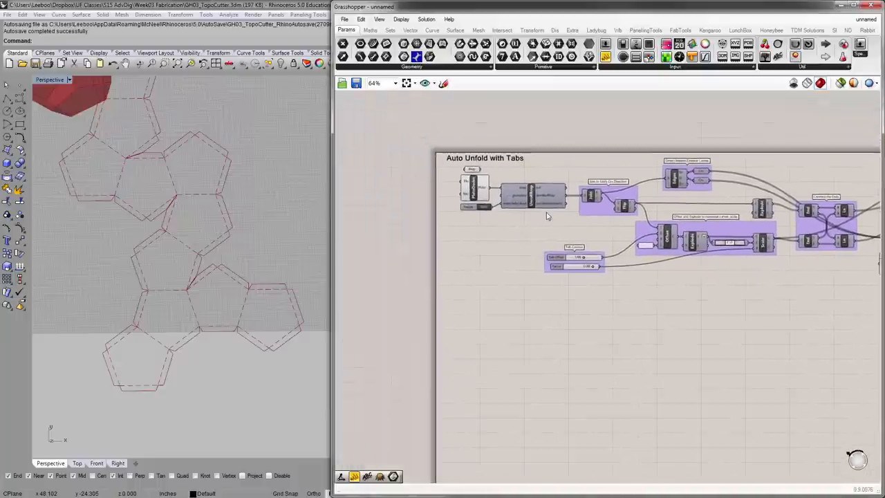
Place a LunchBox Torus Surface component, previewing a torus around the dodecahedron.
scroll("up", 3)
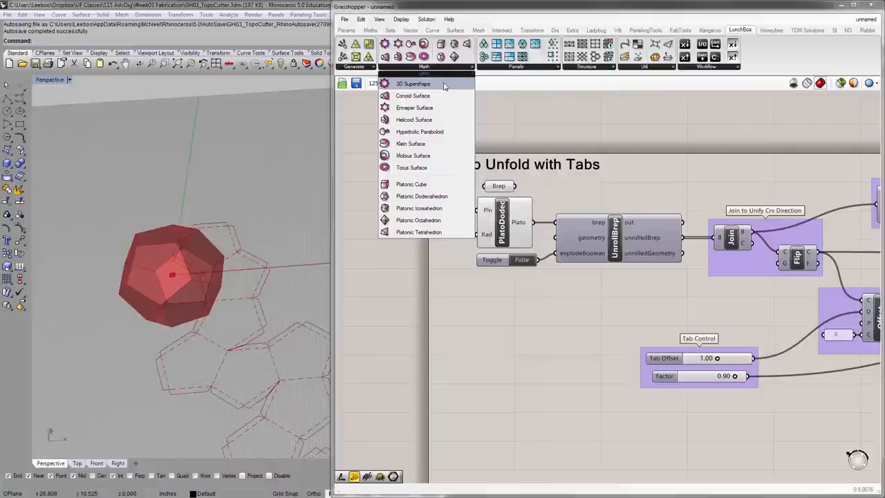
mouse_move(412, 167)
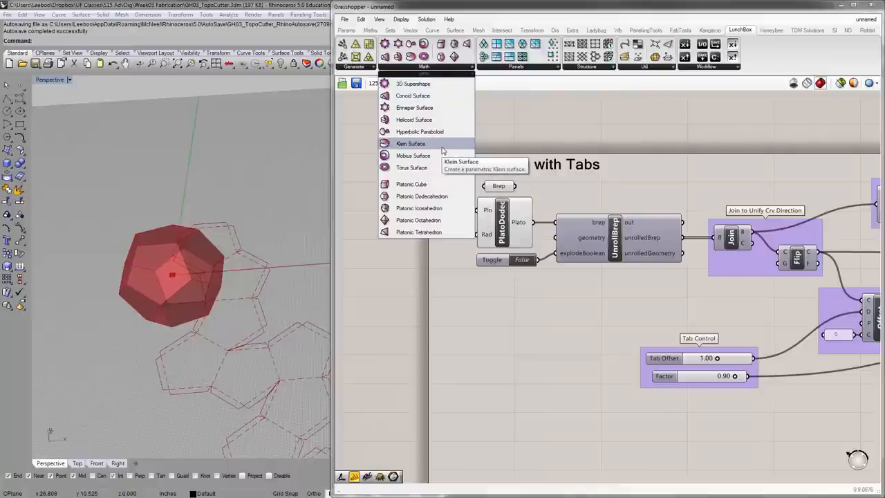
mouse_move(412, 184)
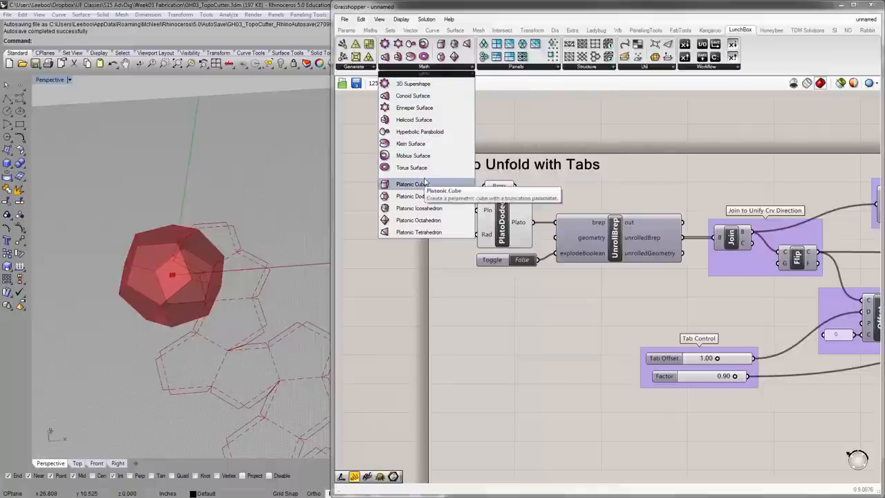
left_click(412, 168)
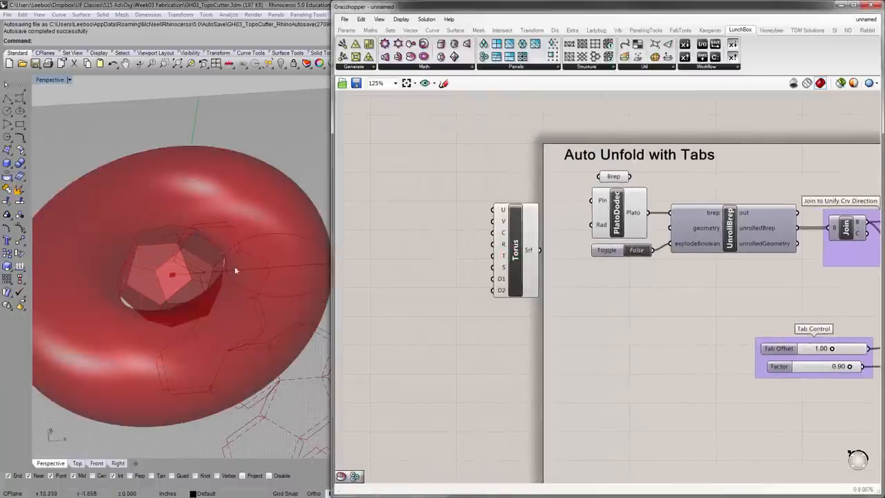
Delete the Platonic Dodecahedron component and list the LunchBox Panels components.
left_click(617, 213)
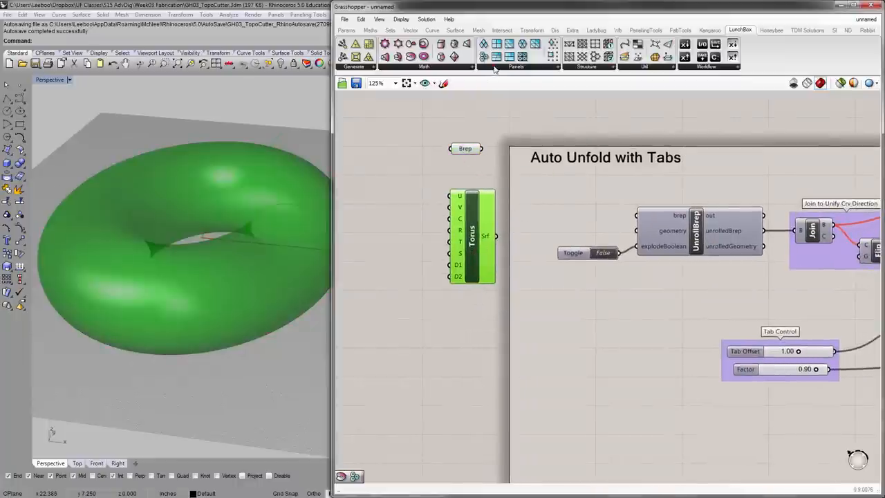
left_click(514, 66)
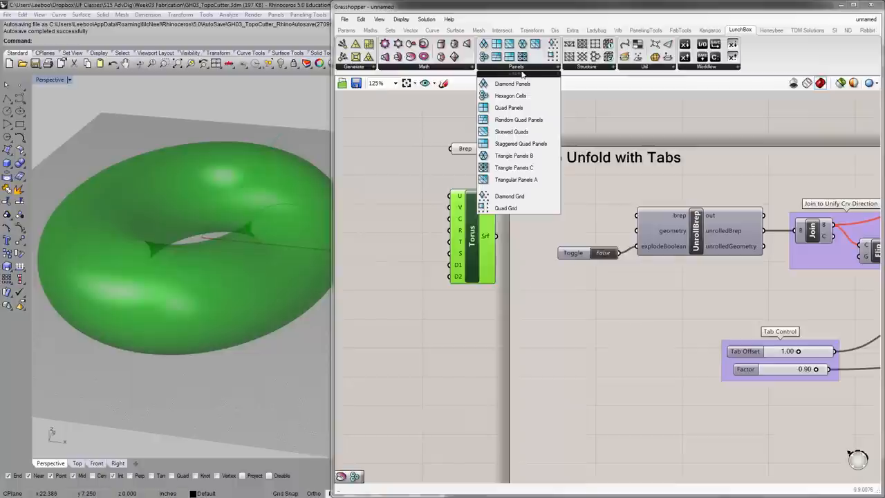
mouse_move(512, 132)
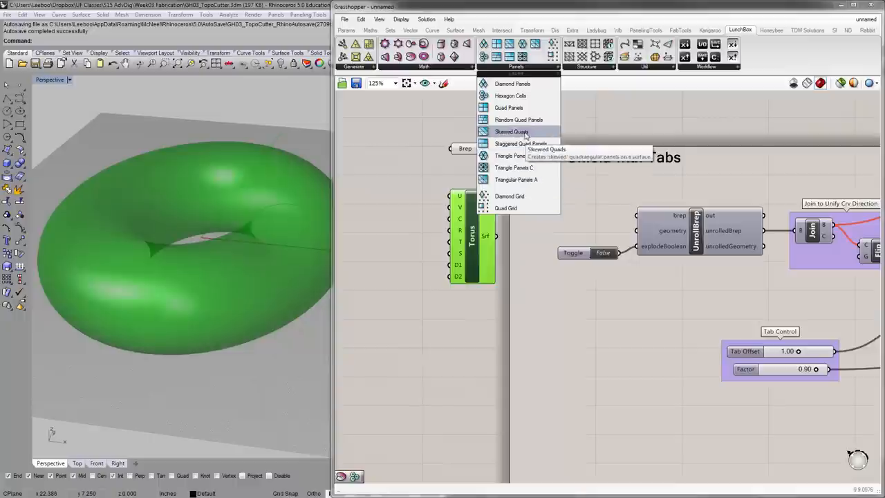
mouse_move(515, 154)
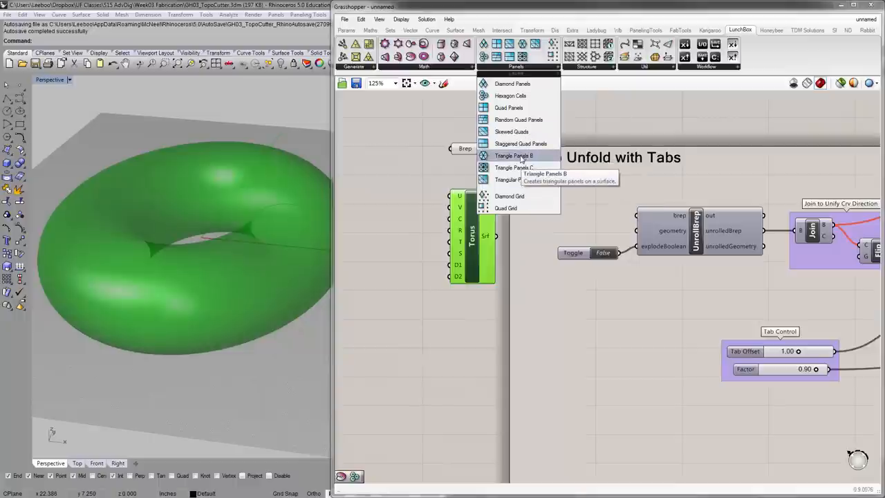
mouse_move(514, 180)
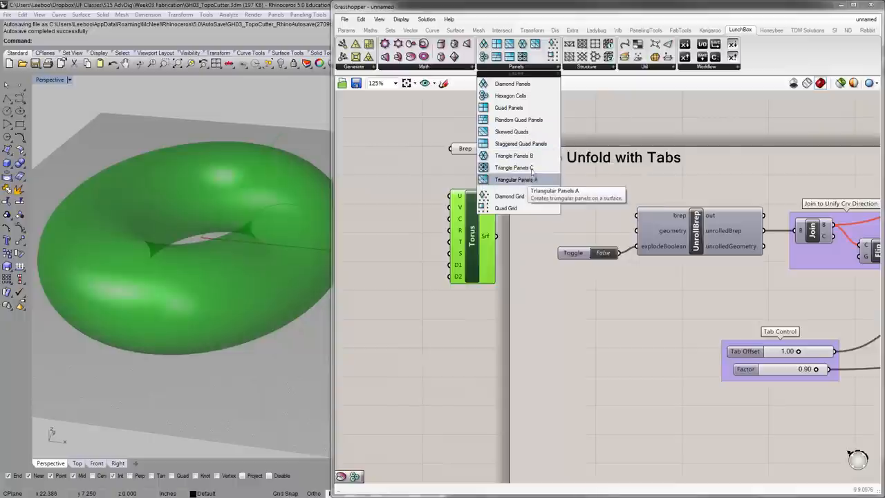
mouse_move(542, 159)
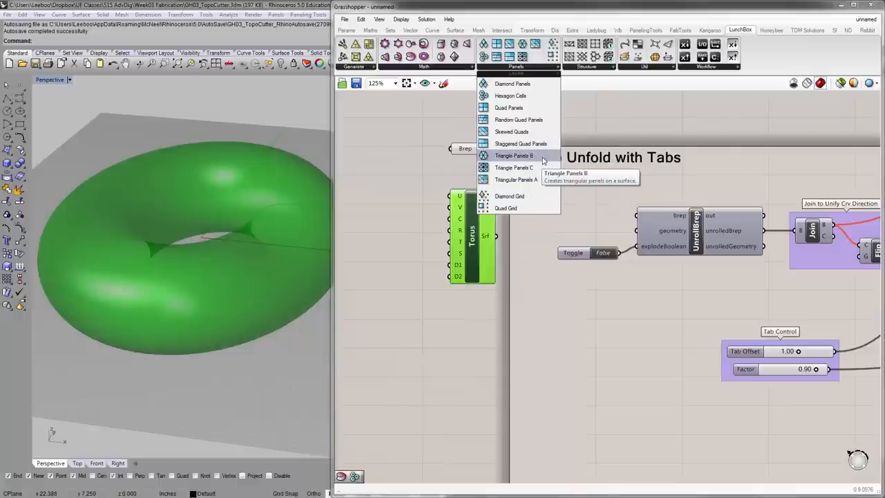
Divide the torus with Triangle Panels B and add a V Divisions slider set to 10.
left_click(515, 155)
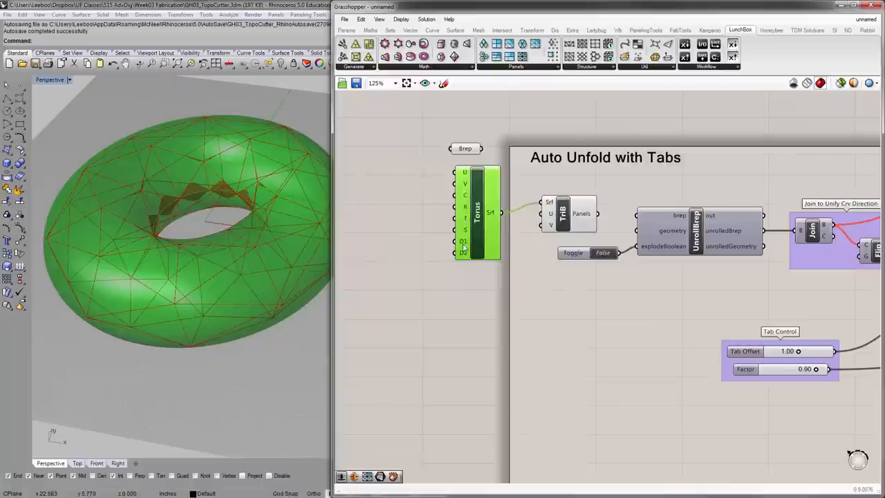
mouse_move(464, 230)
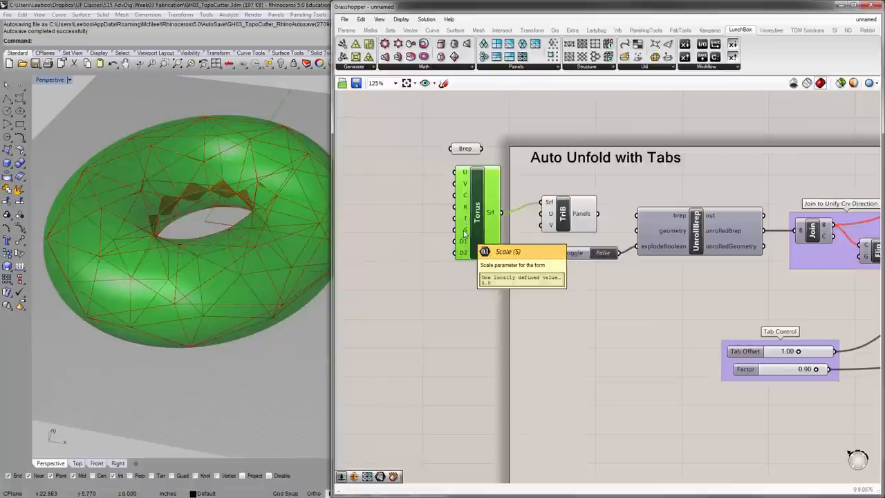
mouse_move(464, 222)
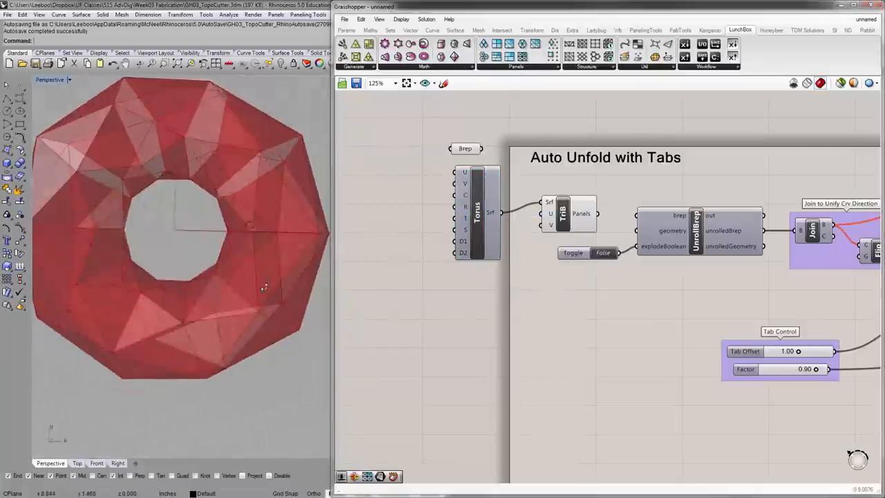
left_click(564, 224)
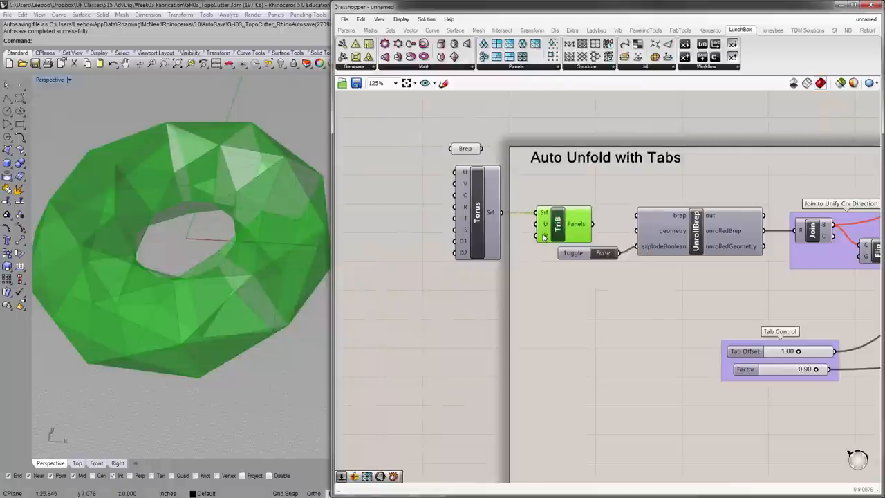
double_click(520, 306)
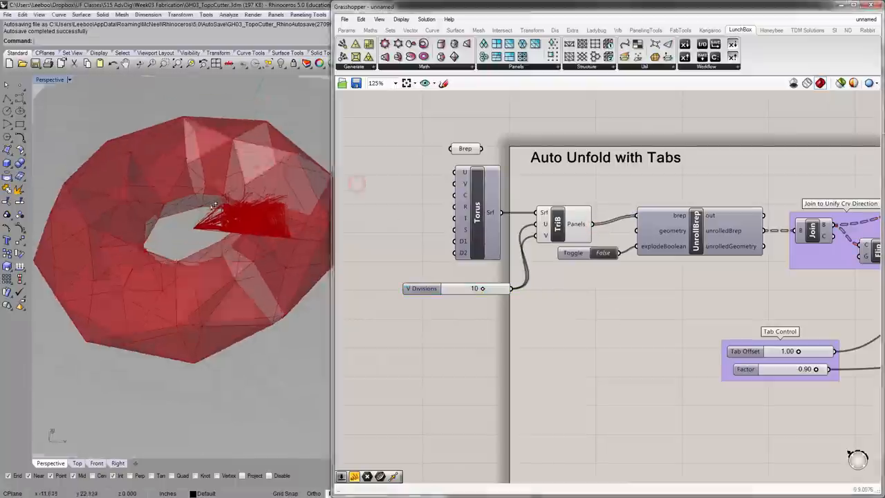
Orbit the Perspective viewport to inspect the triangle-panelled torus from several angles.
left_click_drag(208, 208, 218, 277)
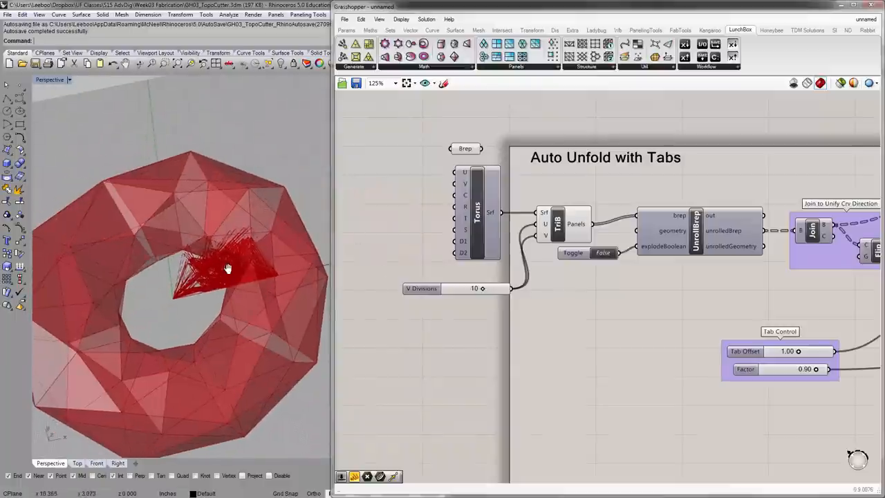
left_click_drag(228, 268, 200, 247)
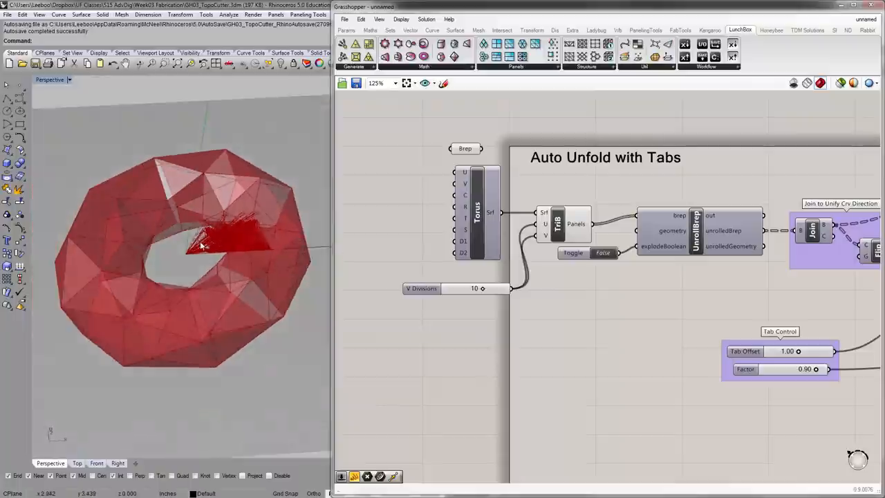
left_click_drag(201, 248, 194, 262)
type("joi")
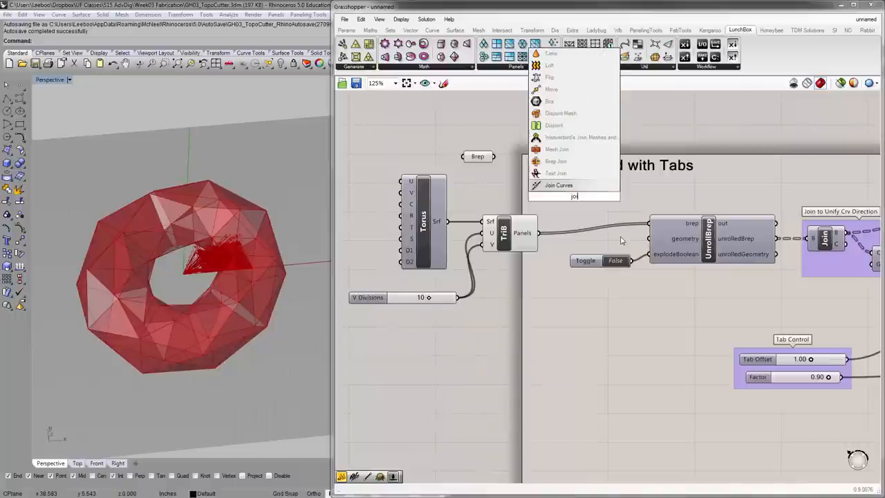
Add a Join Curves component between the triangle panels and UnrollBrep.
left_click(558, 186)
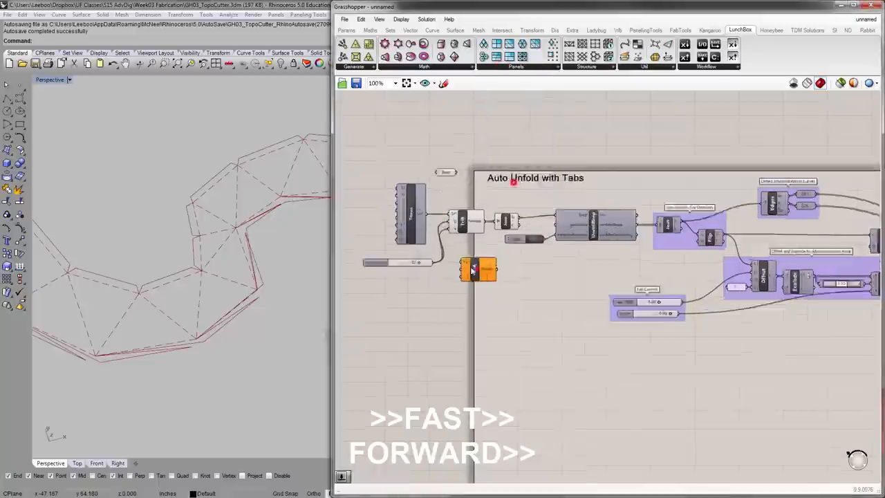
Select the duplicate Triangle Panels A component for deletion.
scroll("up", 3)
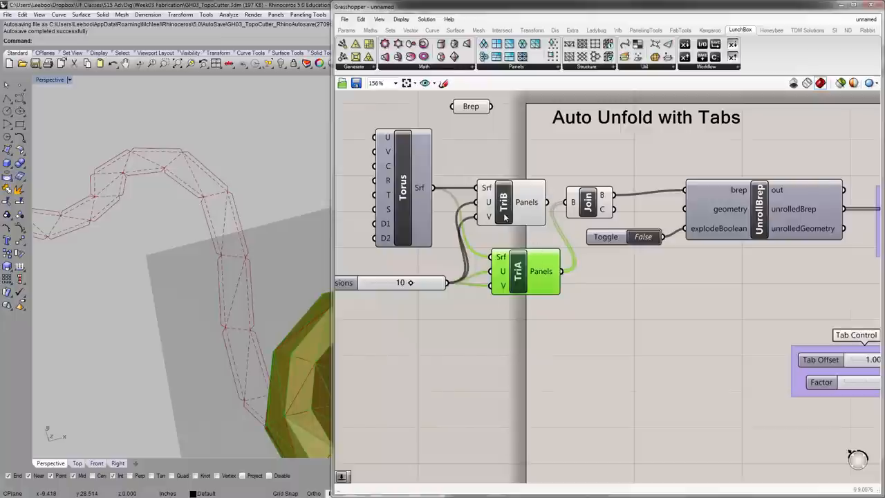
left_click(525, 202)
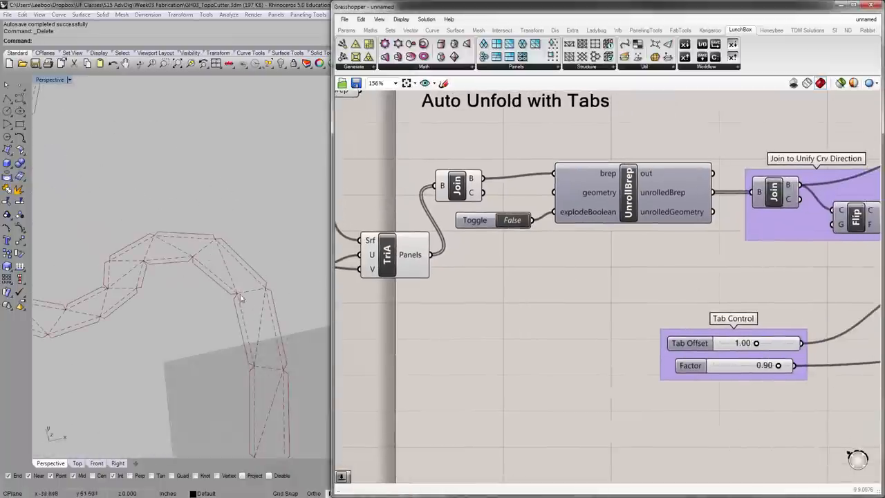
scroll("down", 3)
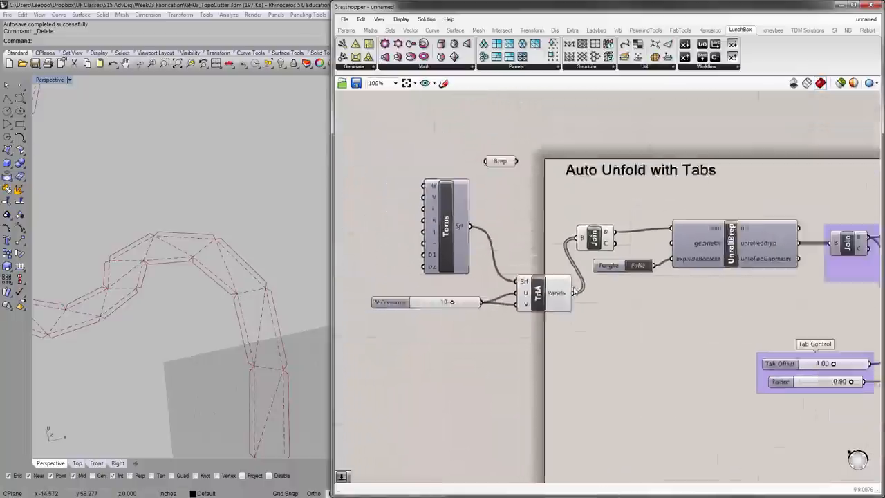
scroll("down", 3)
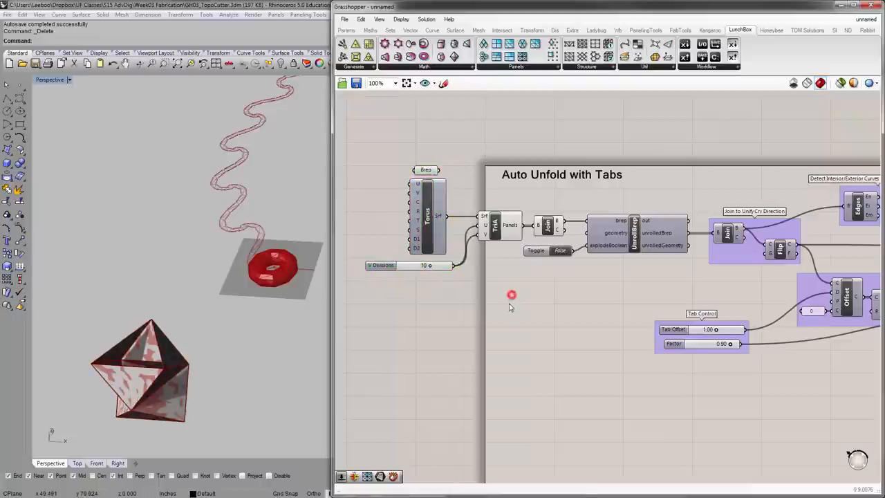
scroll("down", 3)
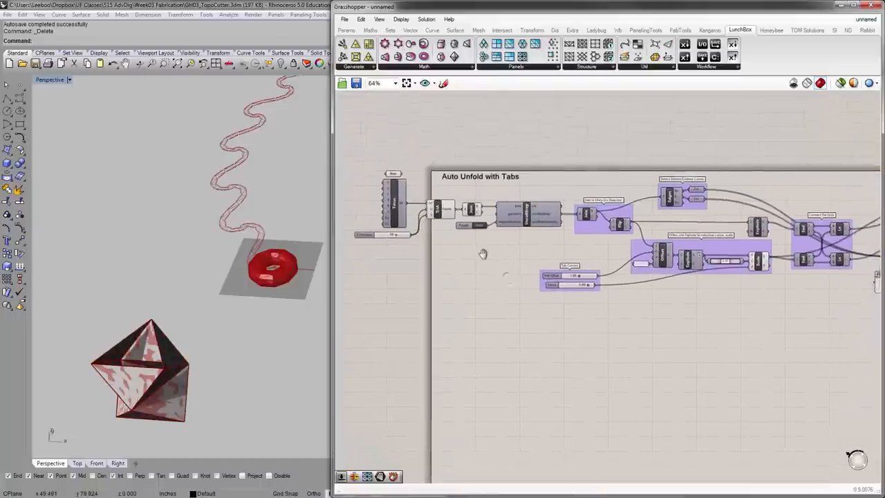